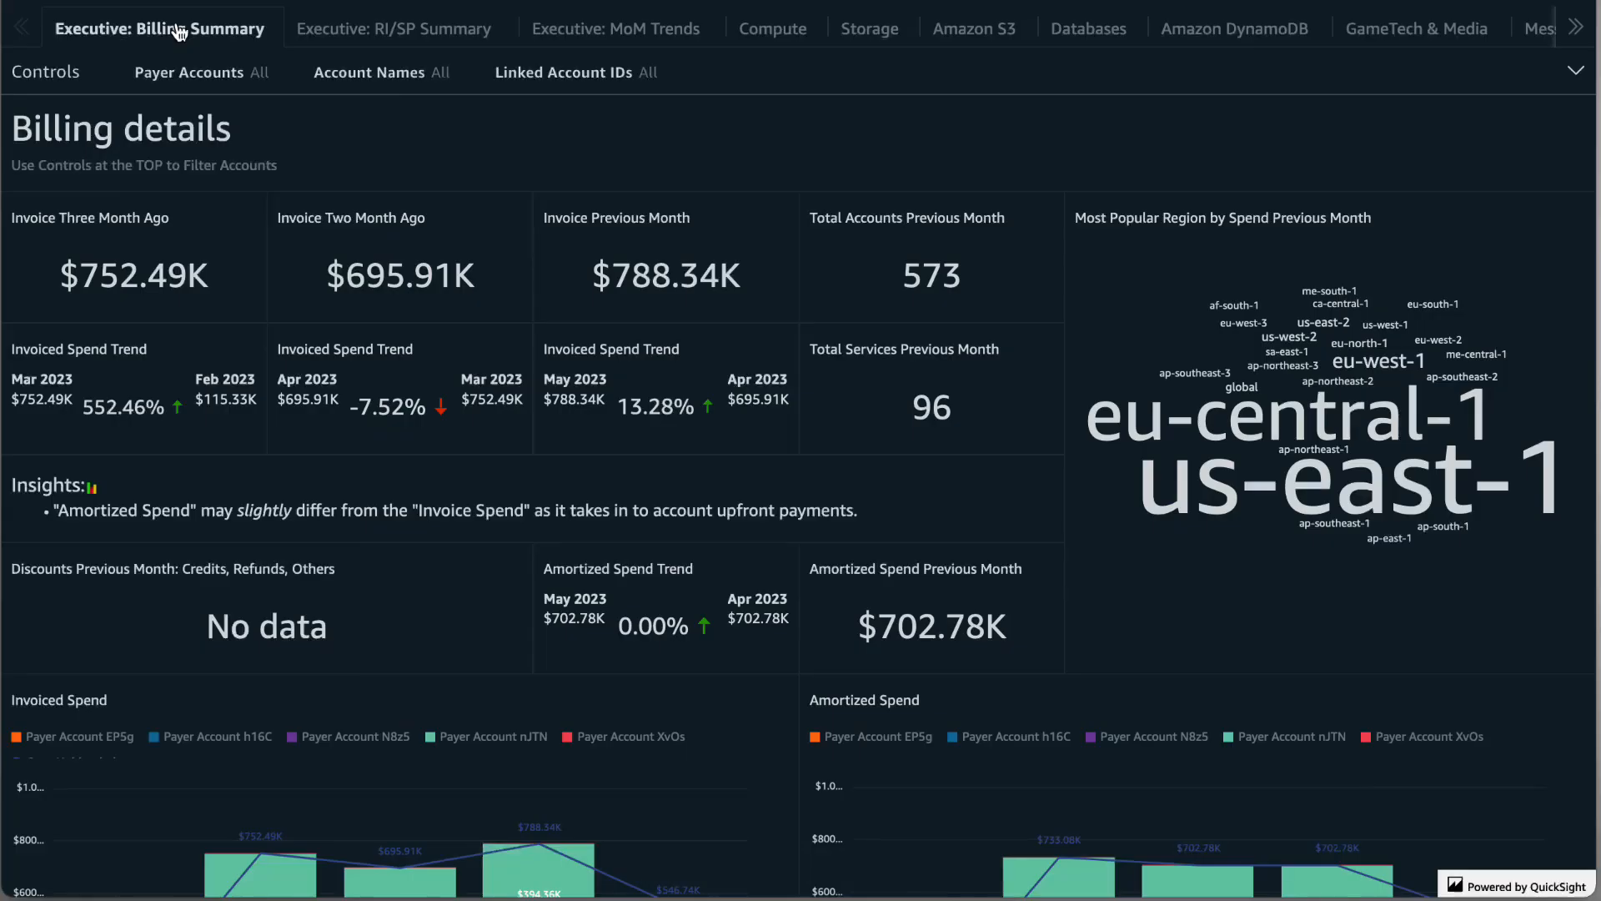
mouse_move(871, 28)
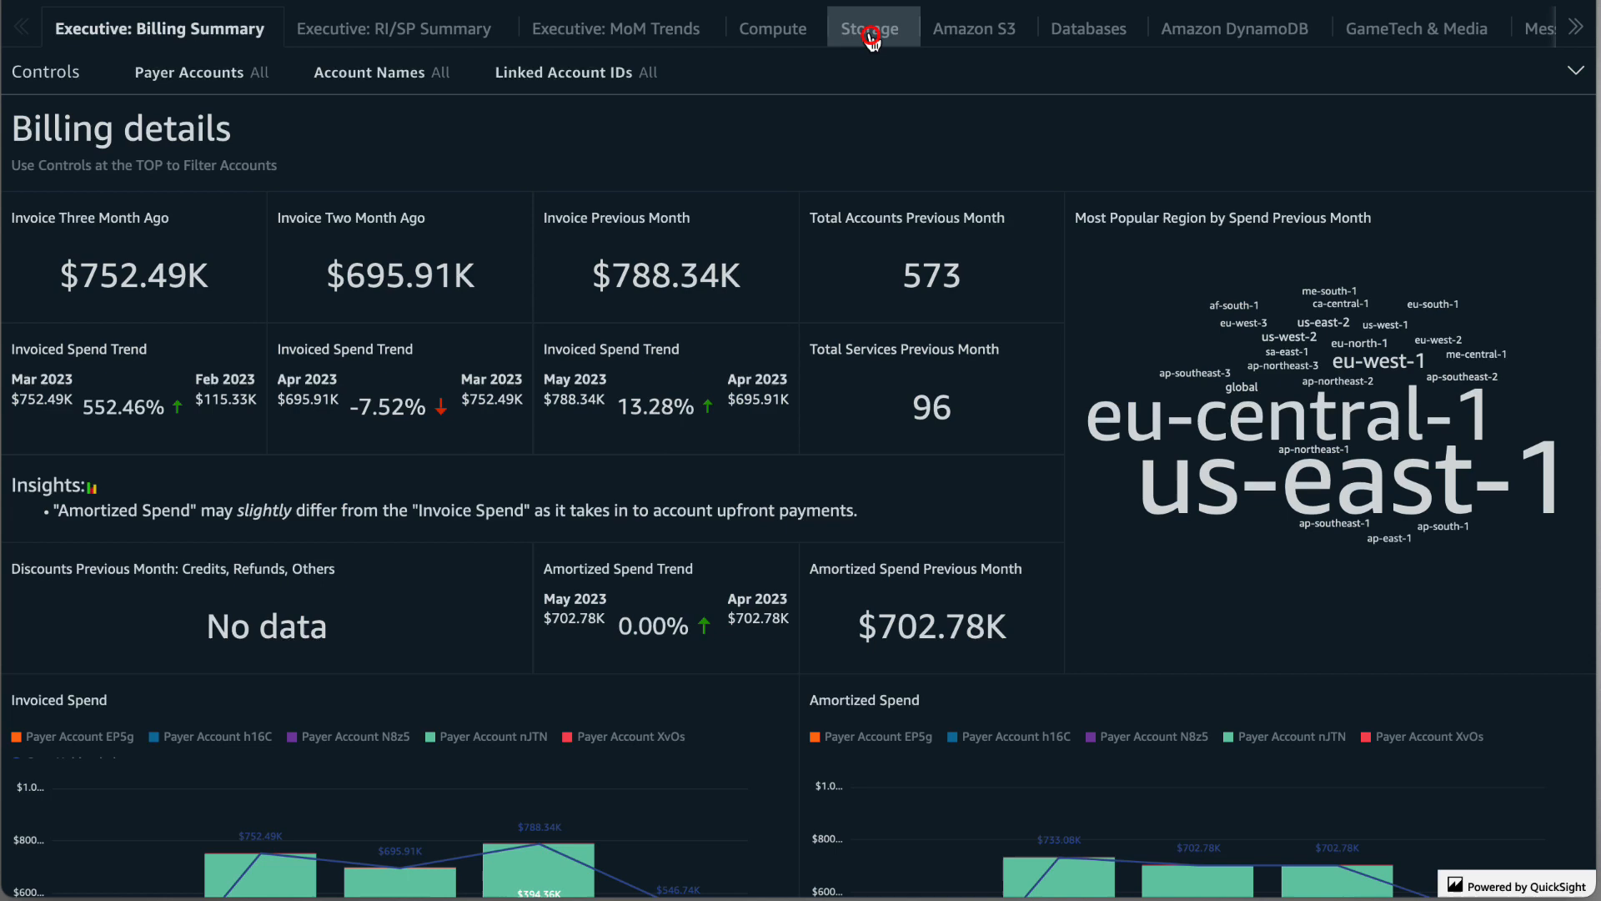
Switch the cost dashboard to its Storage sheet showing the EBS summary and recommendations
left_click(871, 26)
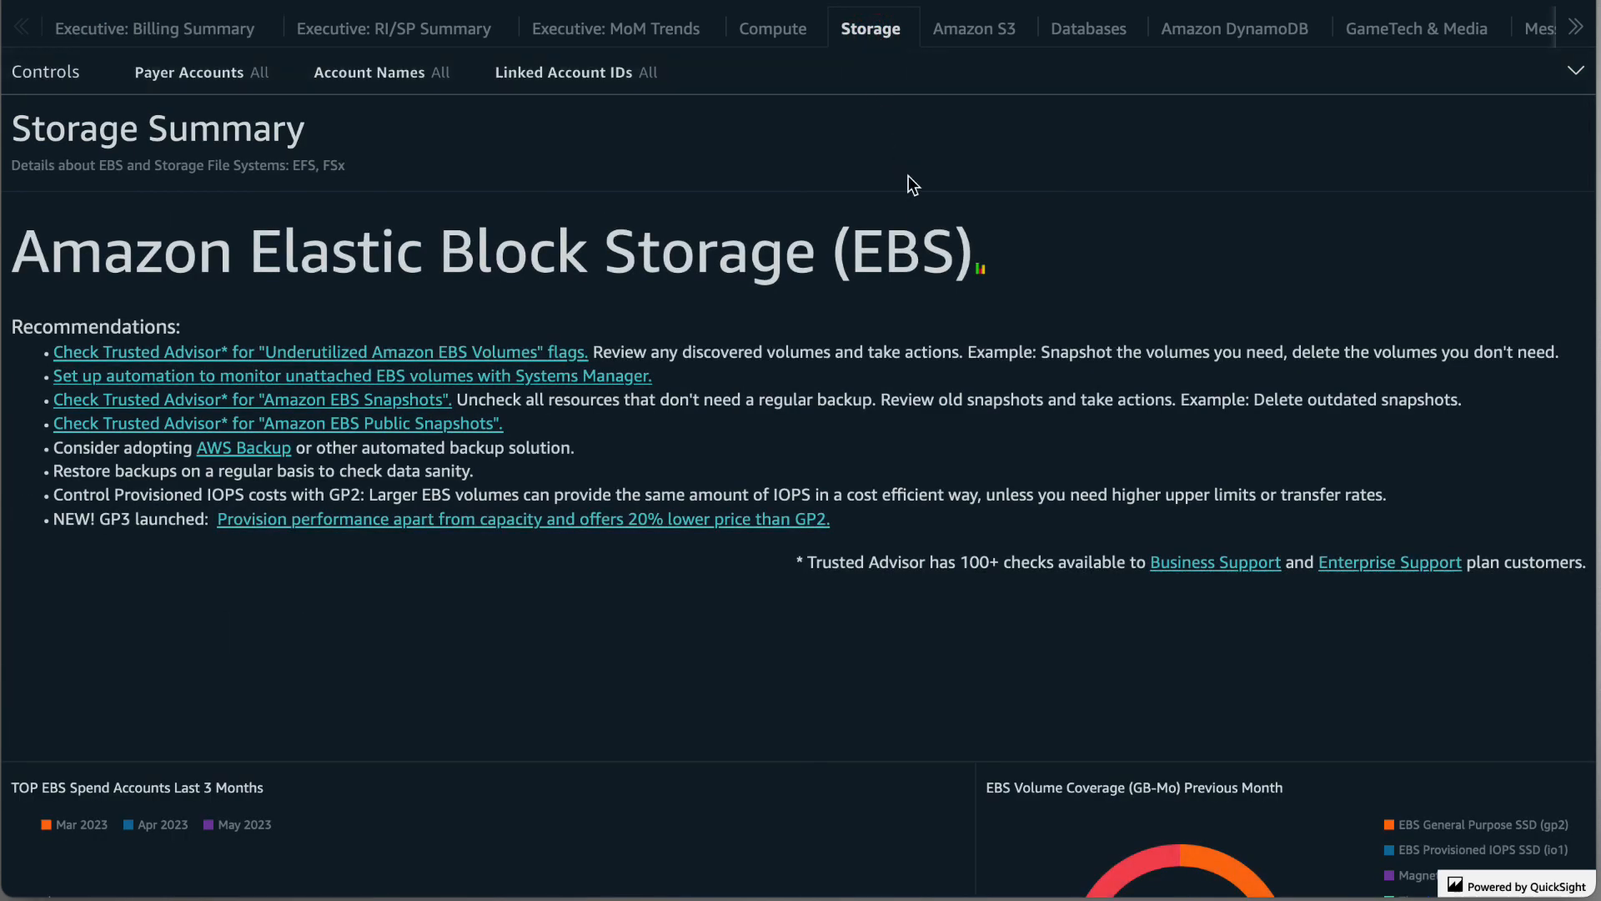
mouse_move(913, 185)
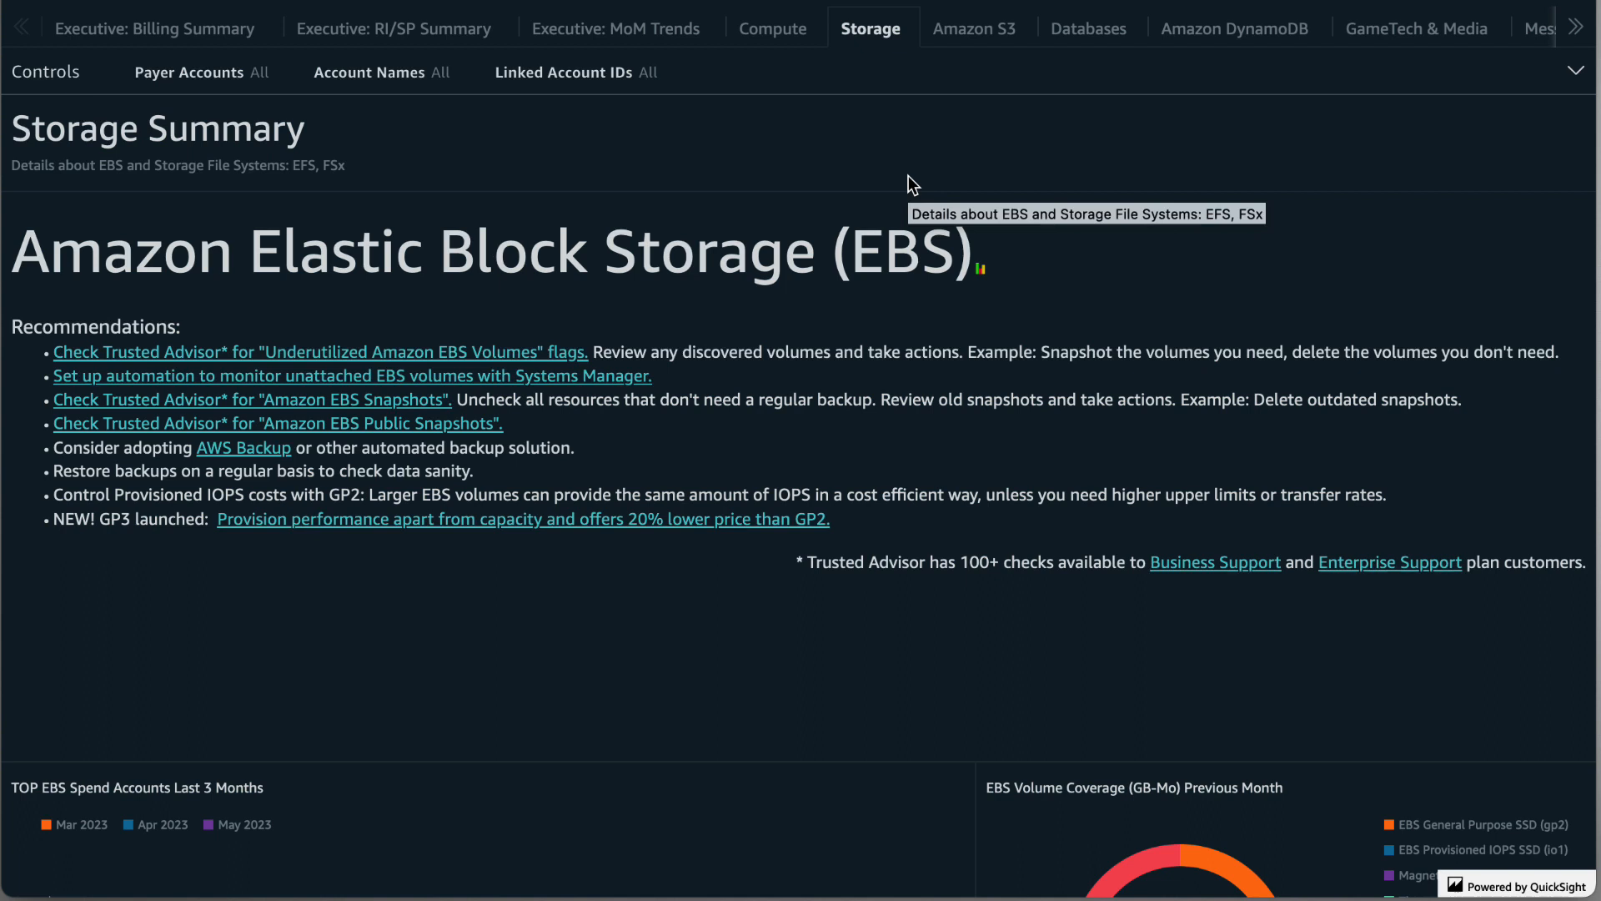
mouse_move(1051, 272)
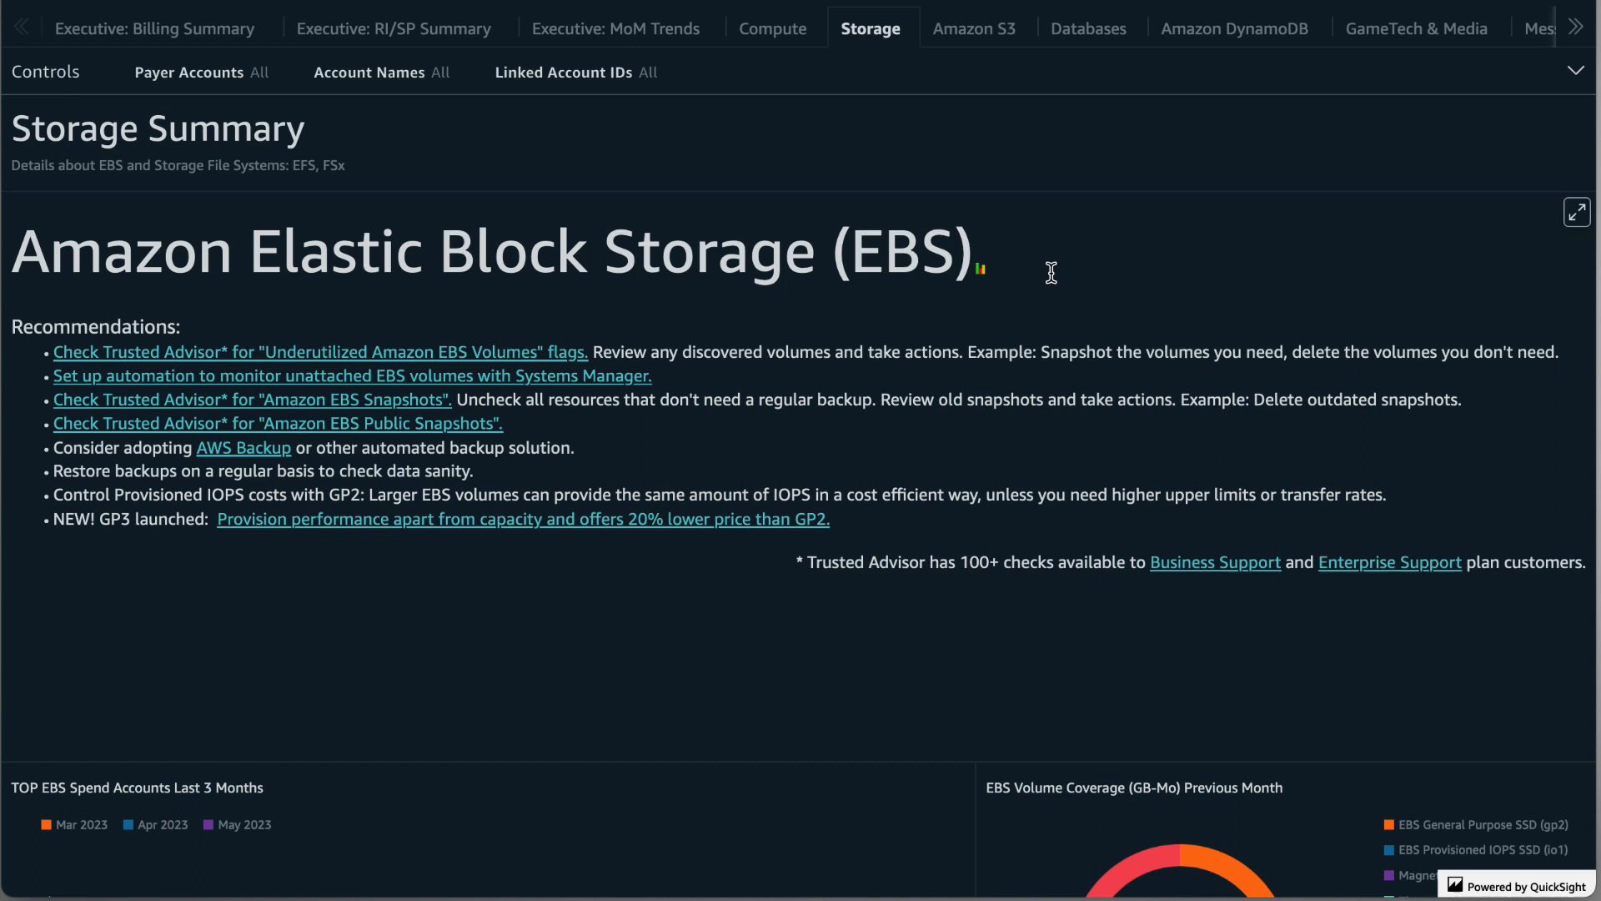
mouse_move(1001, 284)
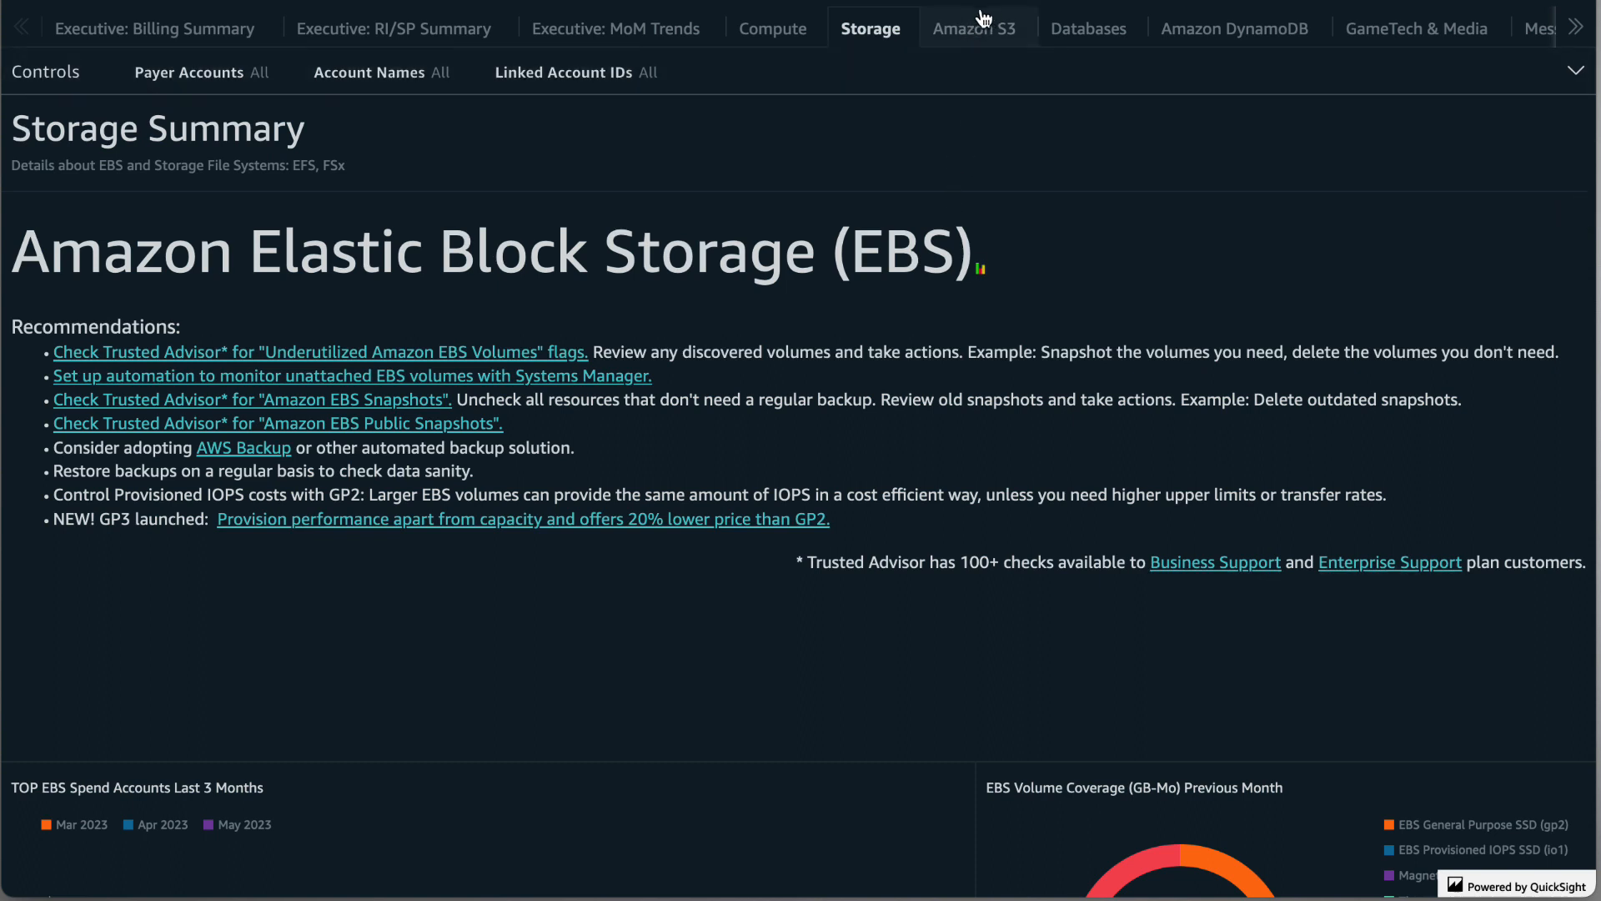
mouse_move(984, 19)
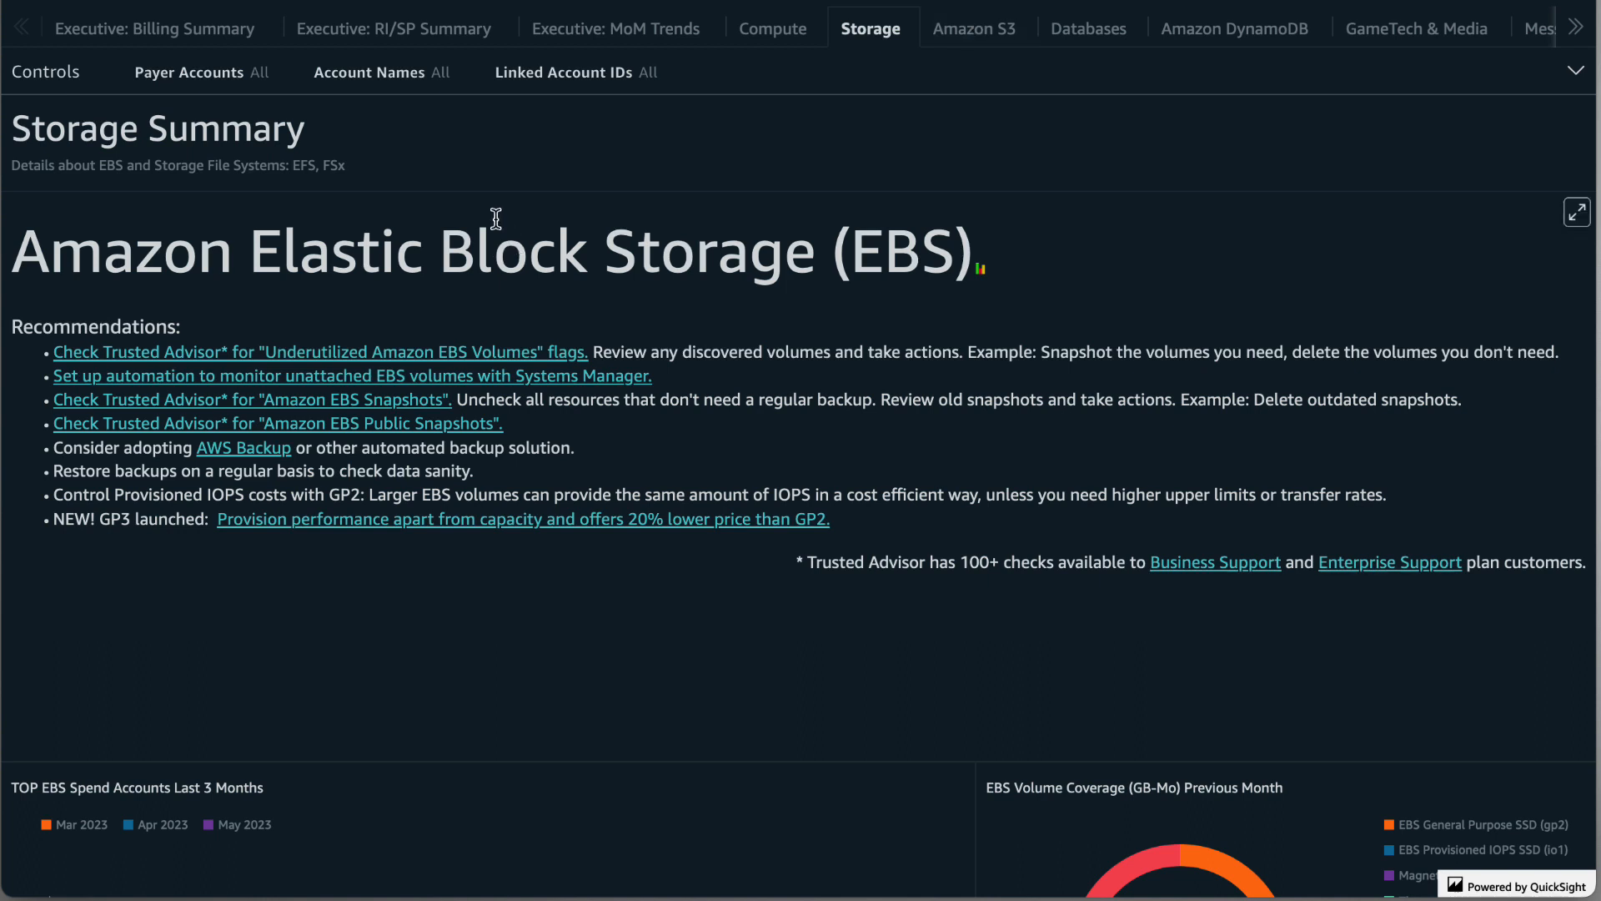
mouse_move(611, 187)
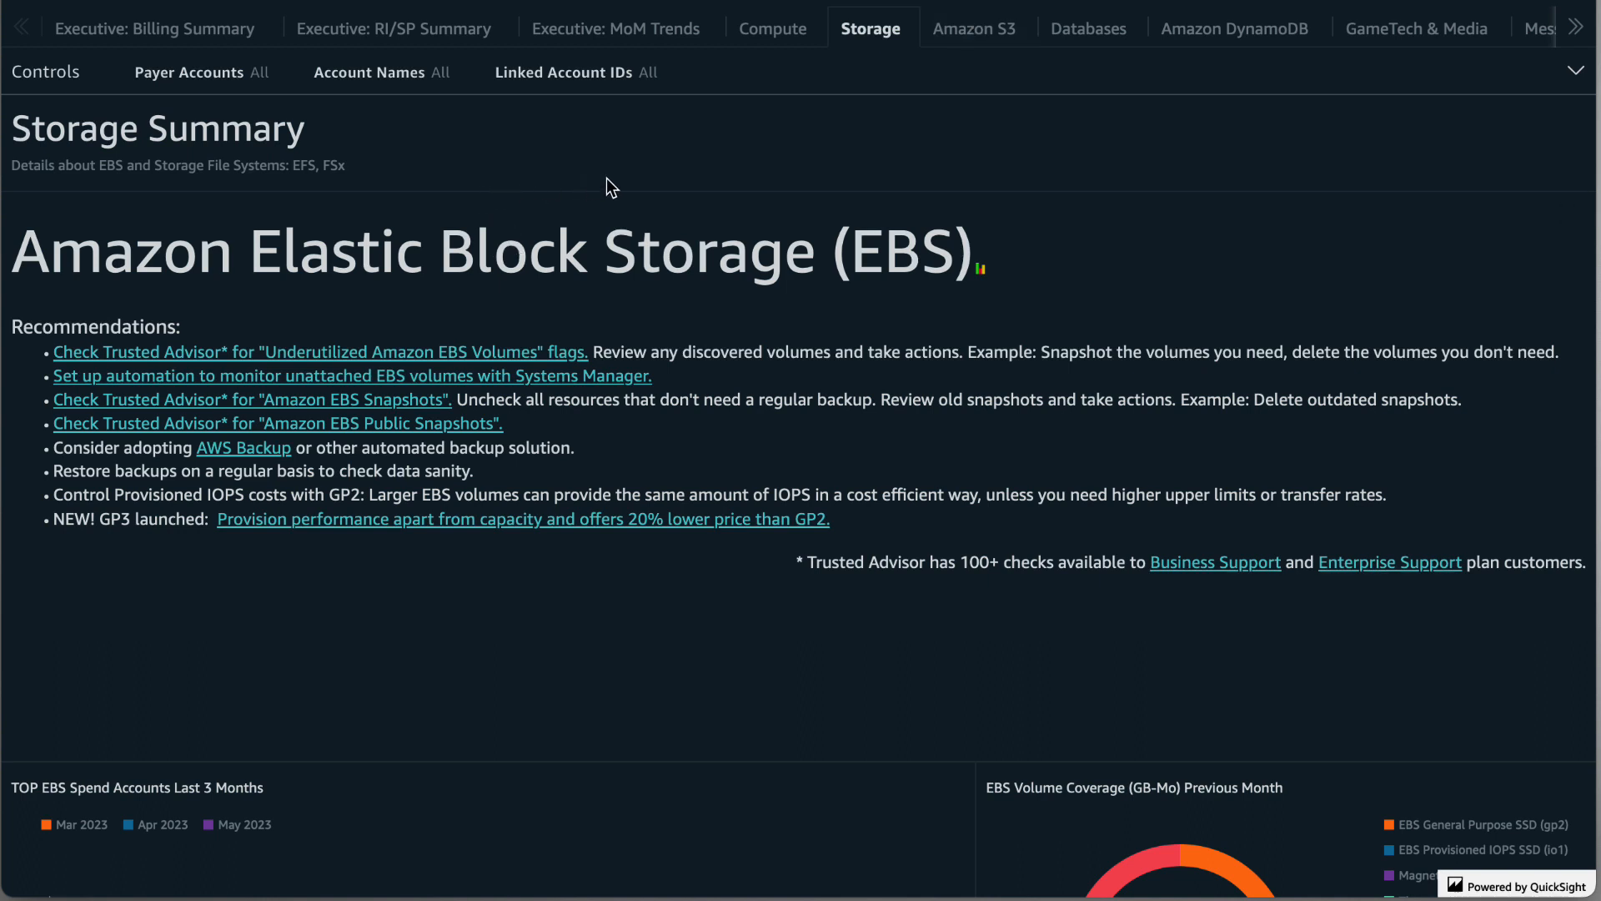
left_click(204, 171)
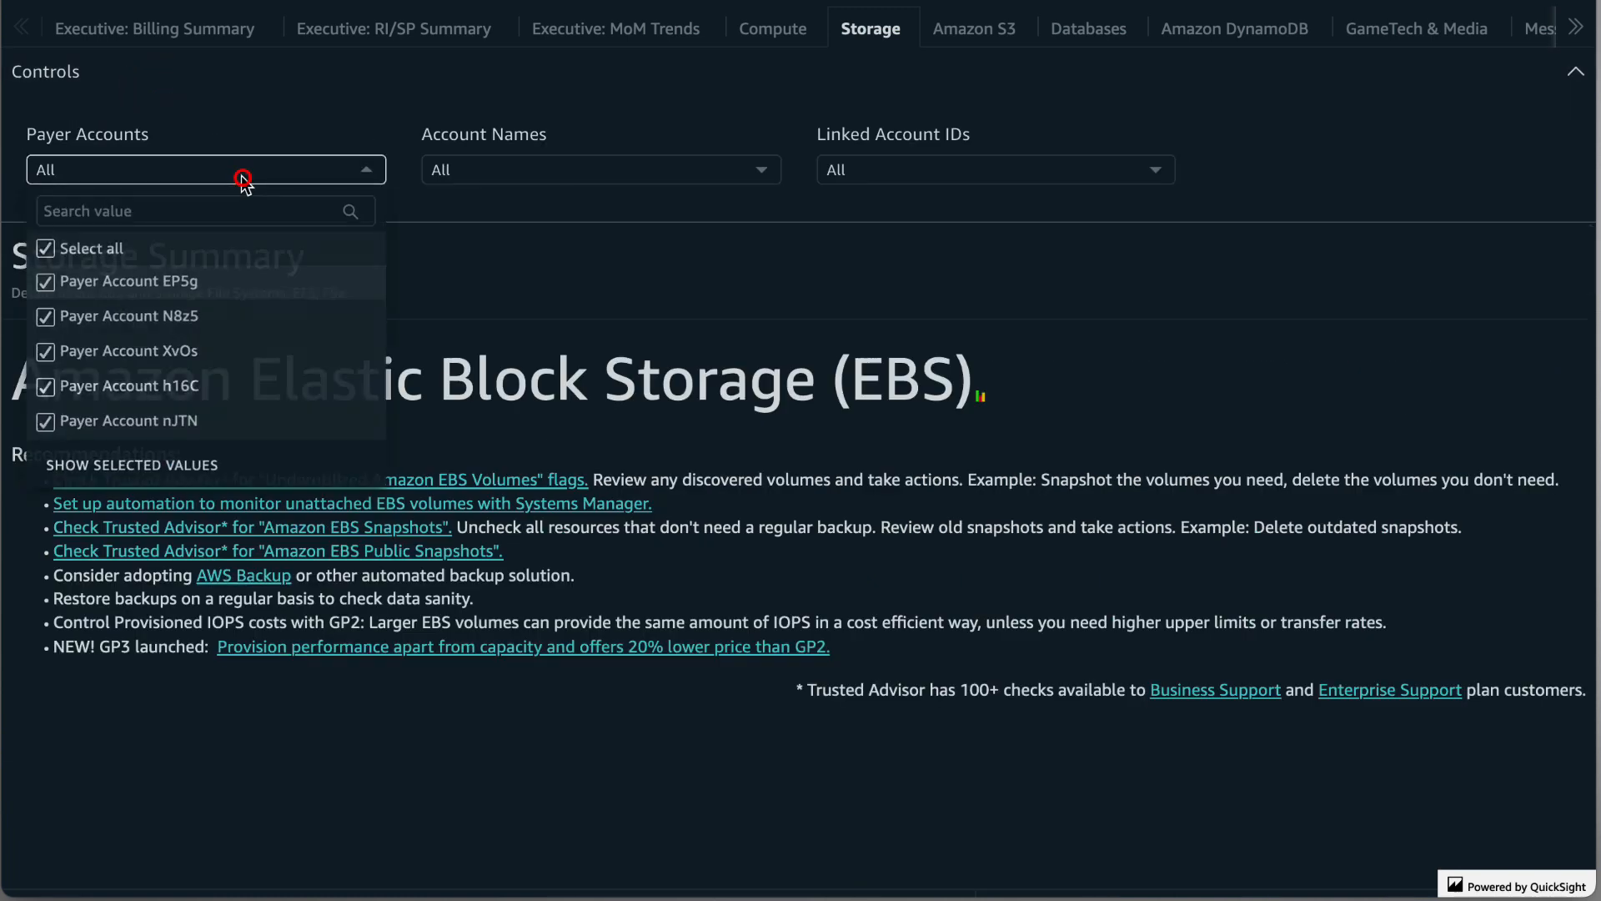
left_click(601, 170)
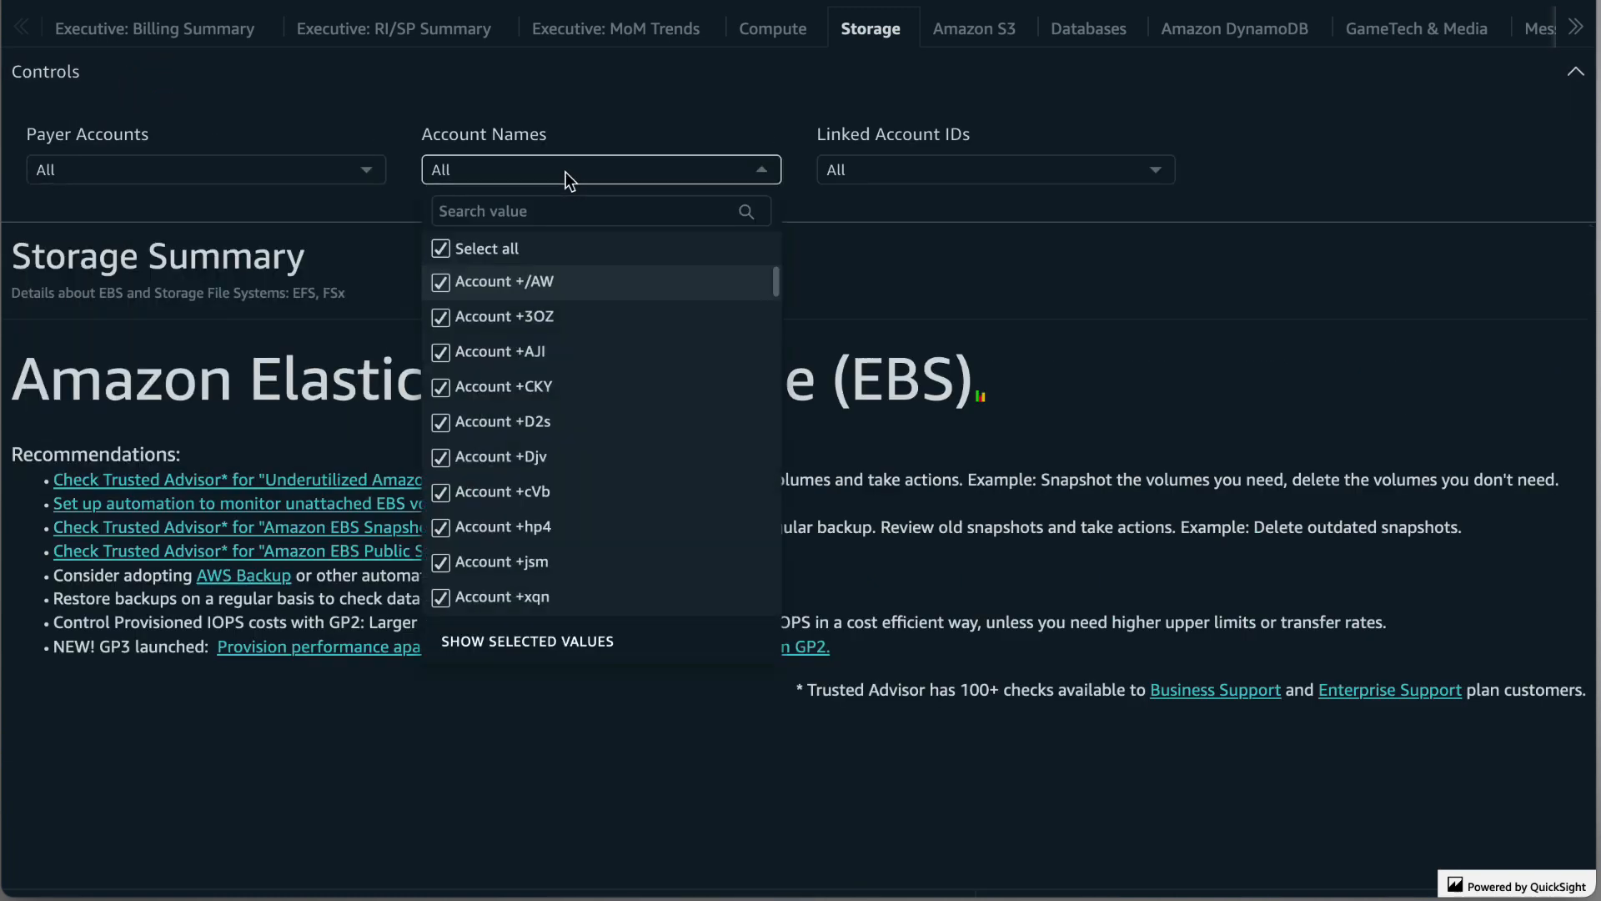
left_click(994, 168)
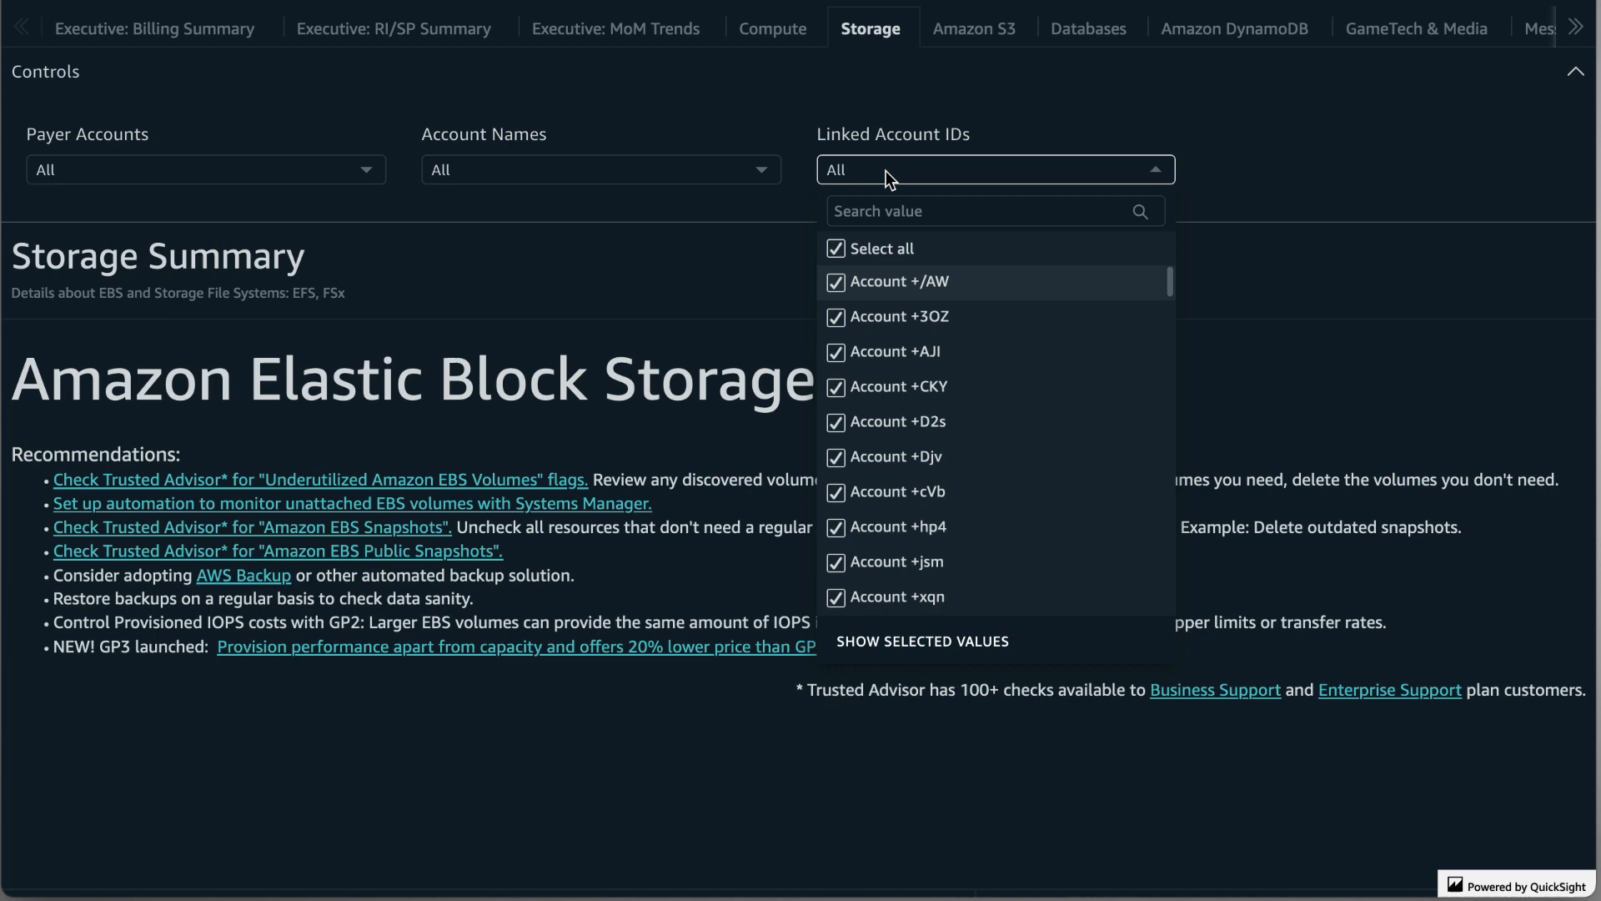
left_click(246, 84)
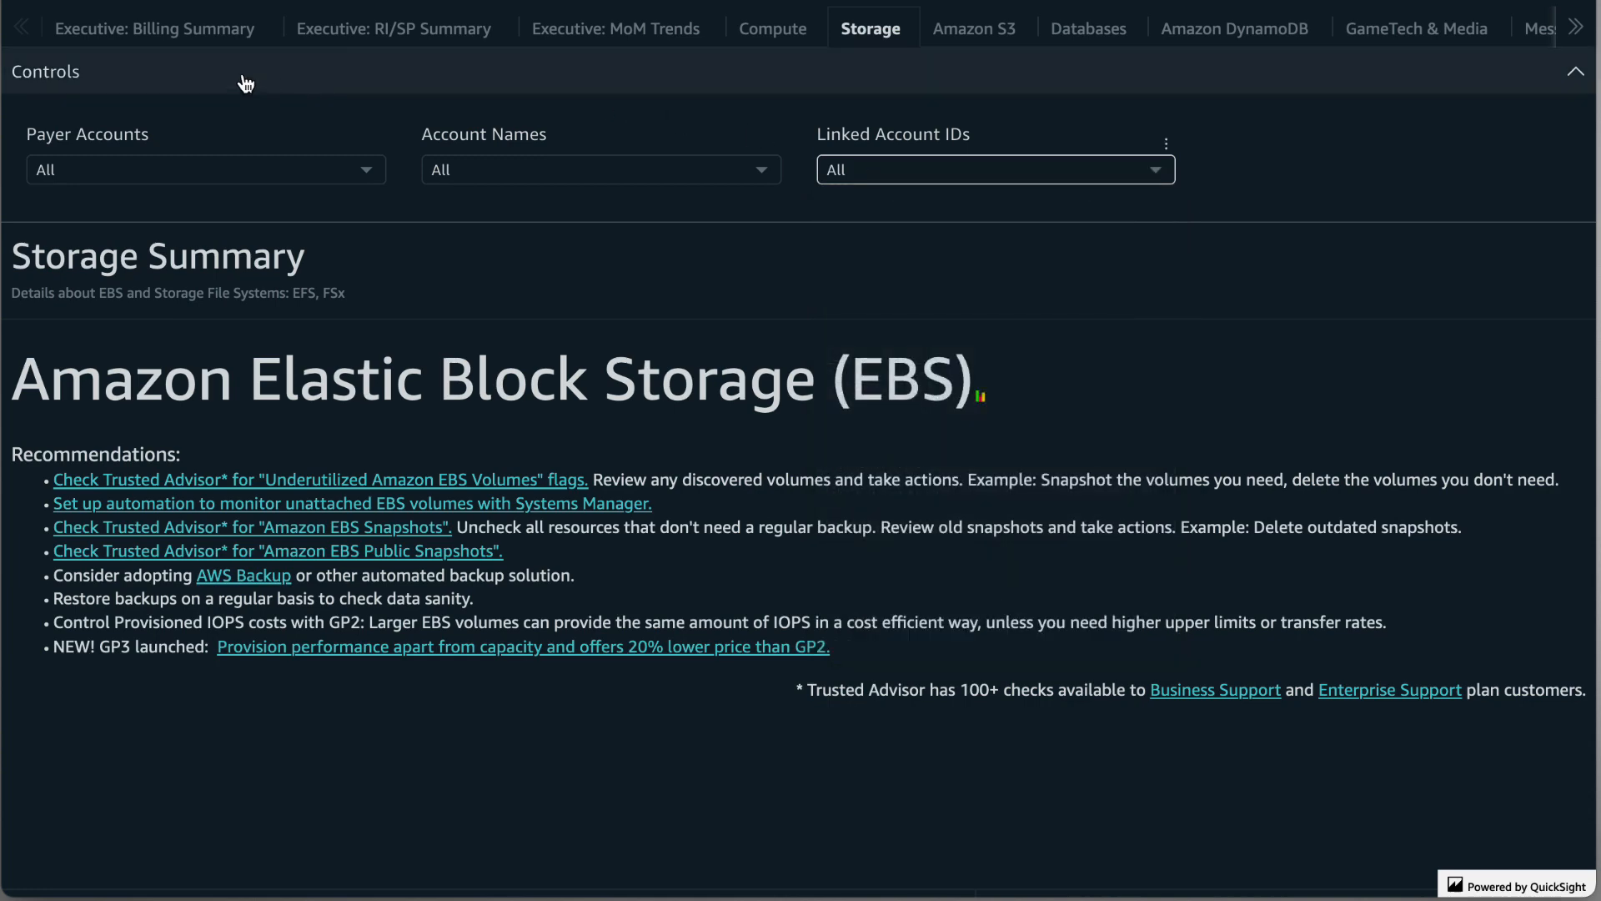
left_click(1576, 72)
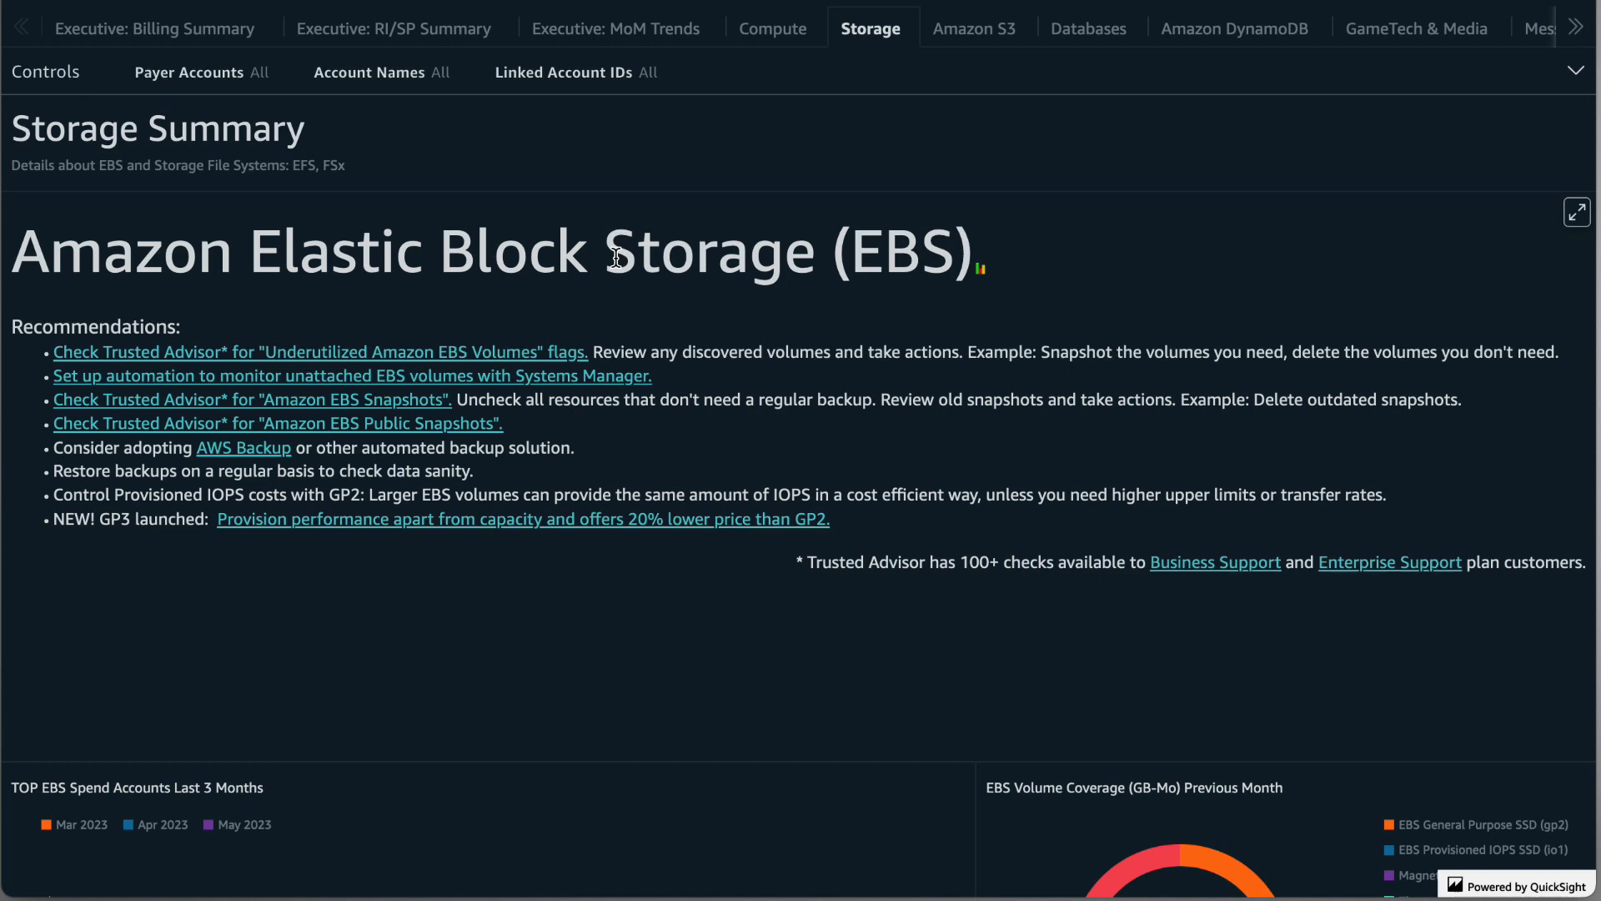
mouse_move(472, 304)
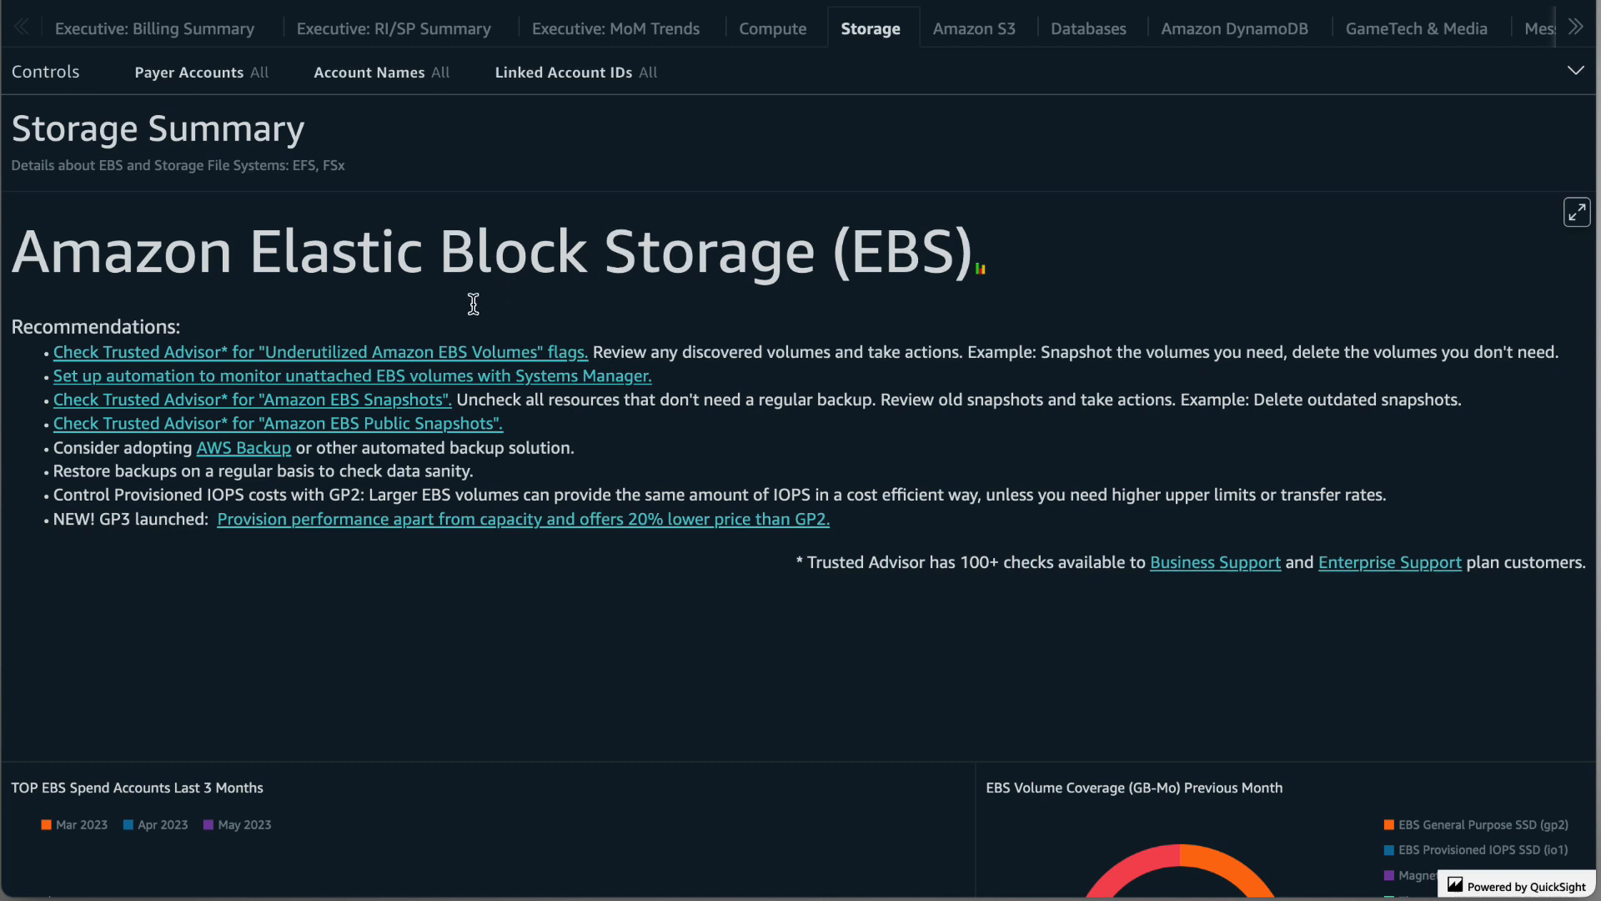
mouse_move(354, 333)
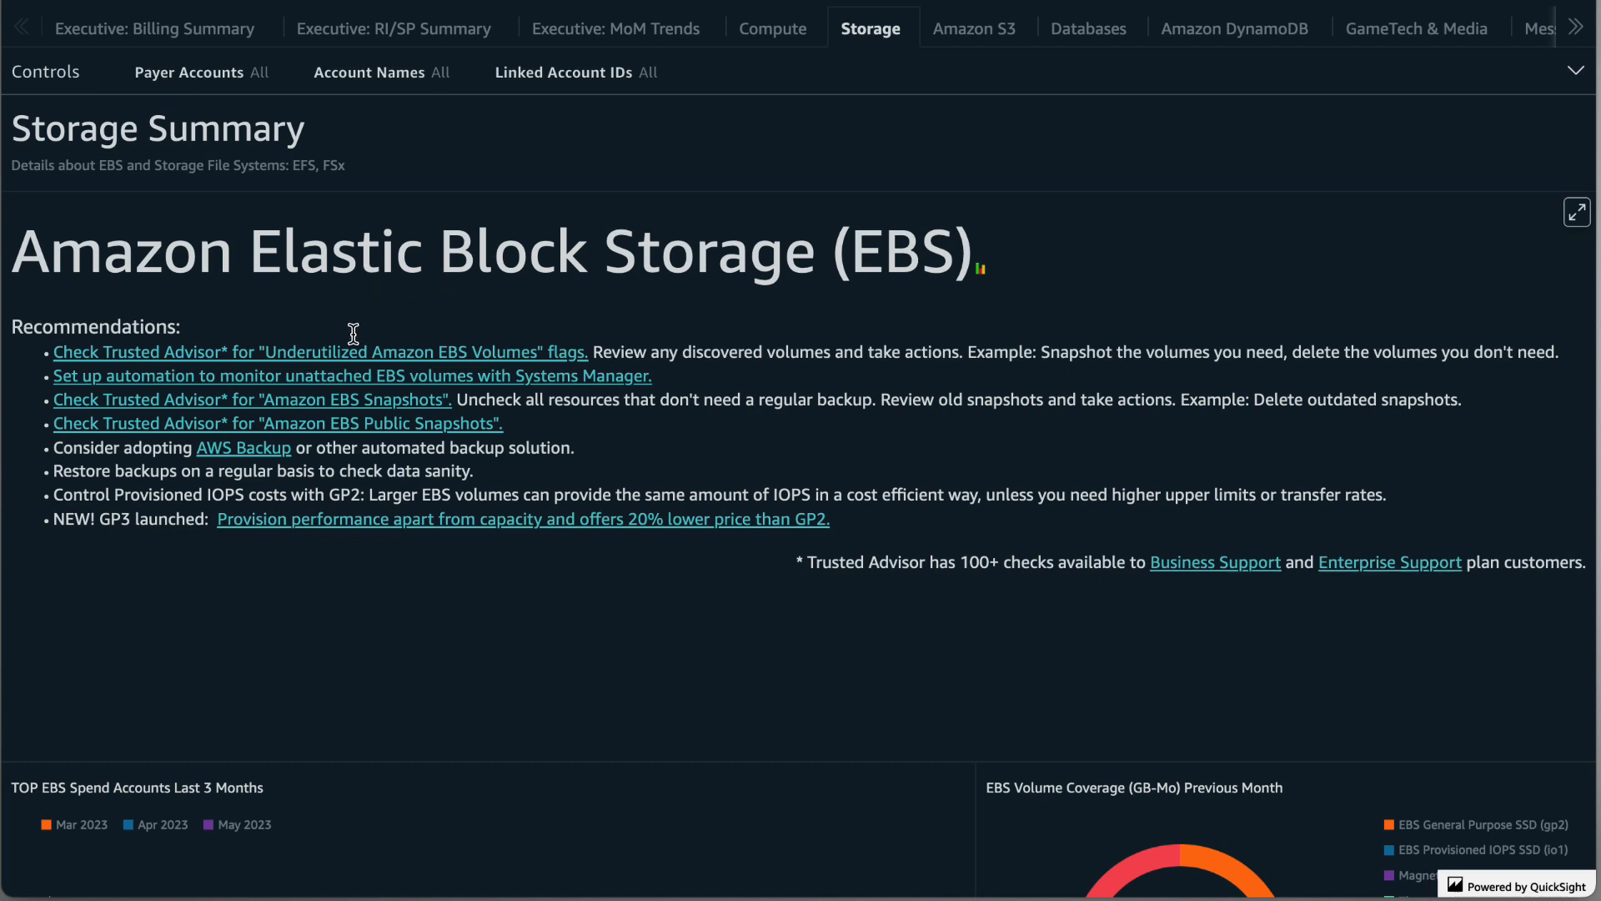
mouse_move(294, 420)
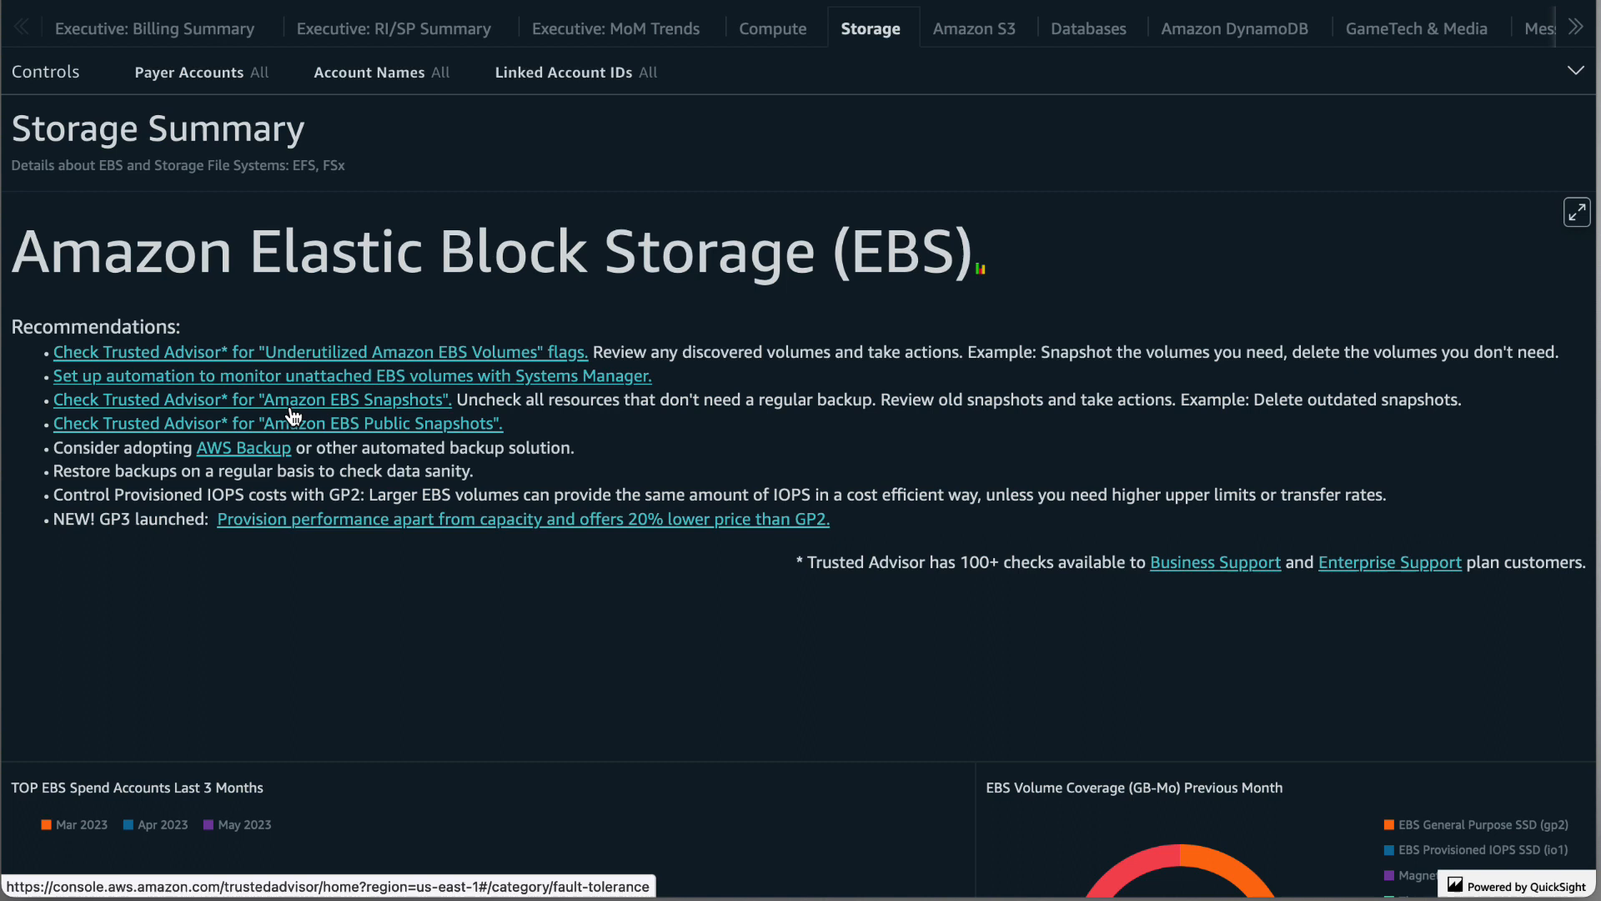
mouse_move(260, 407)
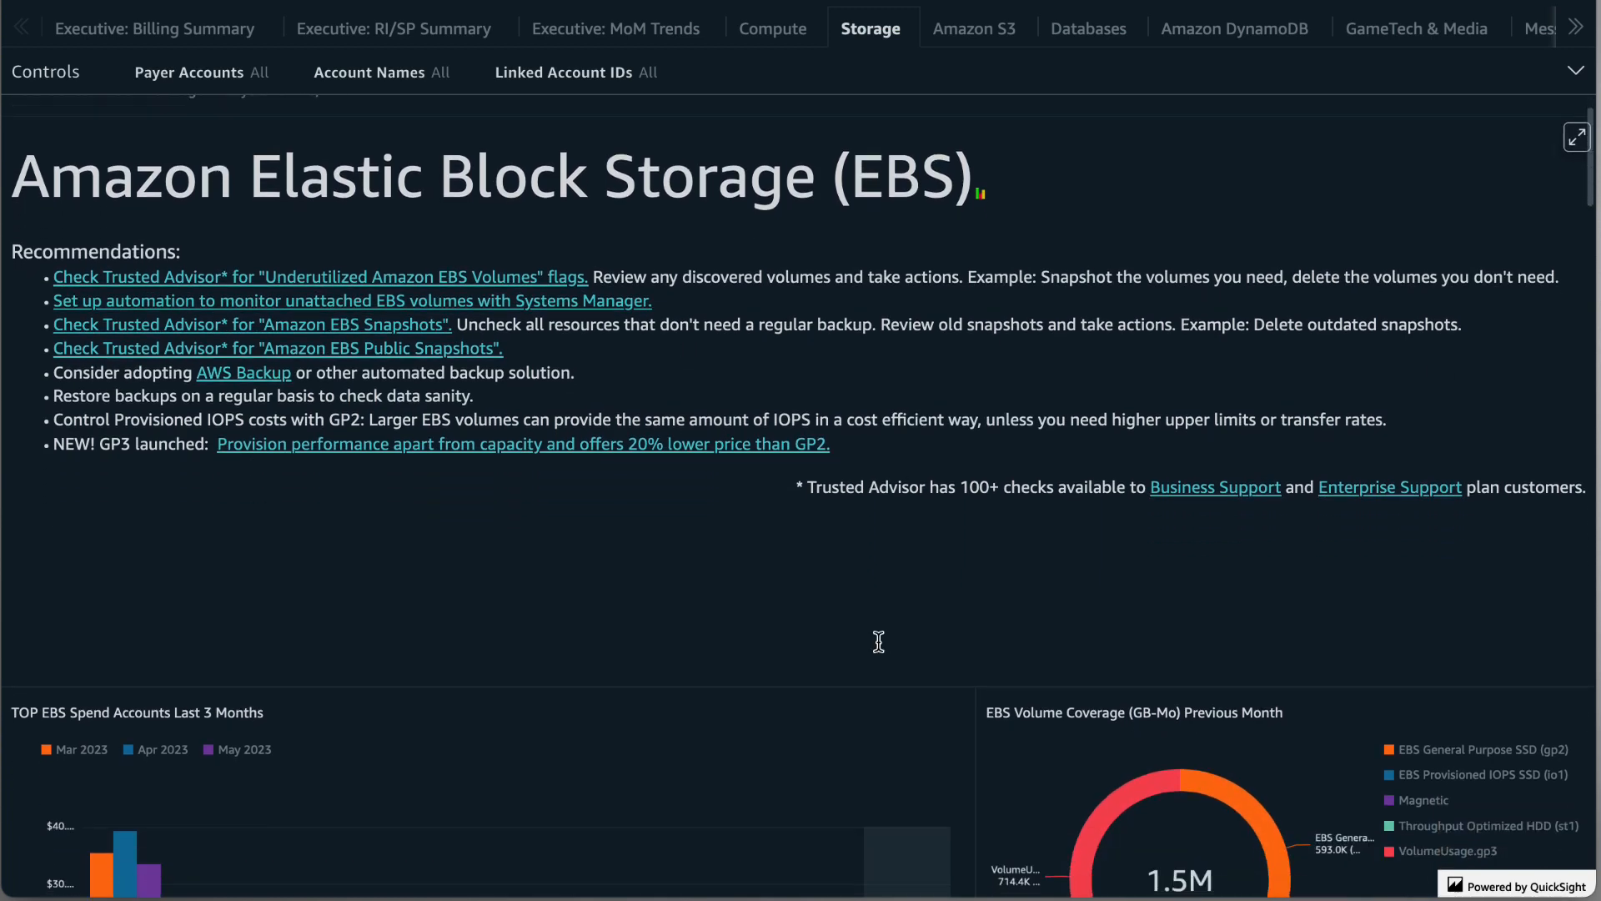
scroll("down", 3)
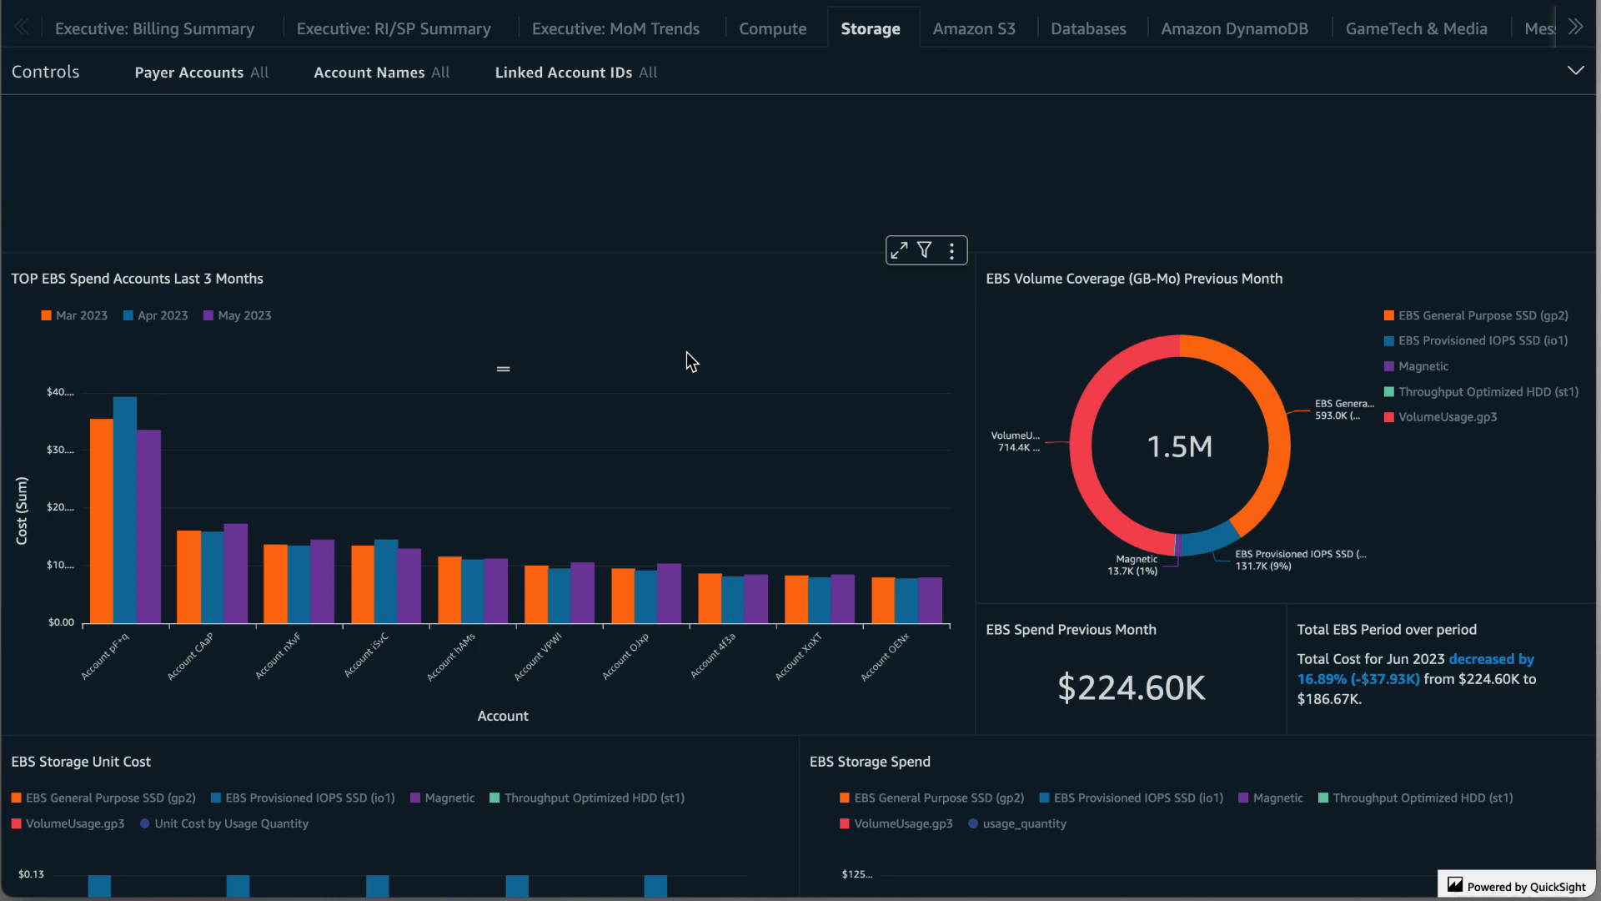
scroll("down", 3)
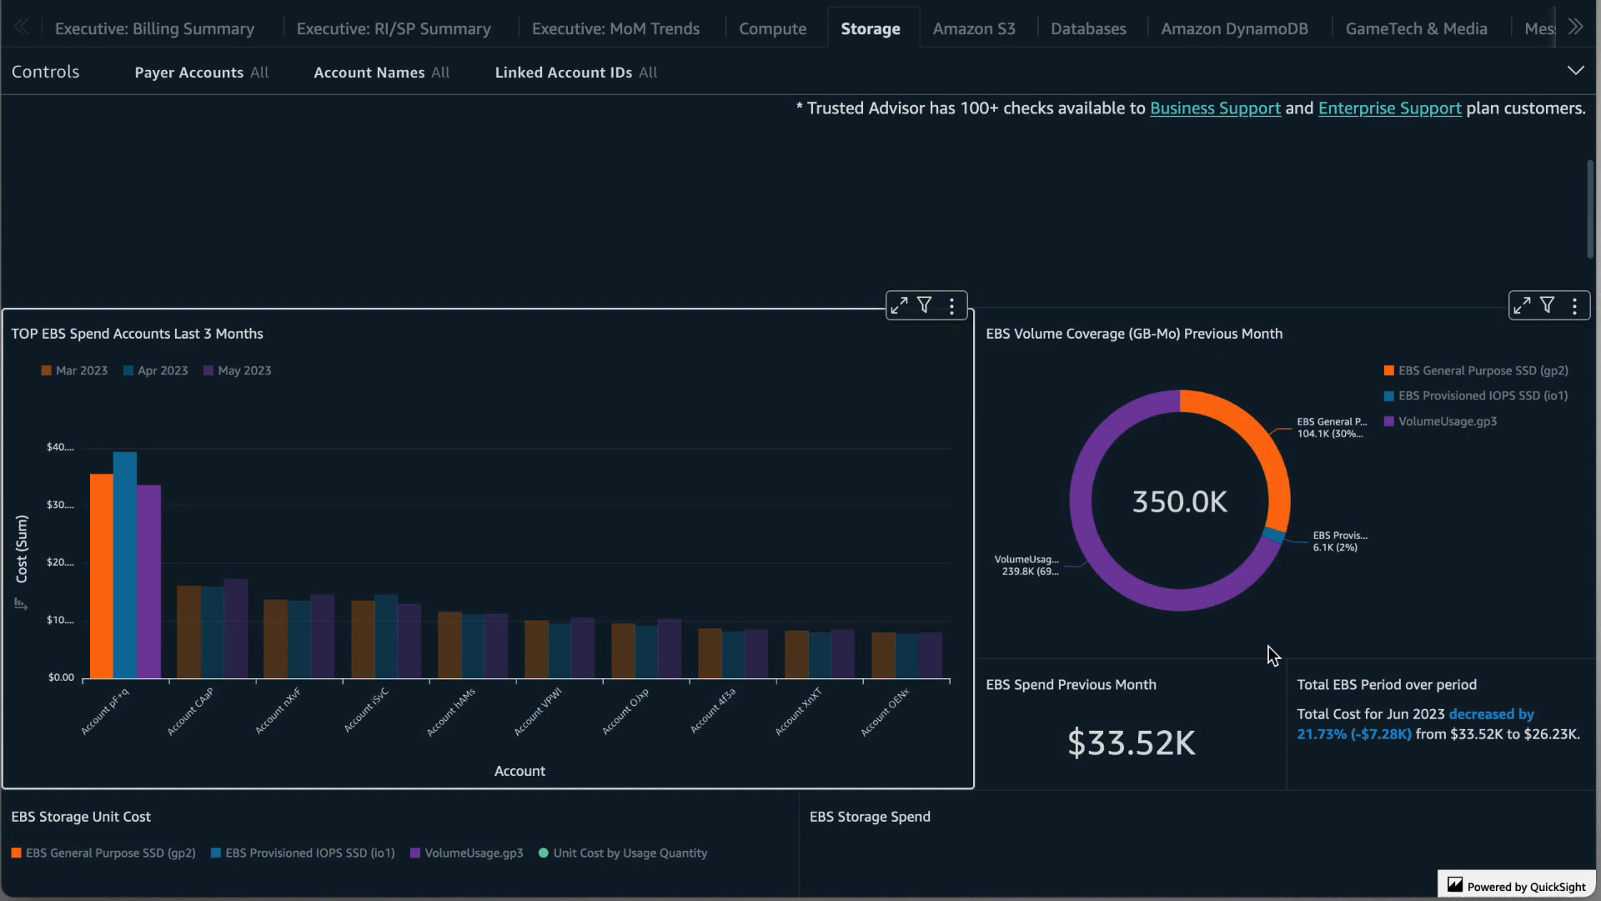
scroll("down", 3)
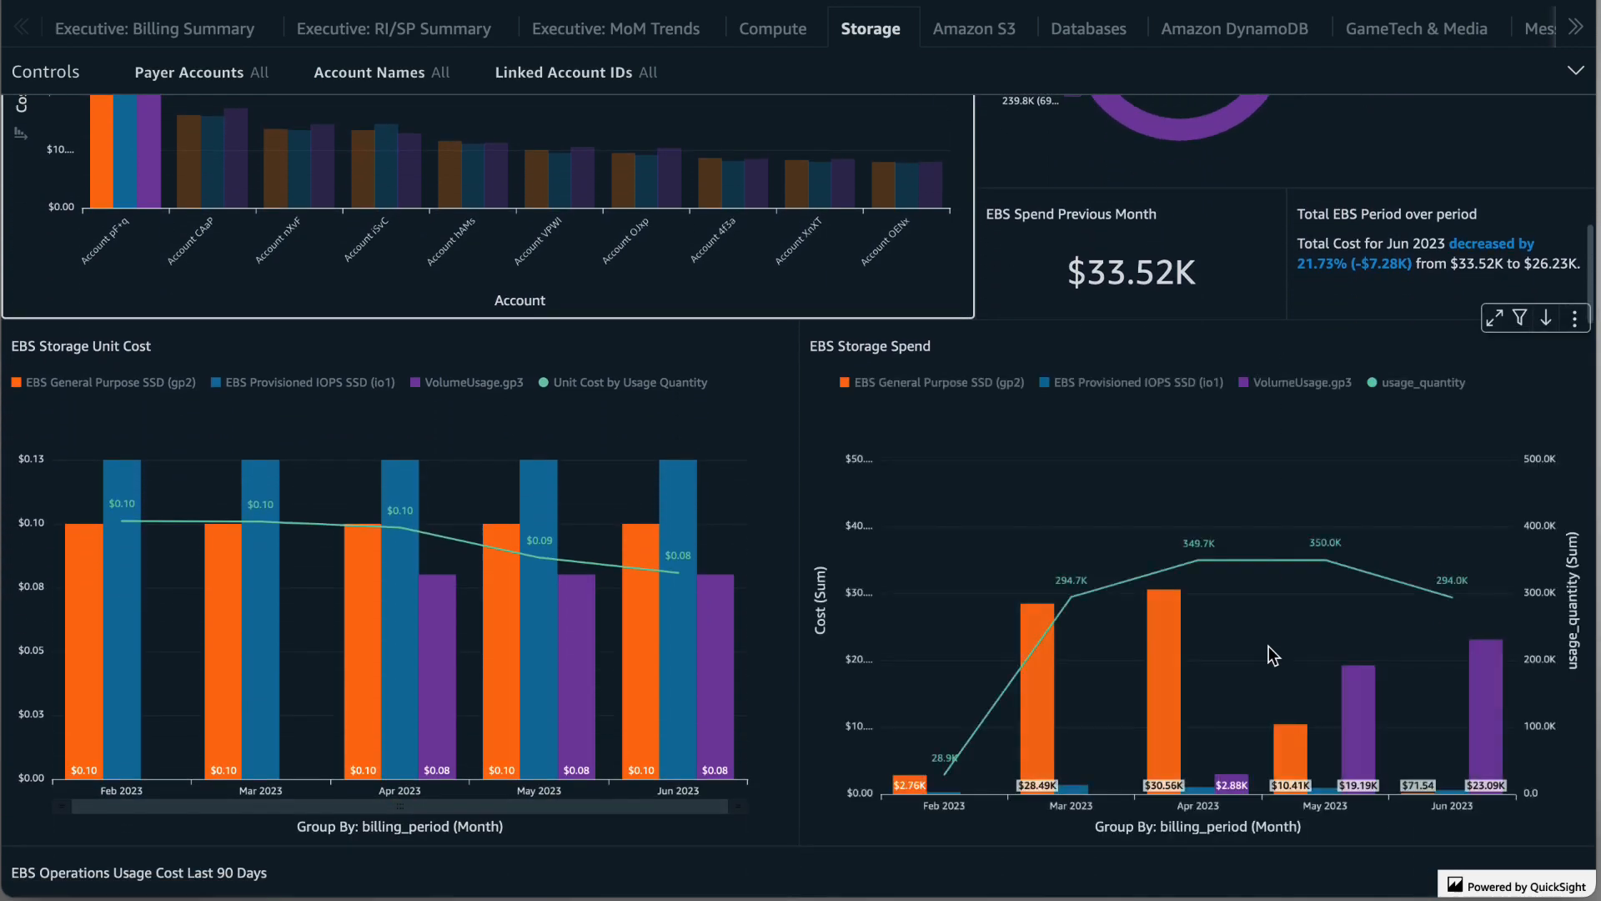
scroll("down", 3)
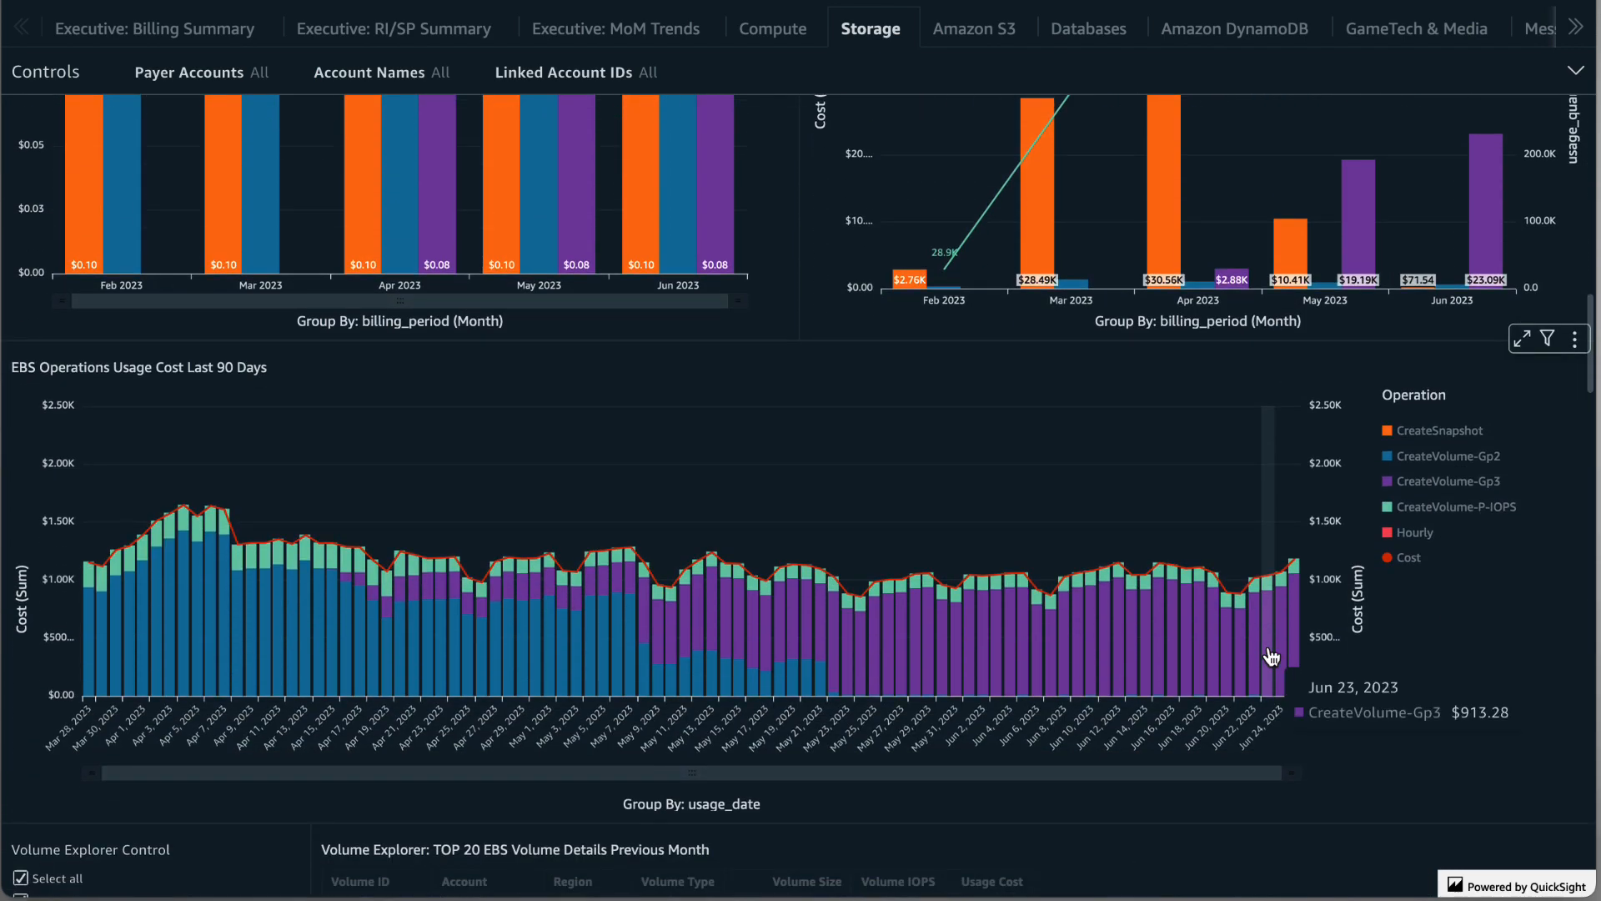
scroll("down", 3)
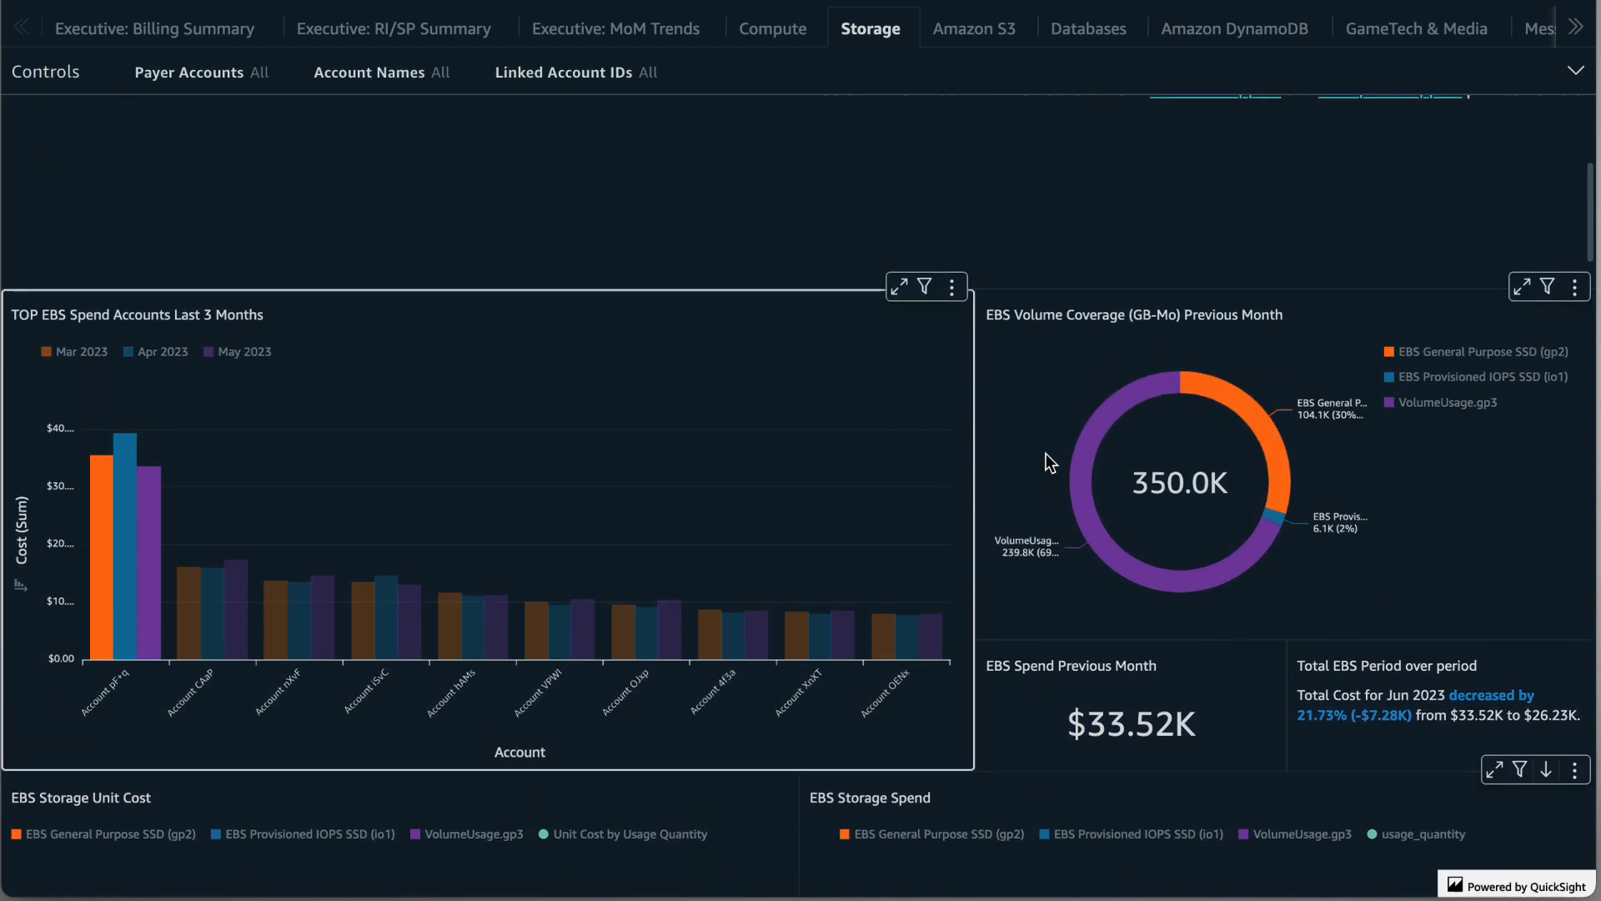
mouse_move(155, 581)
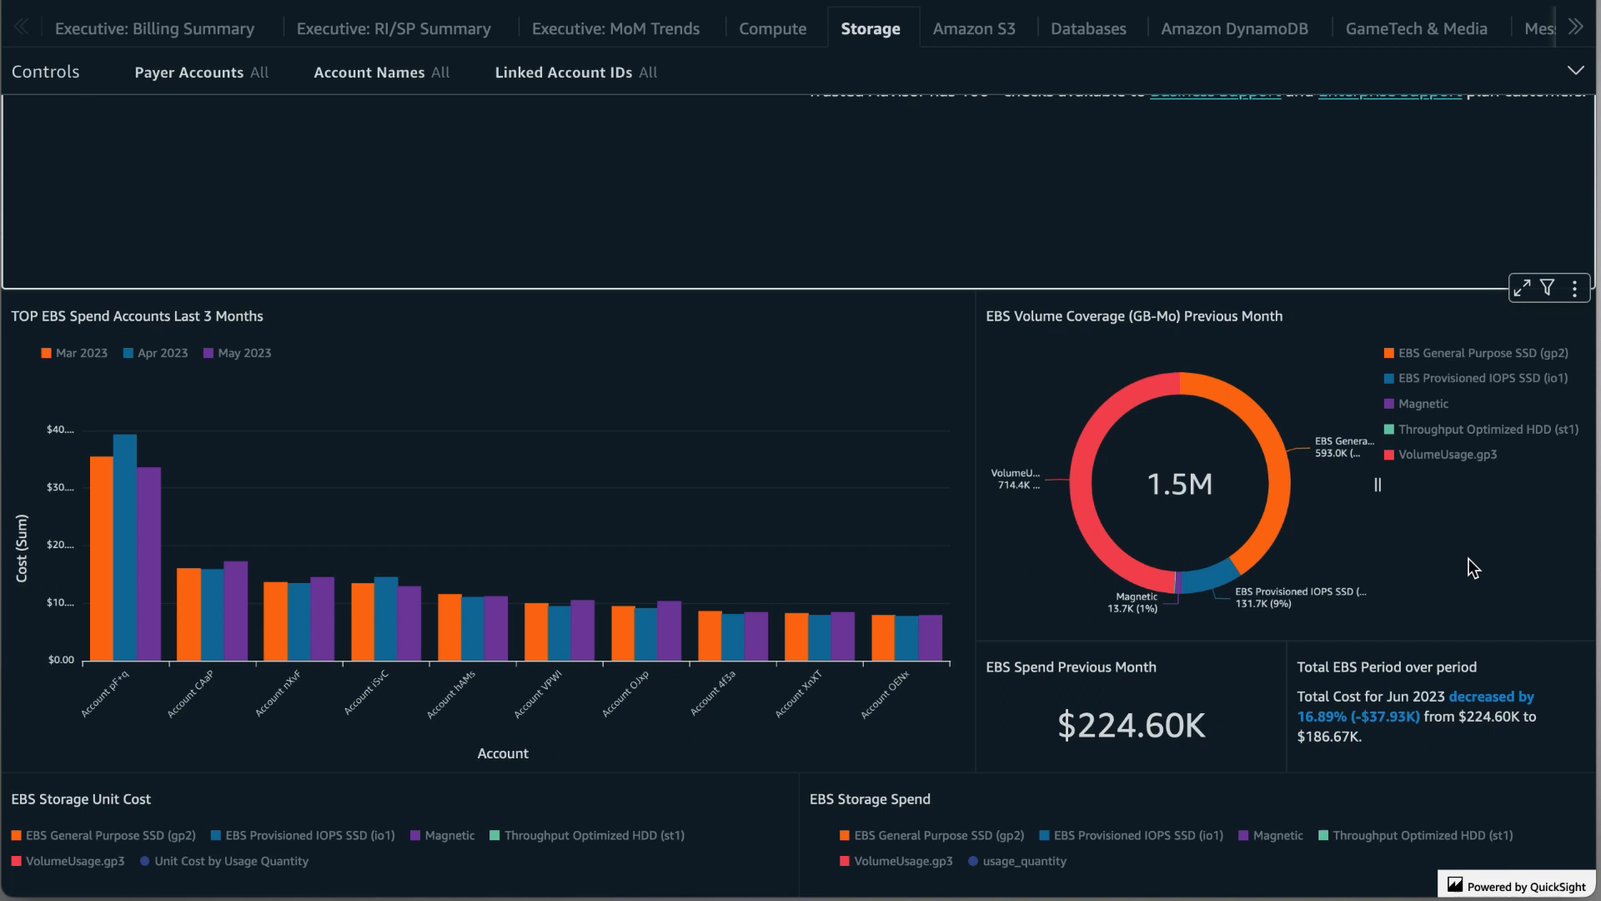
mouse_move(1287, 502)
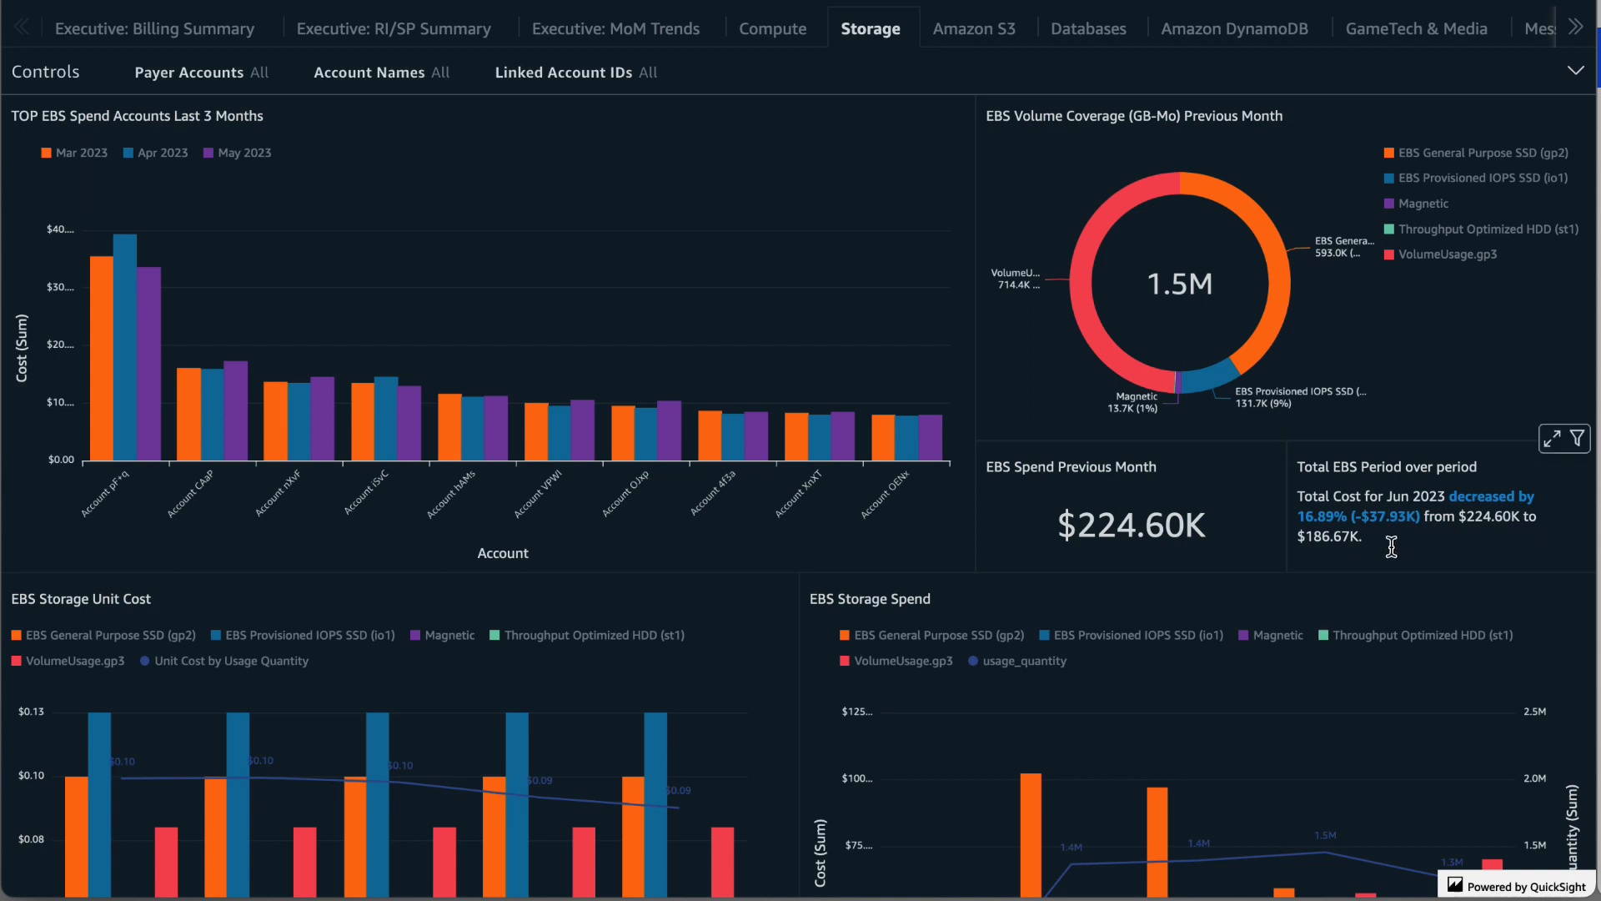
mouse_move(1398, 547)
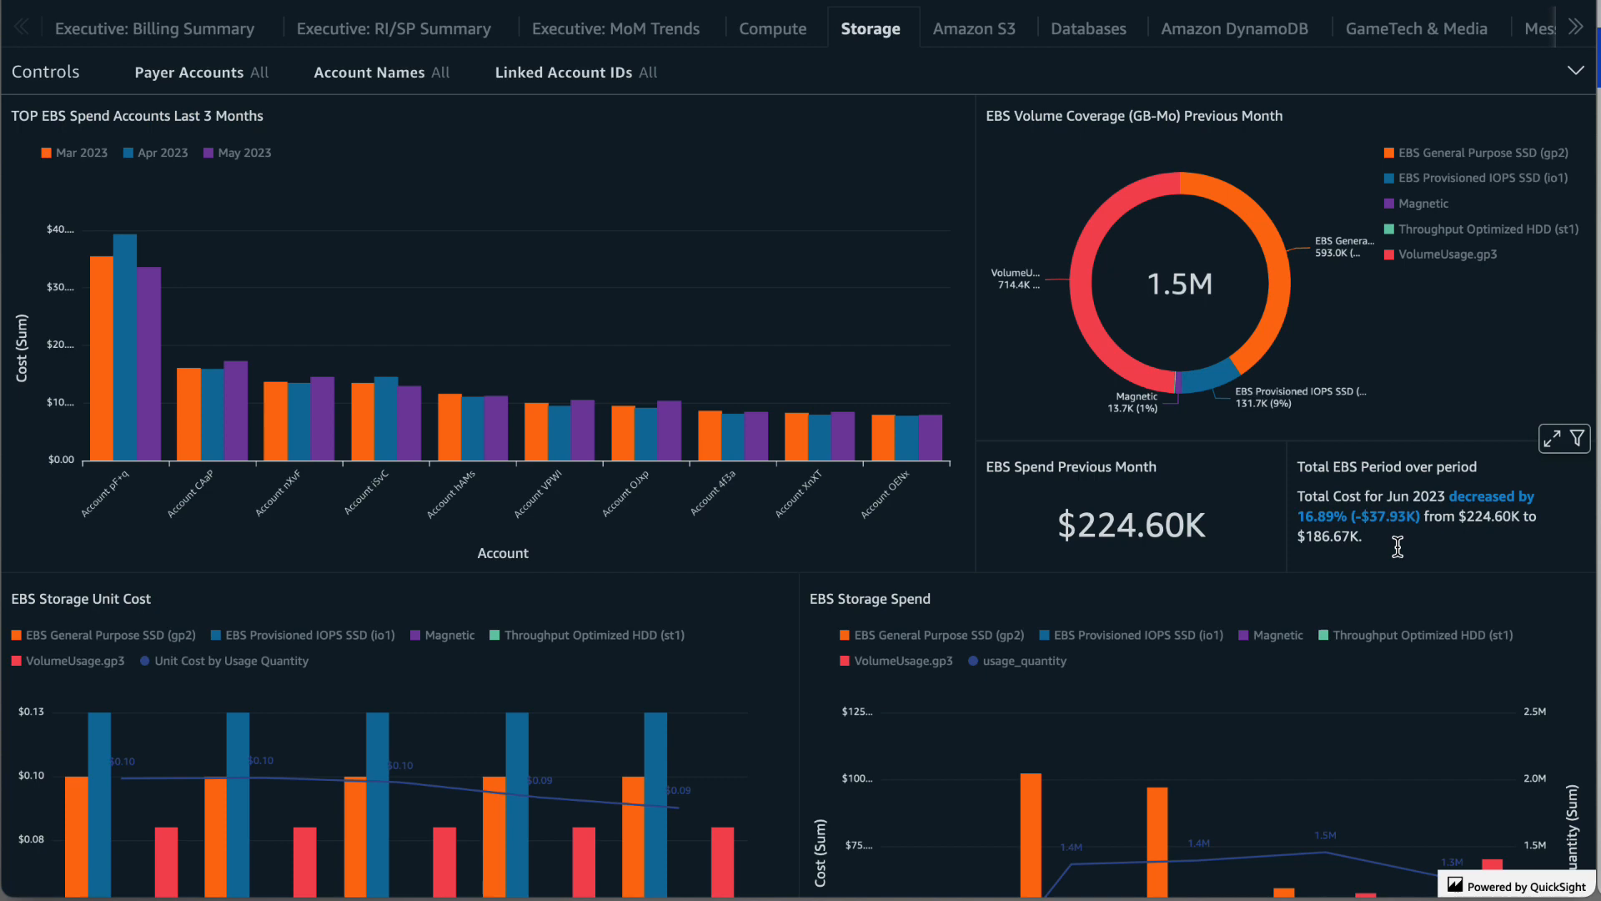
Scroll to the all-account EBS Storage Unit Cost and Storage Spend charts, including Magnetic and st1 volumes
scroll("down", 3)
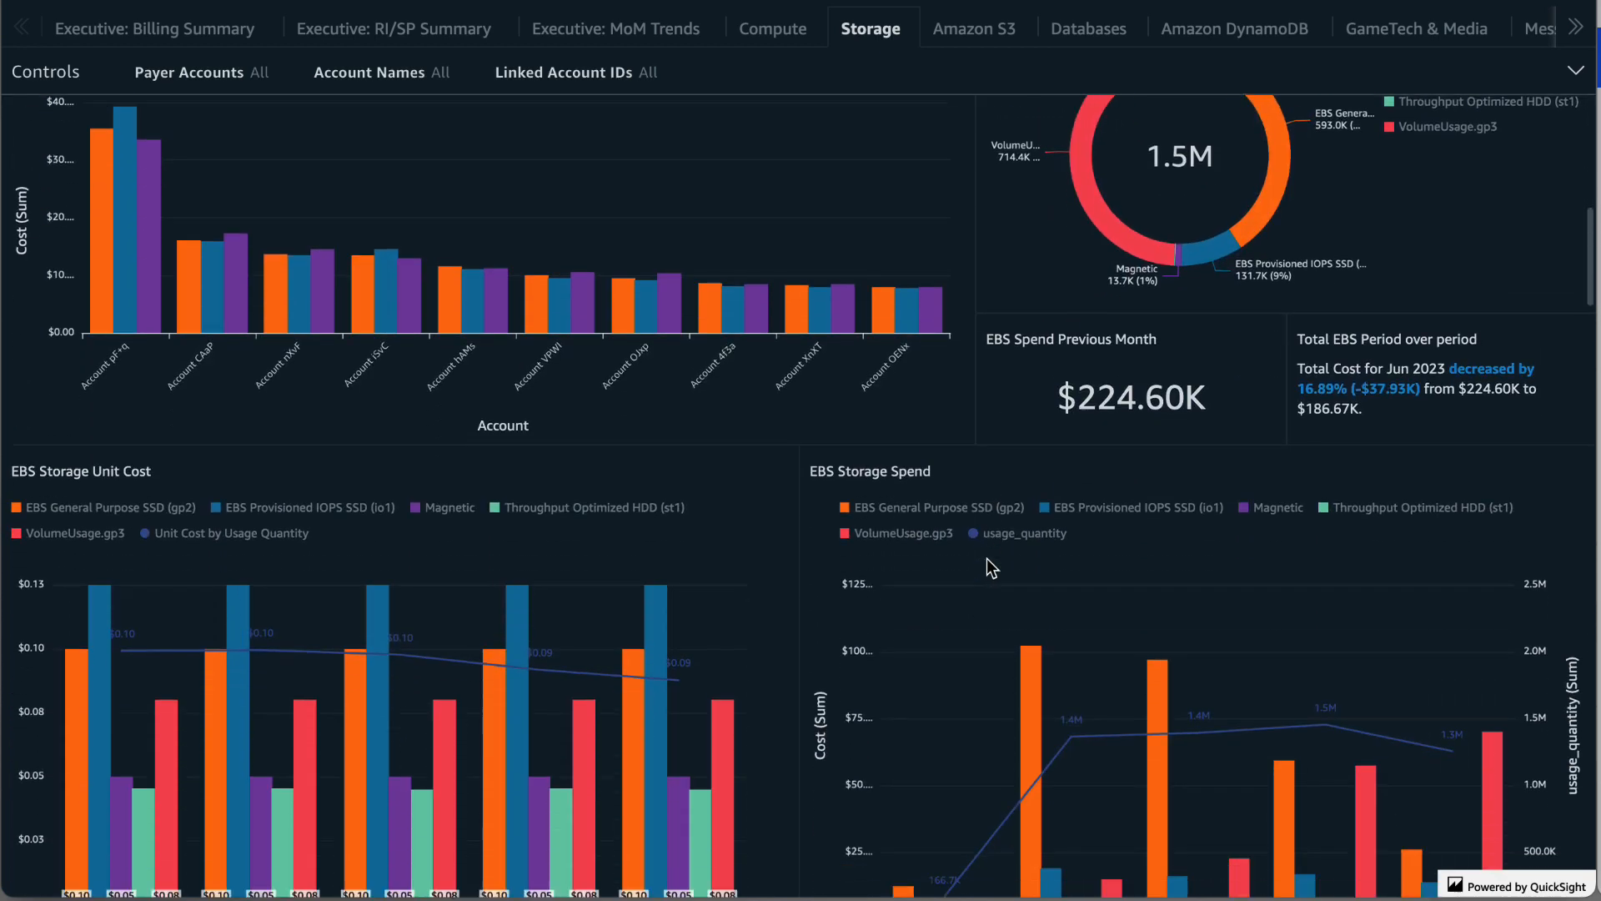
scroll("down", 3)
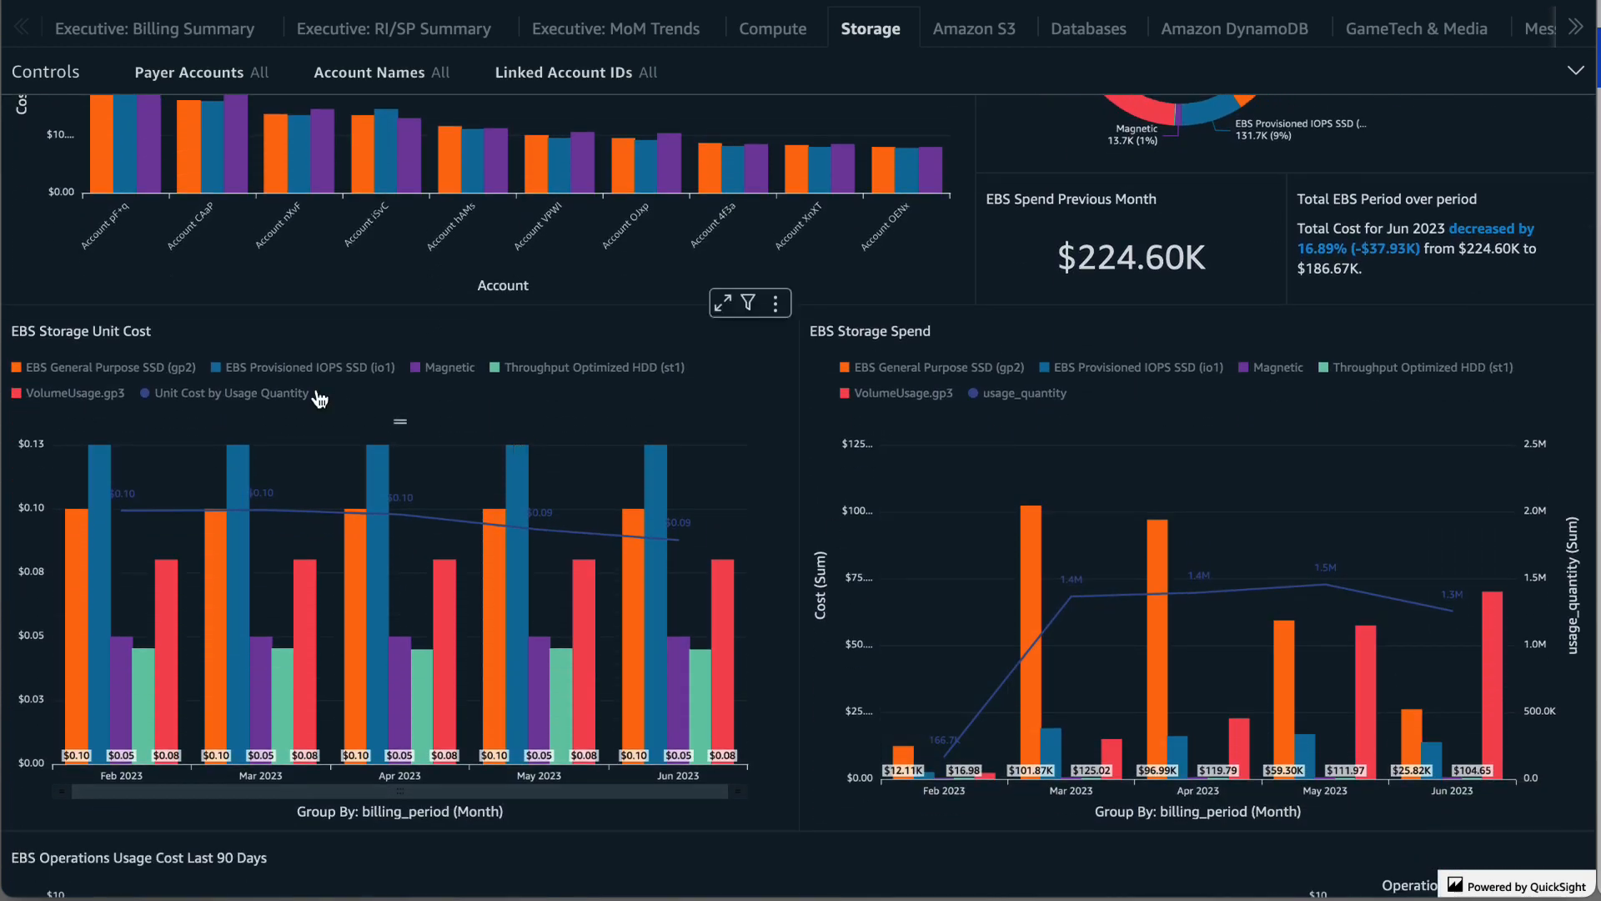
mouse_move(327, 402)
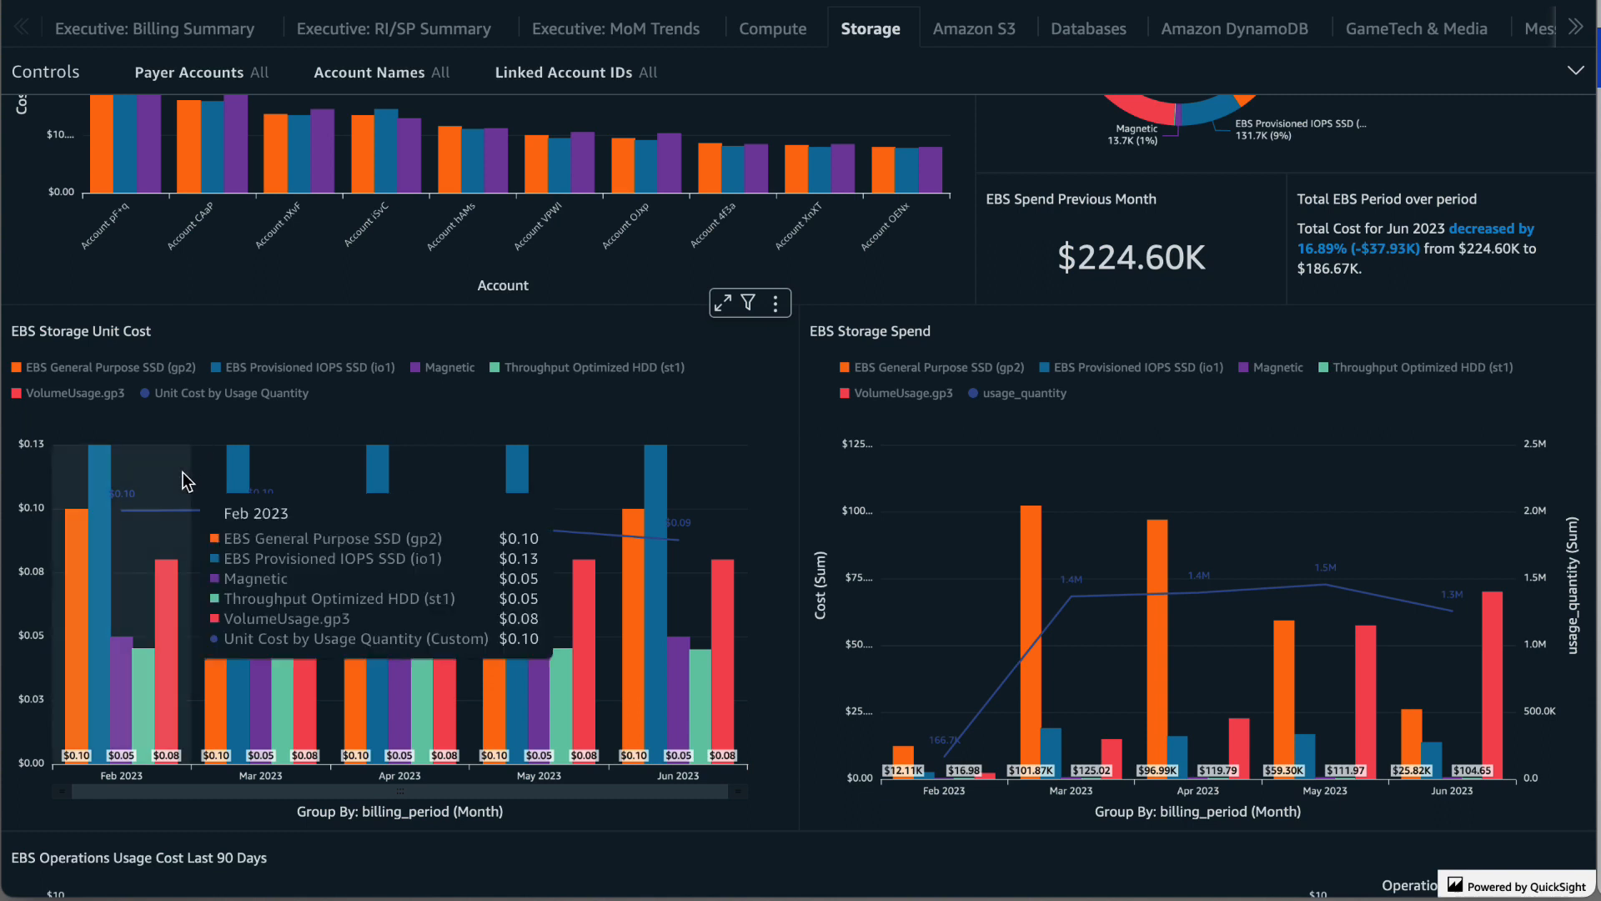
mouse_move(260, 471)
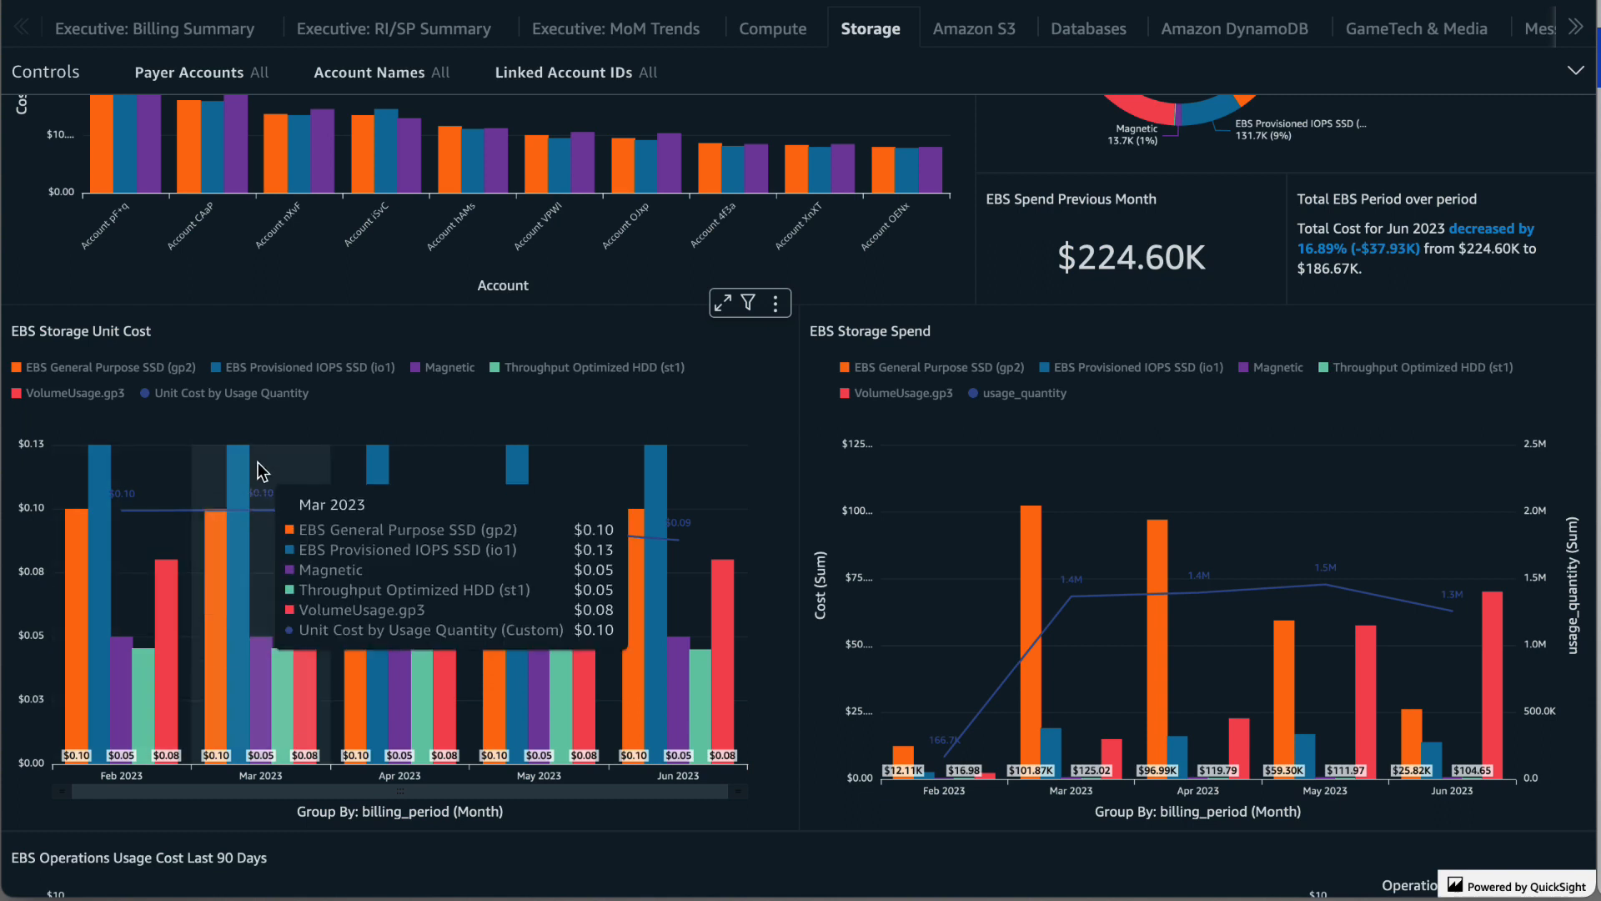
mouse_move(780, 552)
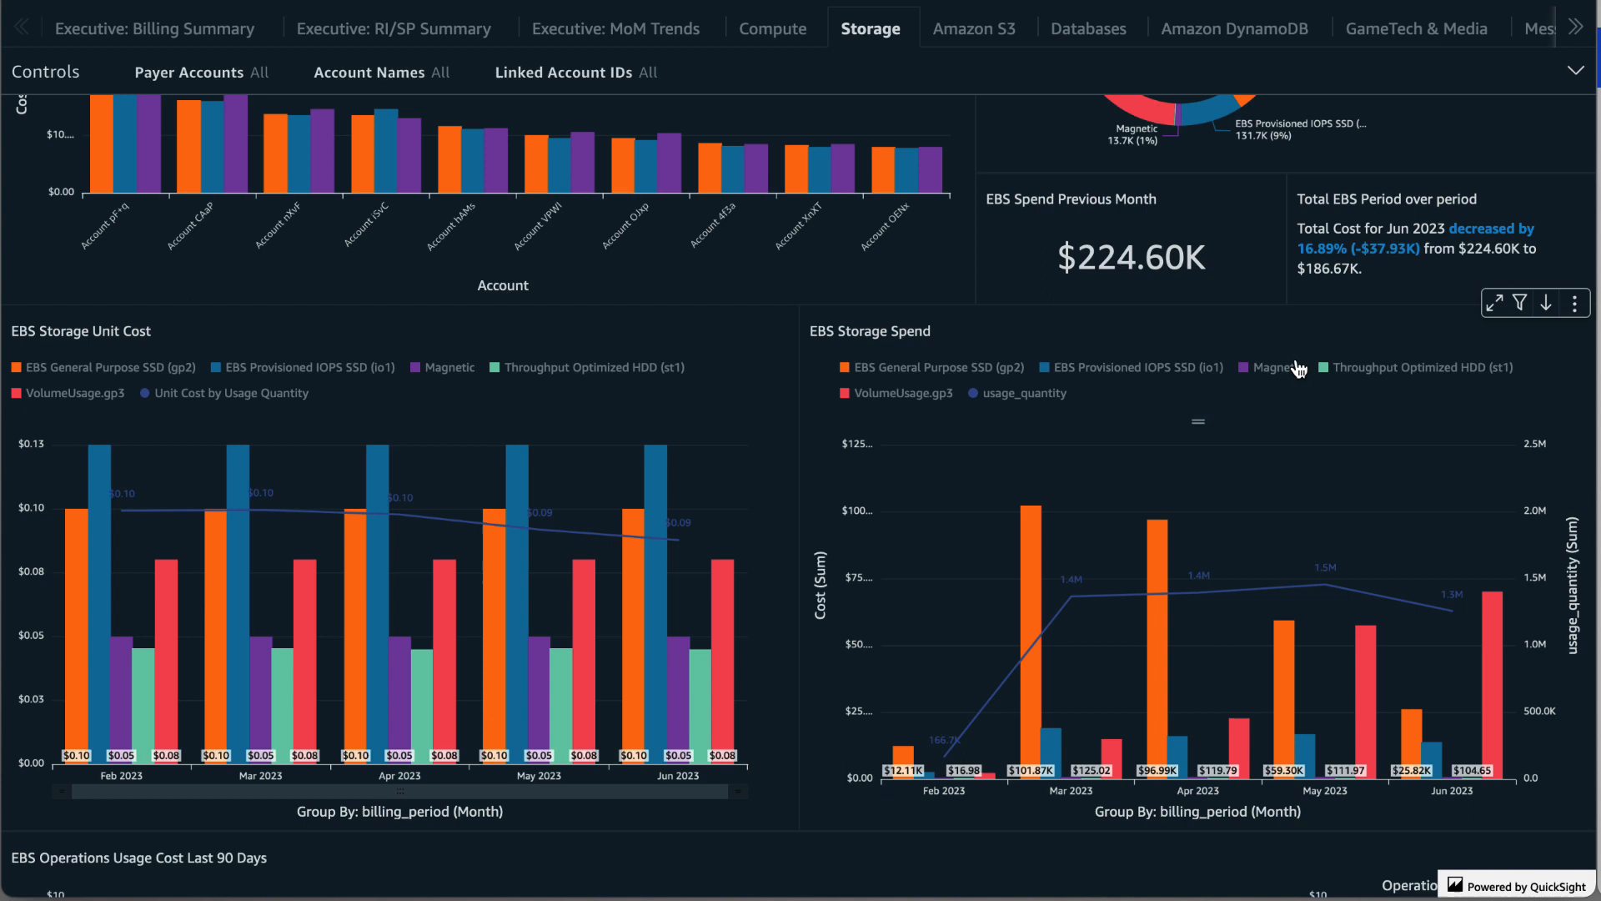
mouse_move(1239, 325)
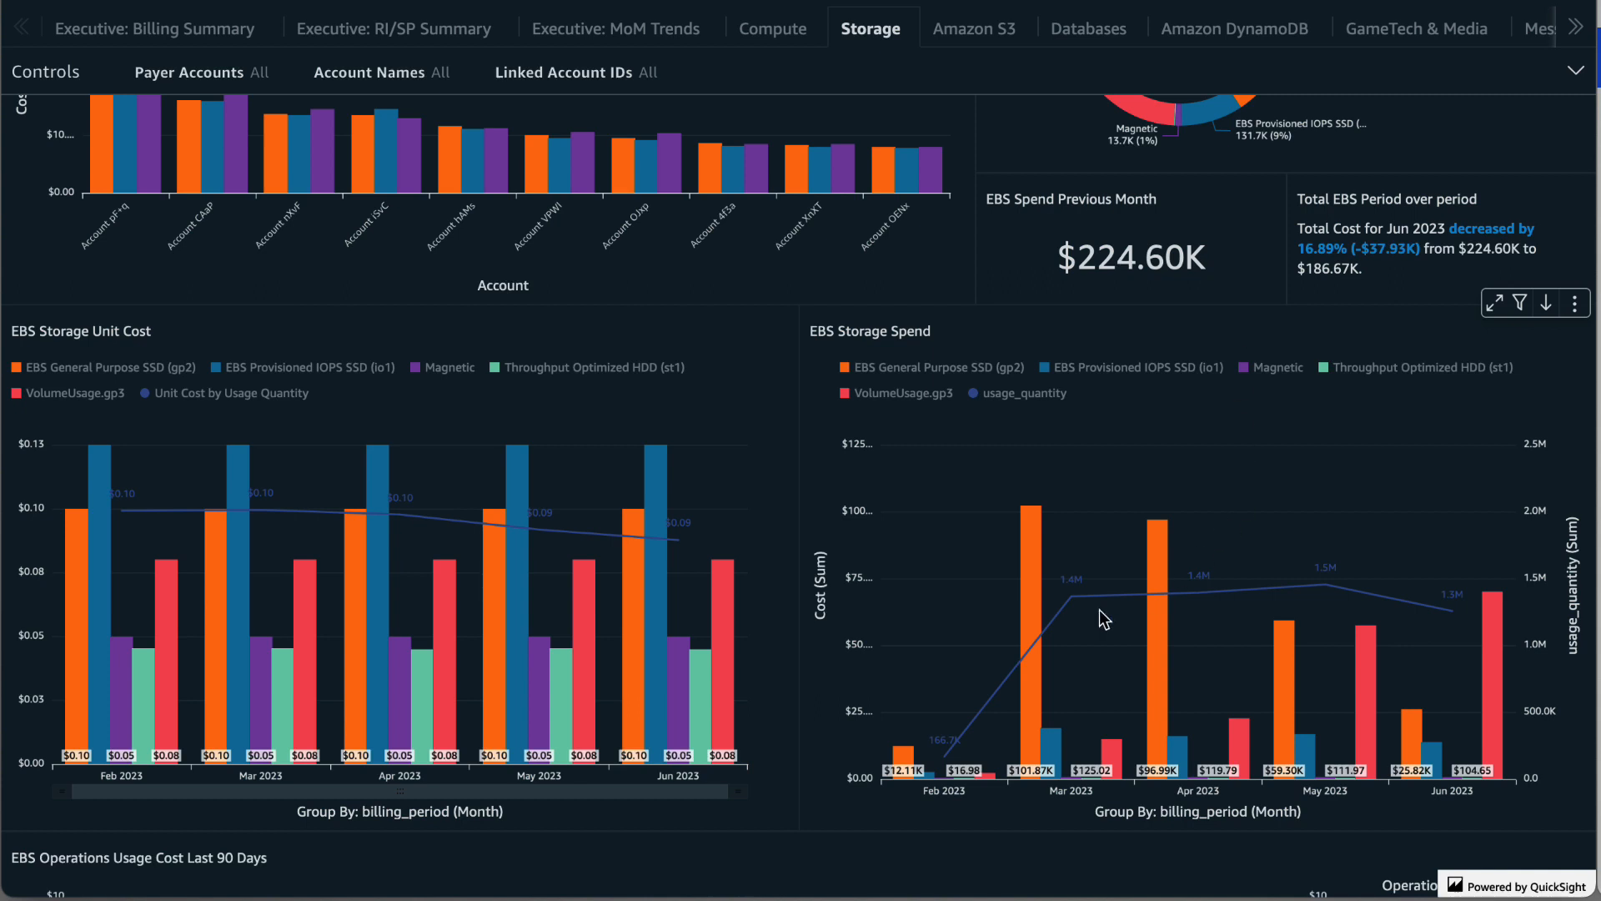
mouse_move(1161, 557)
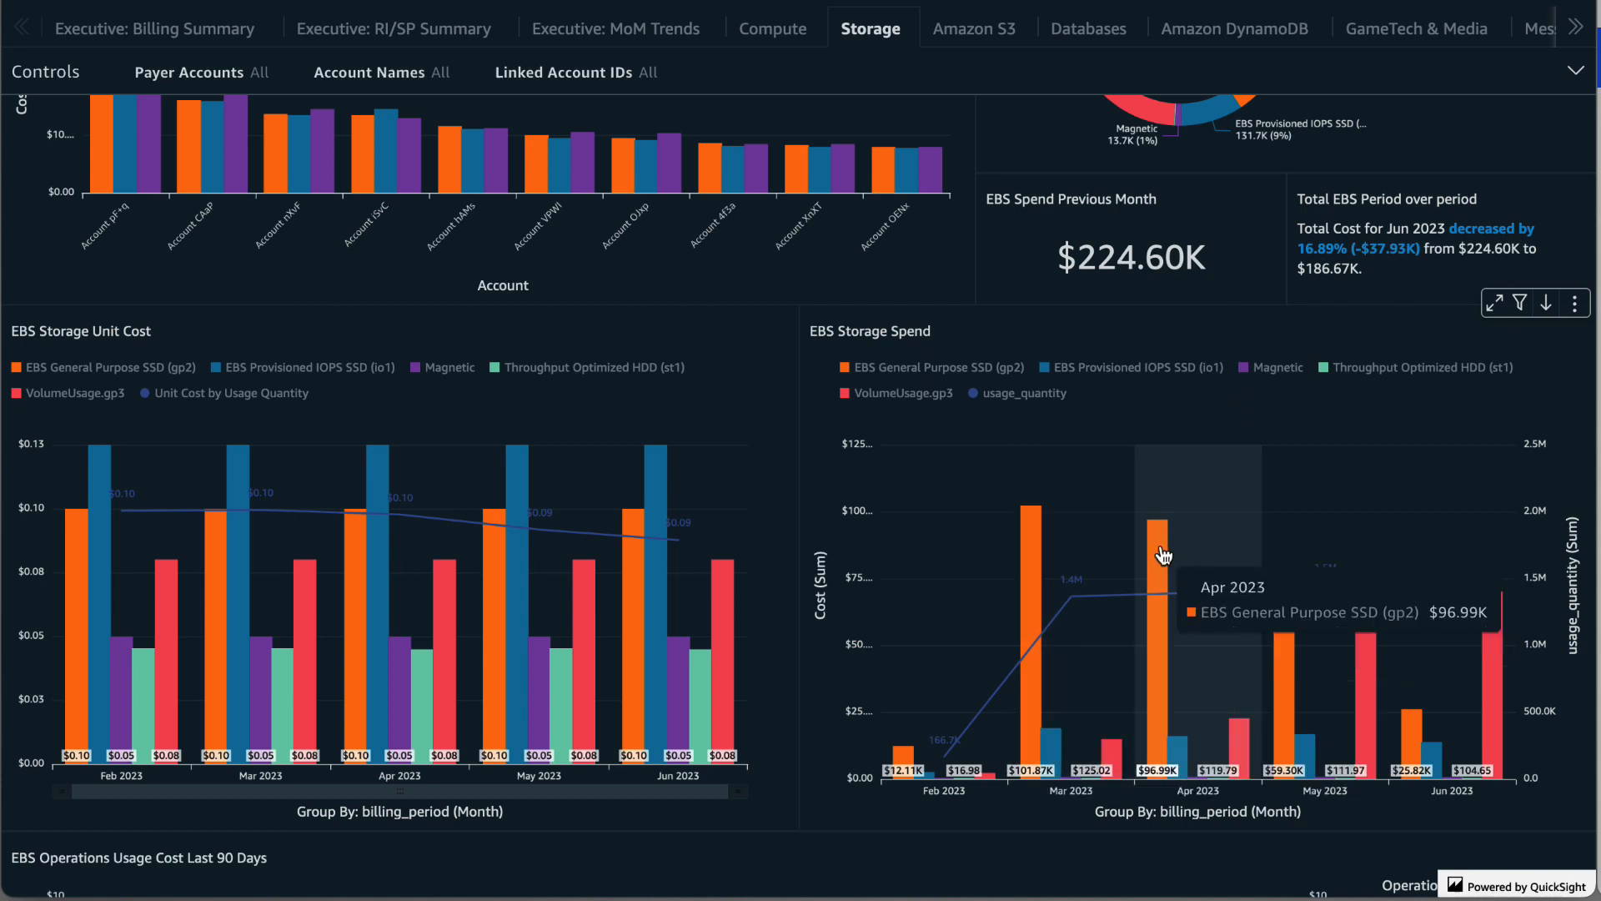
mouse_move(1234, 402)
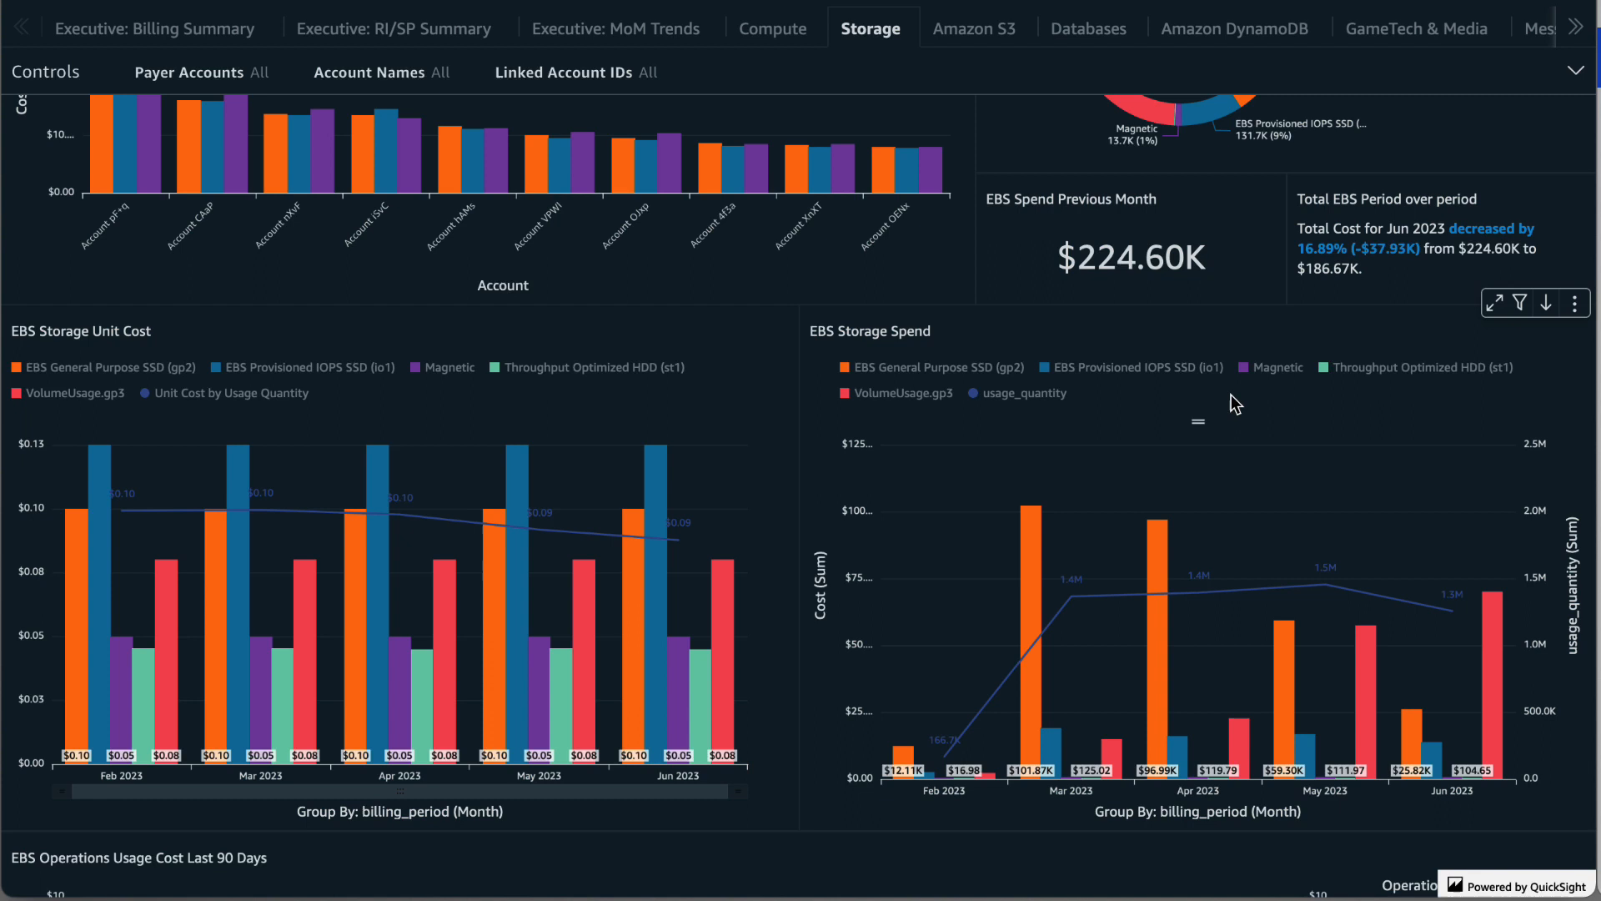
mouse_move(1373, 669)
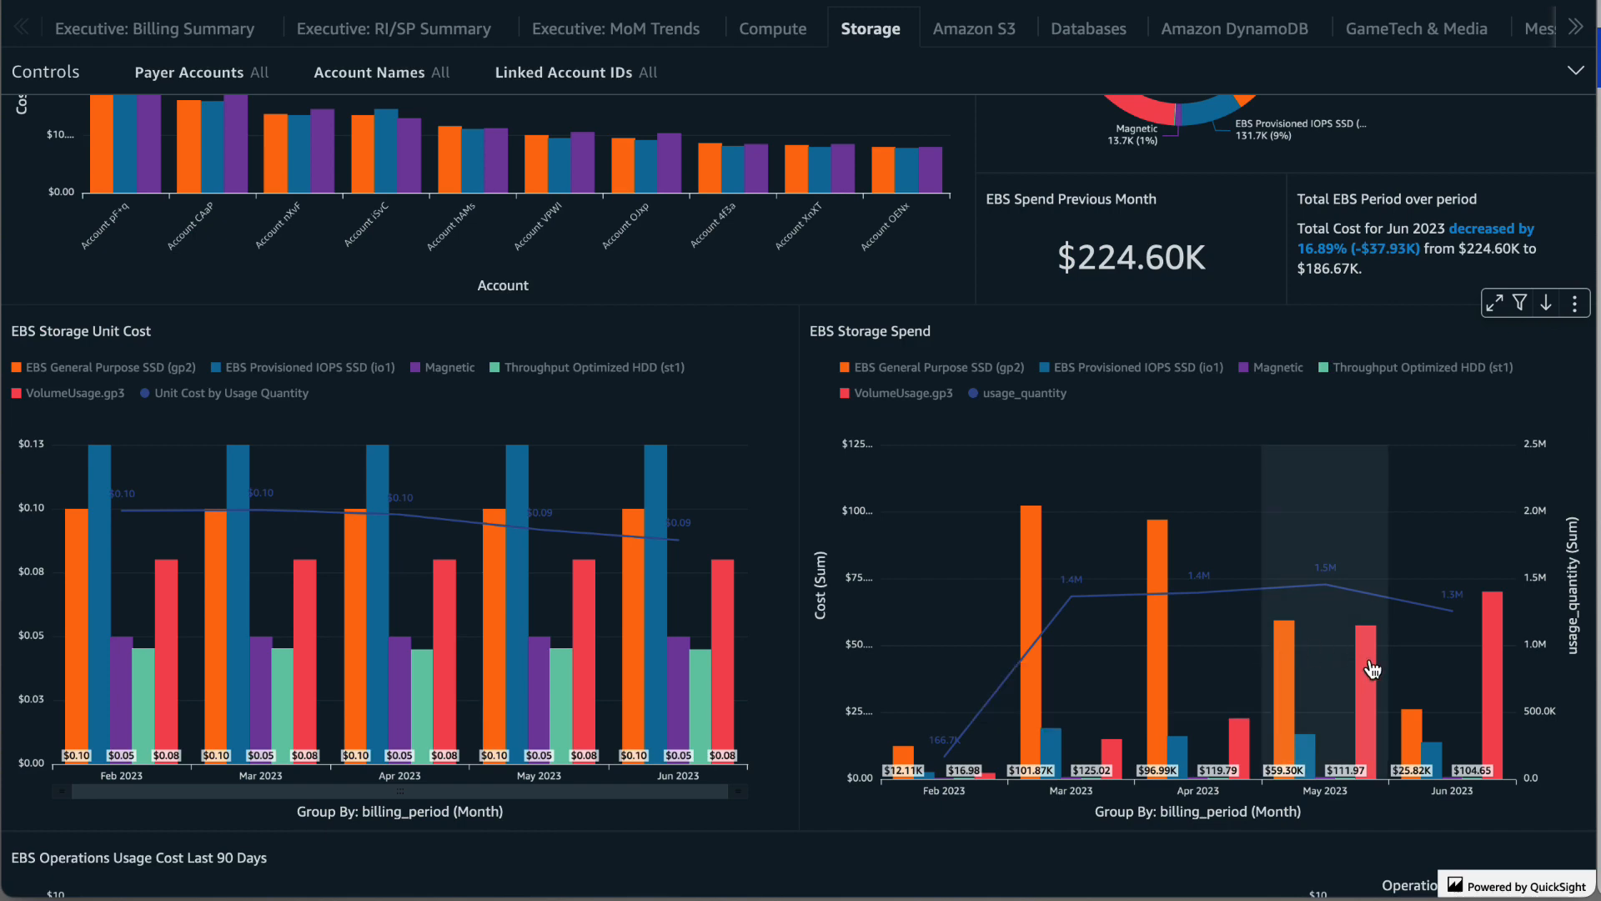
mouse_move(1495, 654)
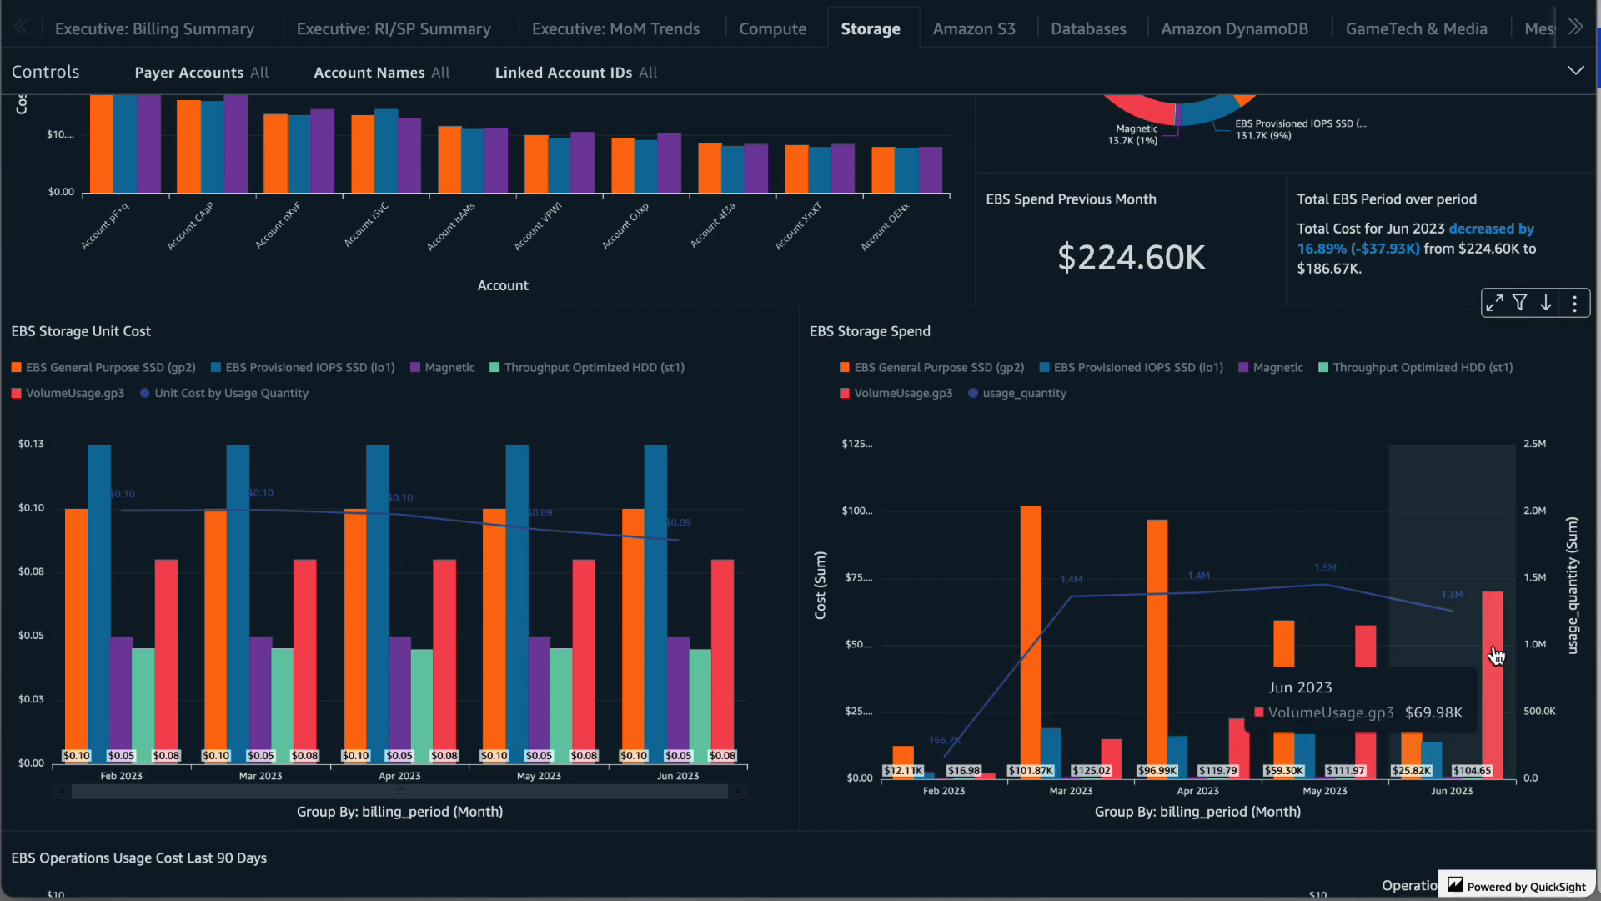
Scroll through the daily EBS Operations Usage Cost chart down to the top-20 Volume Explorer table
scroll("down", 3)
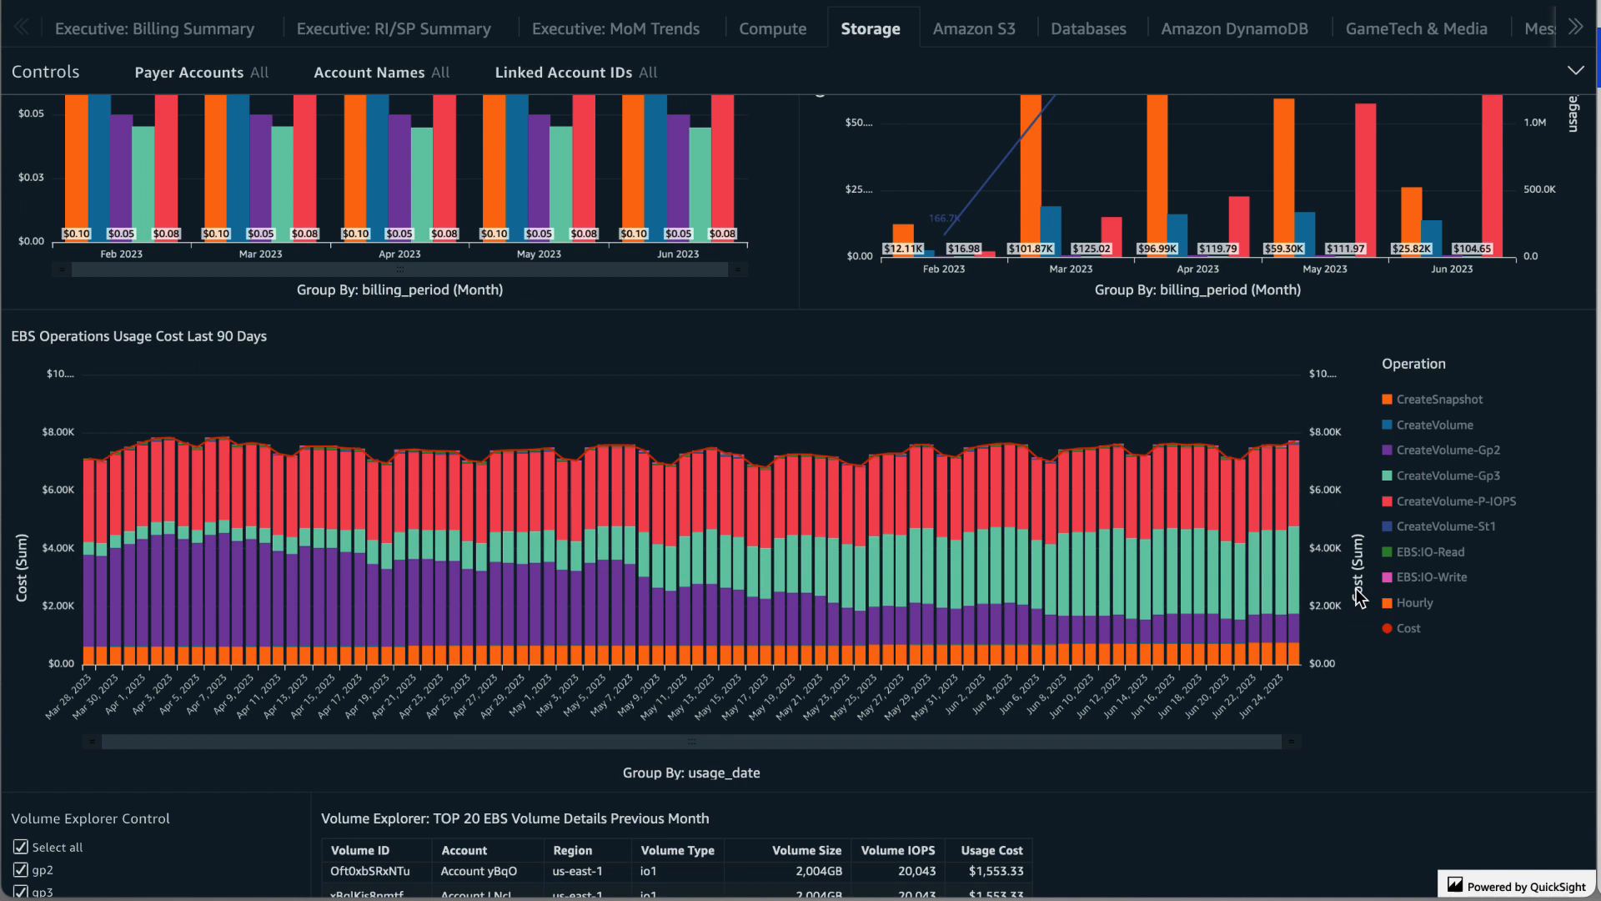
mouse_move(1448, 437)
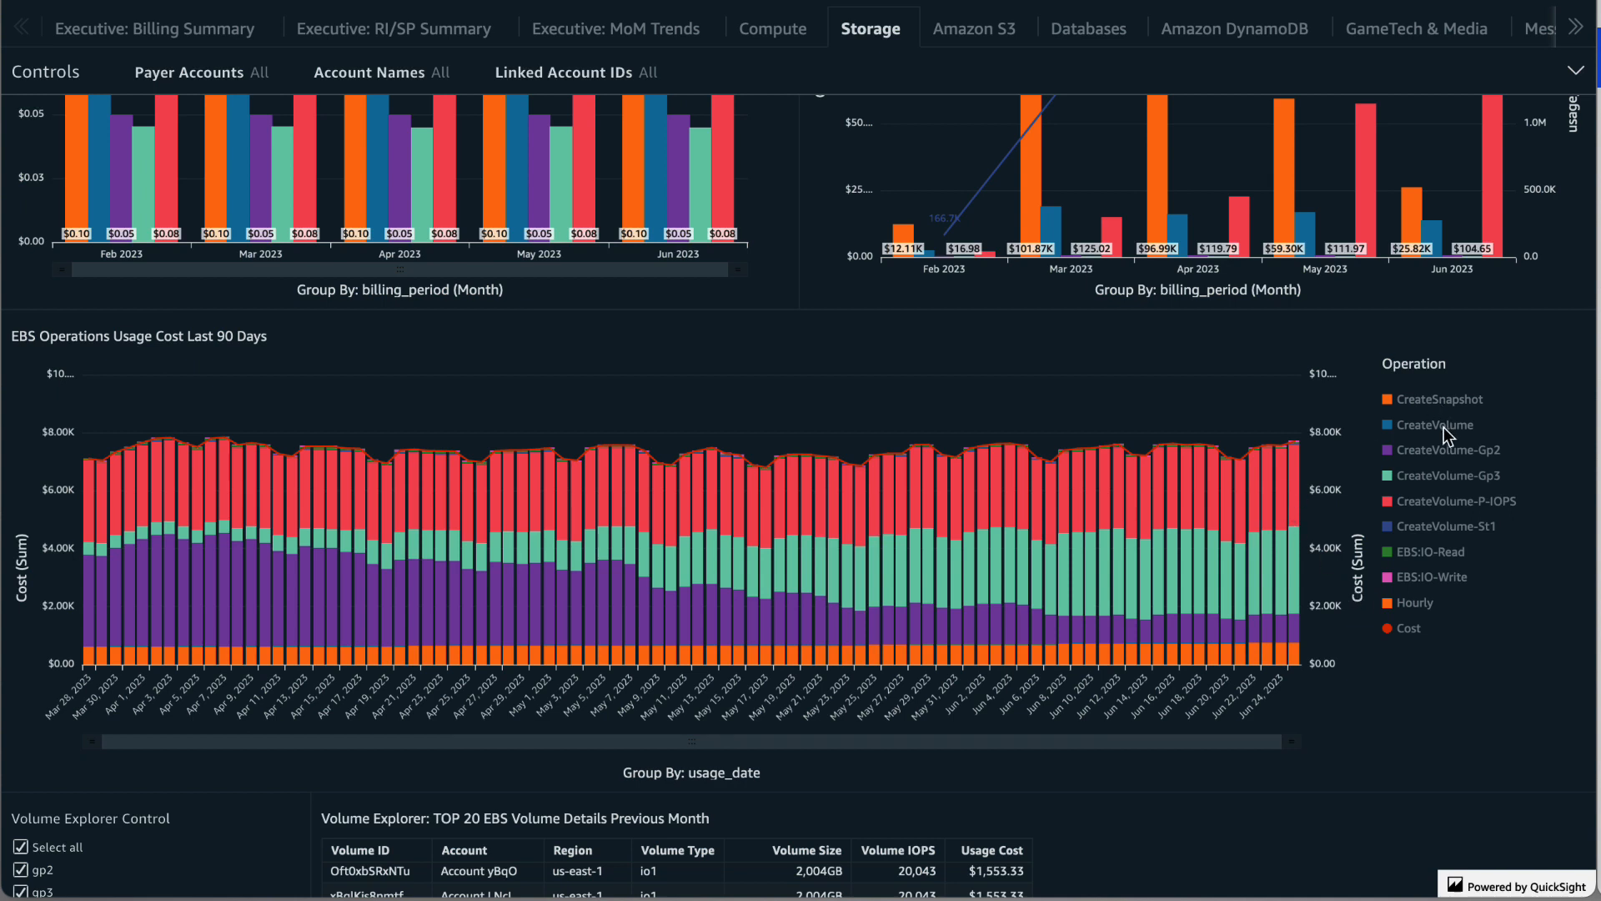
mouse_move(1456, 511)
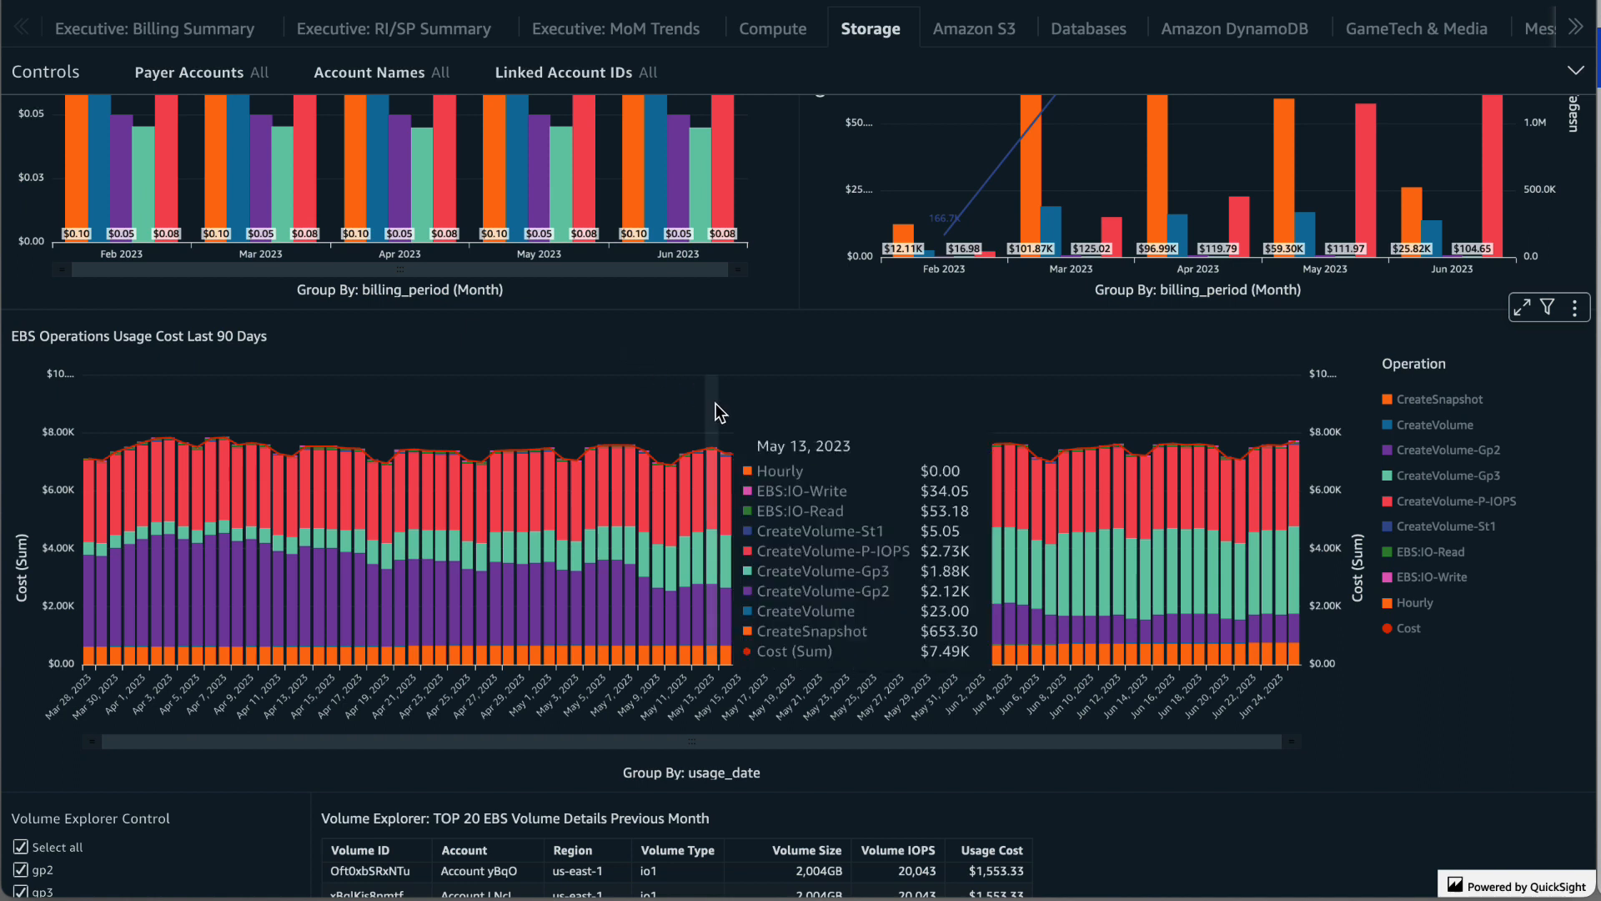
mouse_move(756, 419)
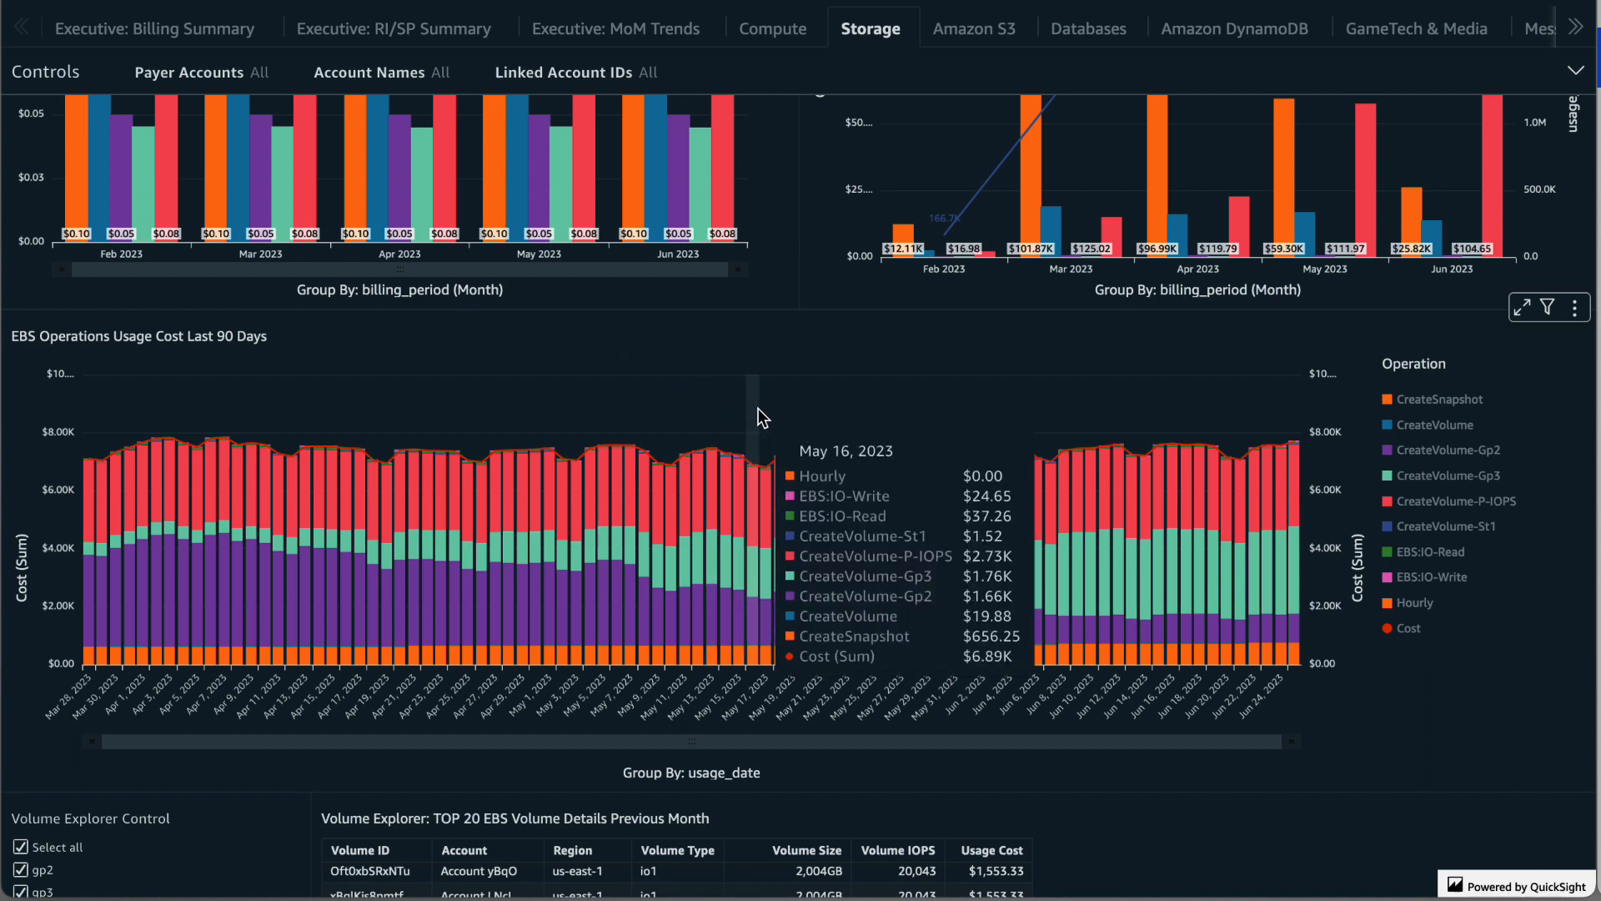
mouse_move(769, 413)
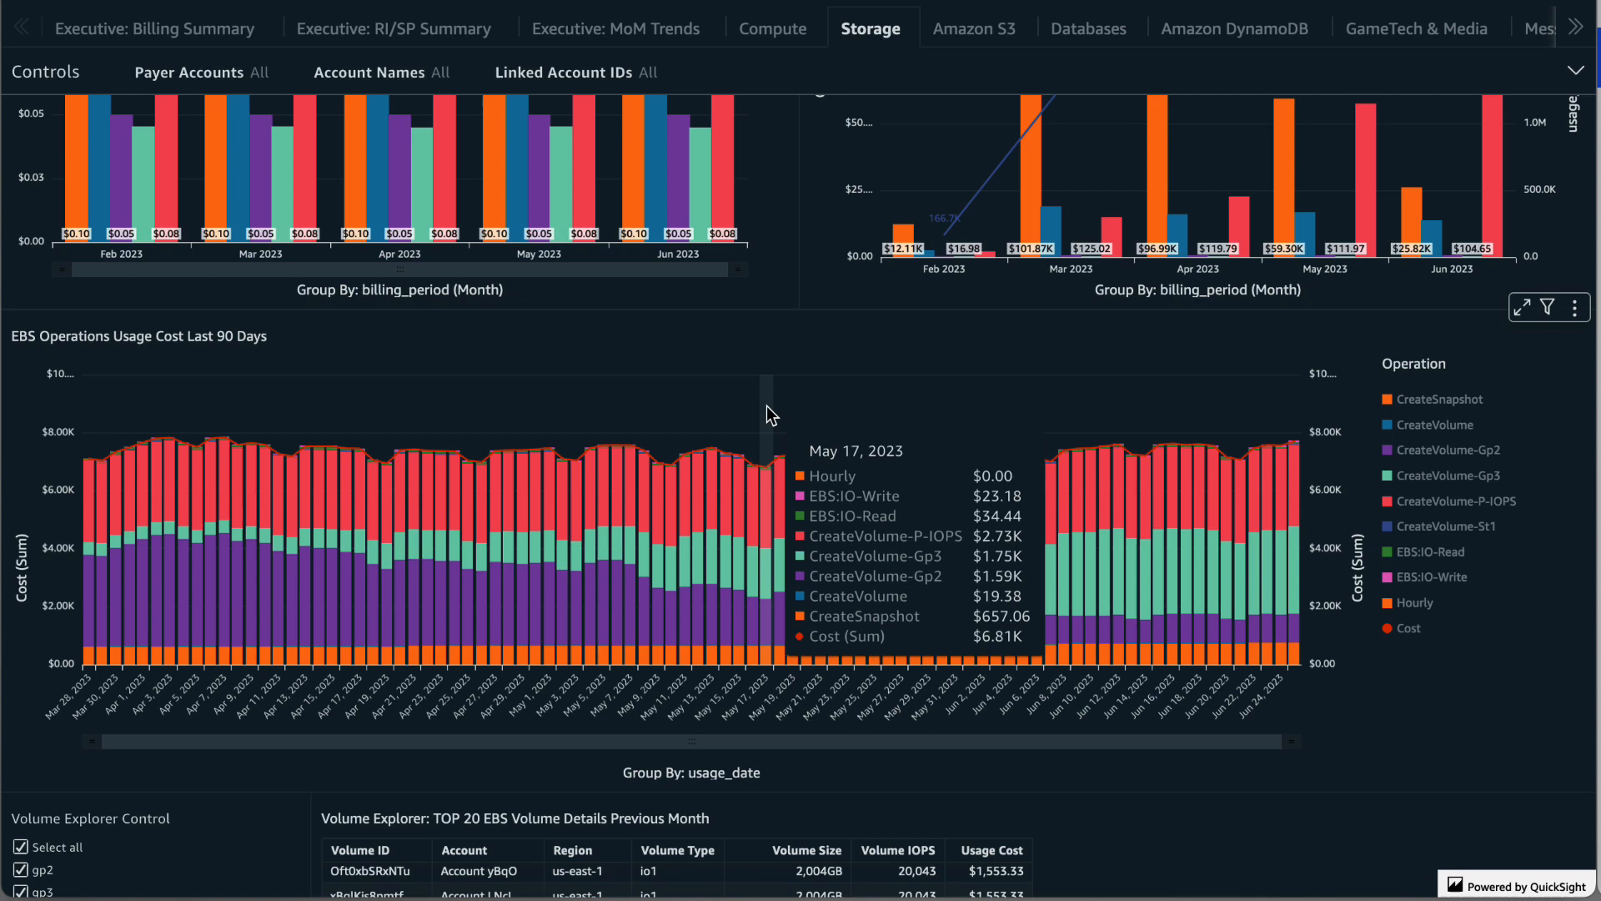
scroll("down", 3)
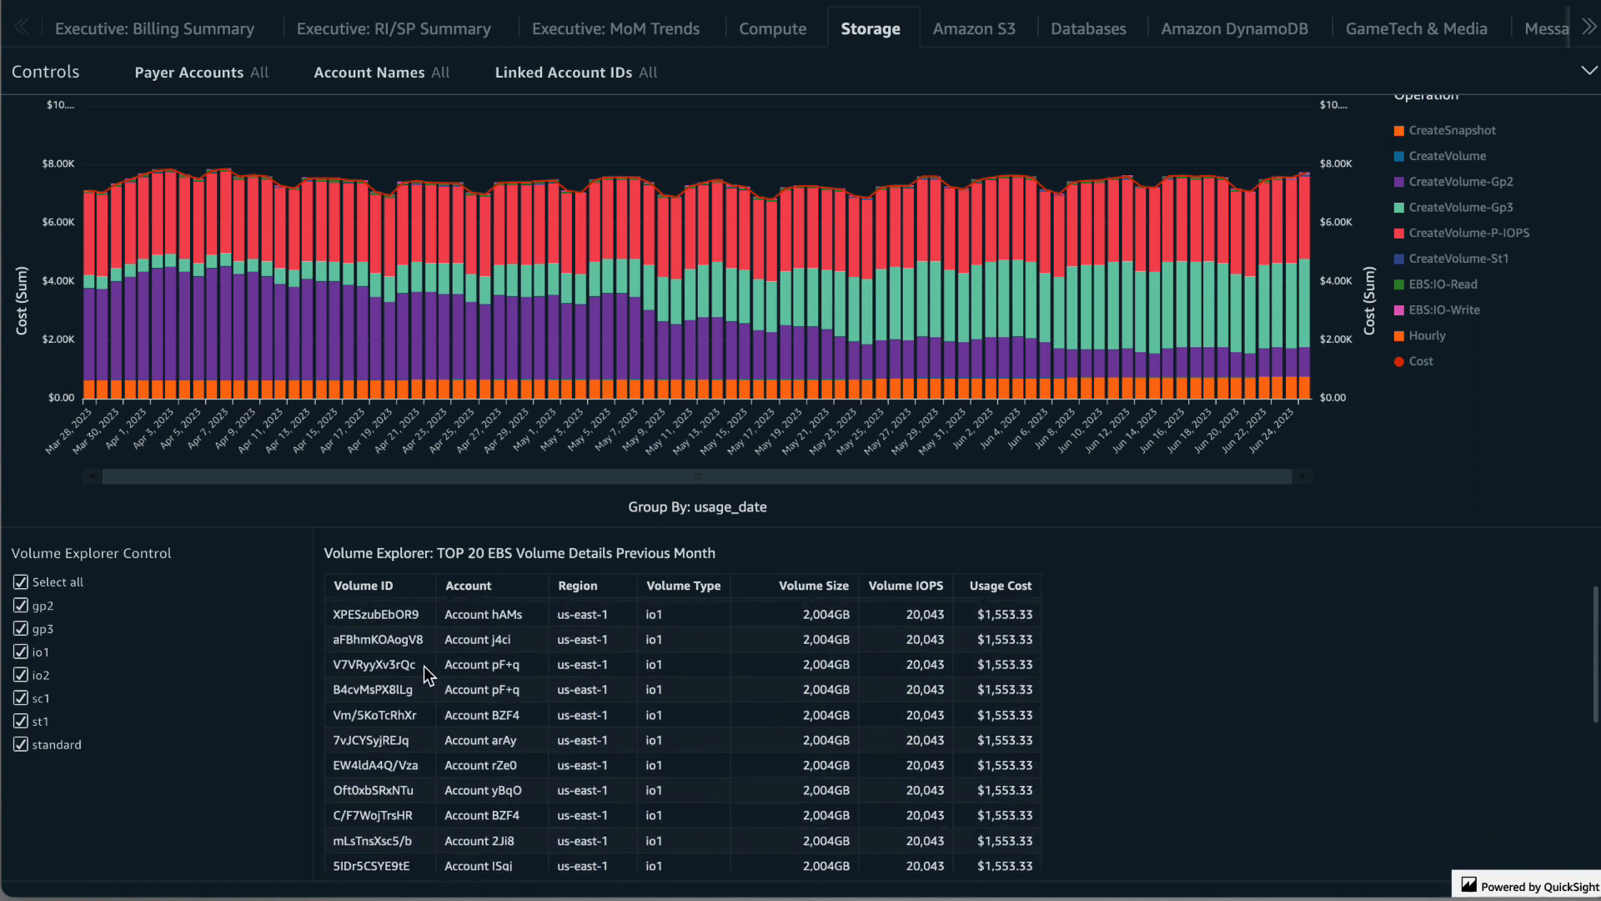
scroll("down", 3)
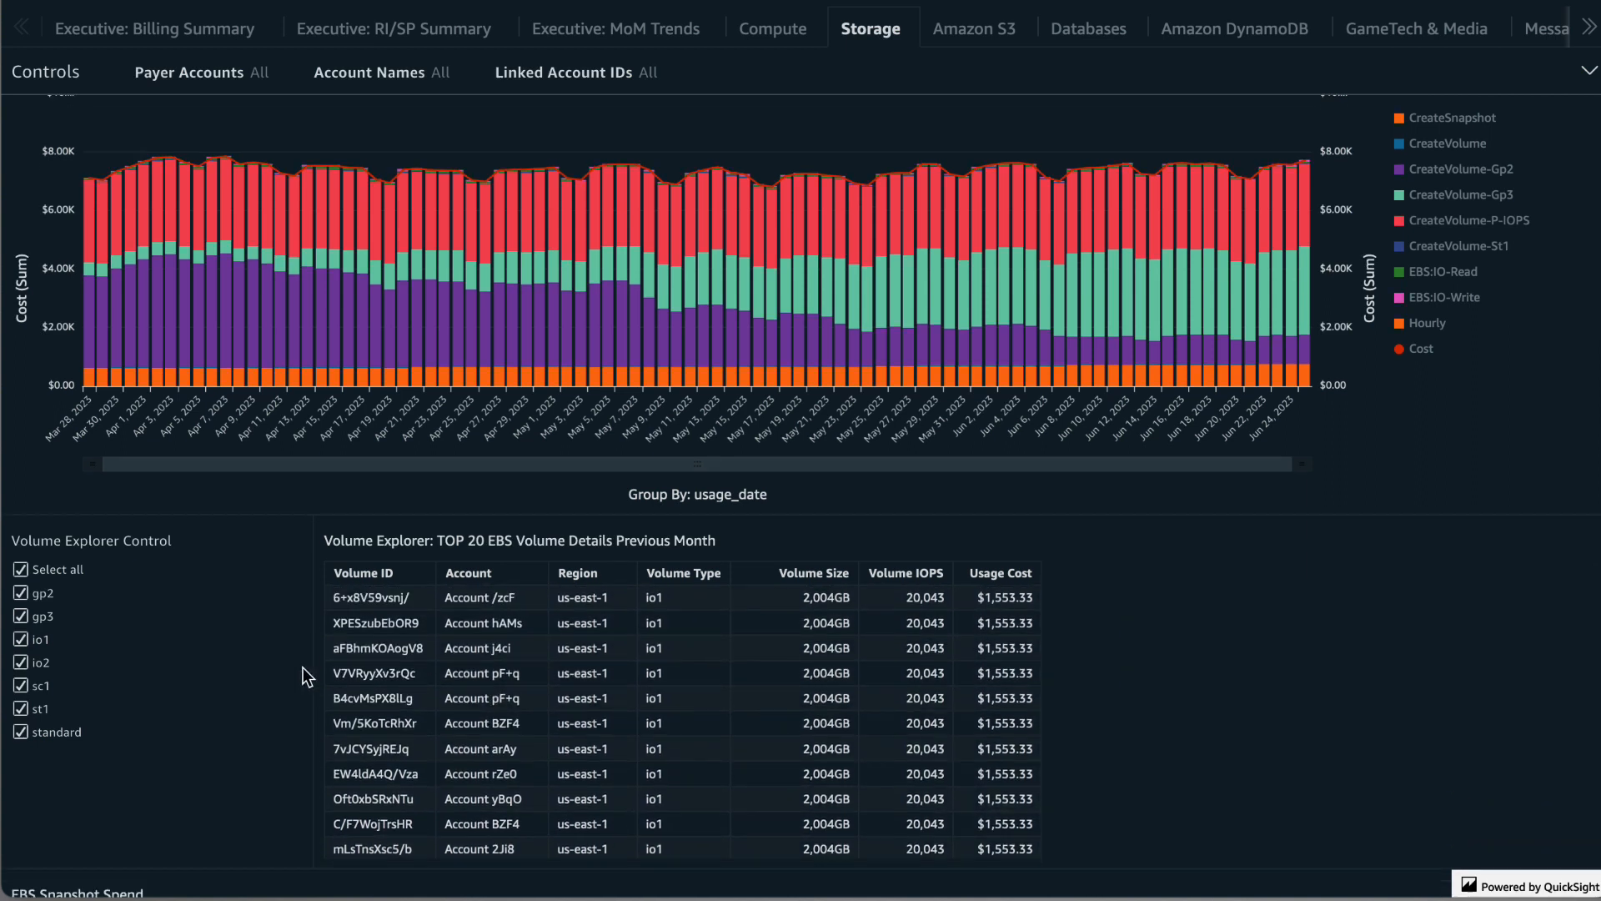
Filter the Volume Explorer table to gp2 volumes only and show its CSV/Excel export options
scroll("down", 3)
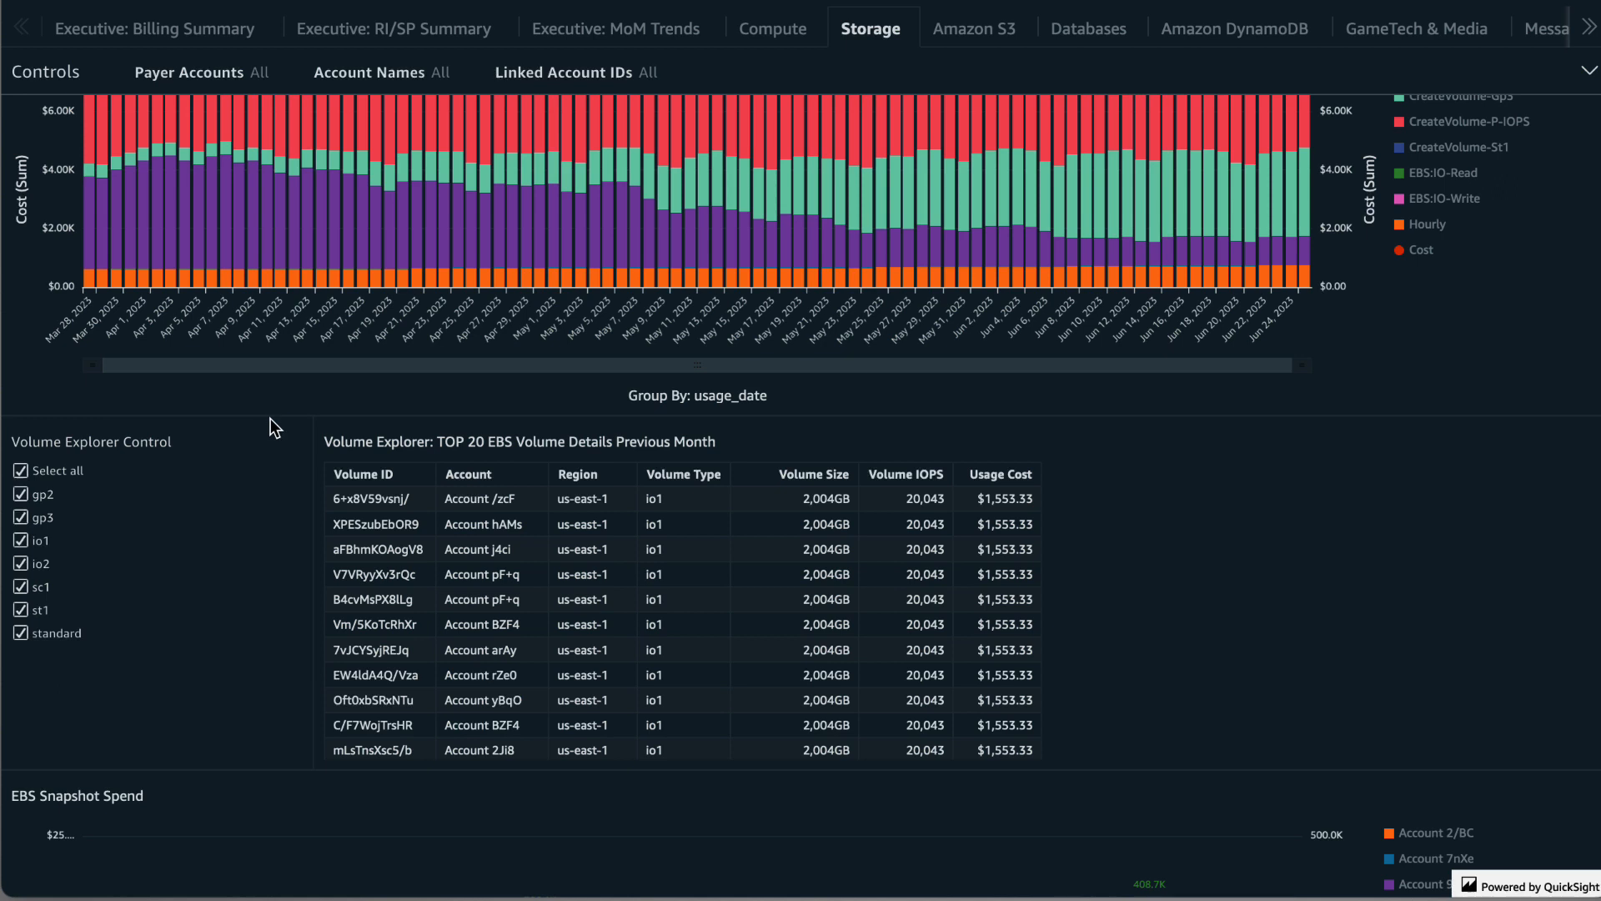
mouse_move(236, 542)
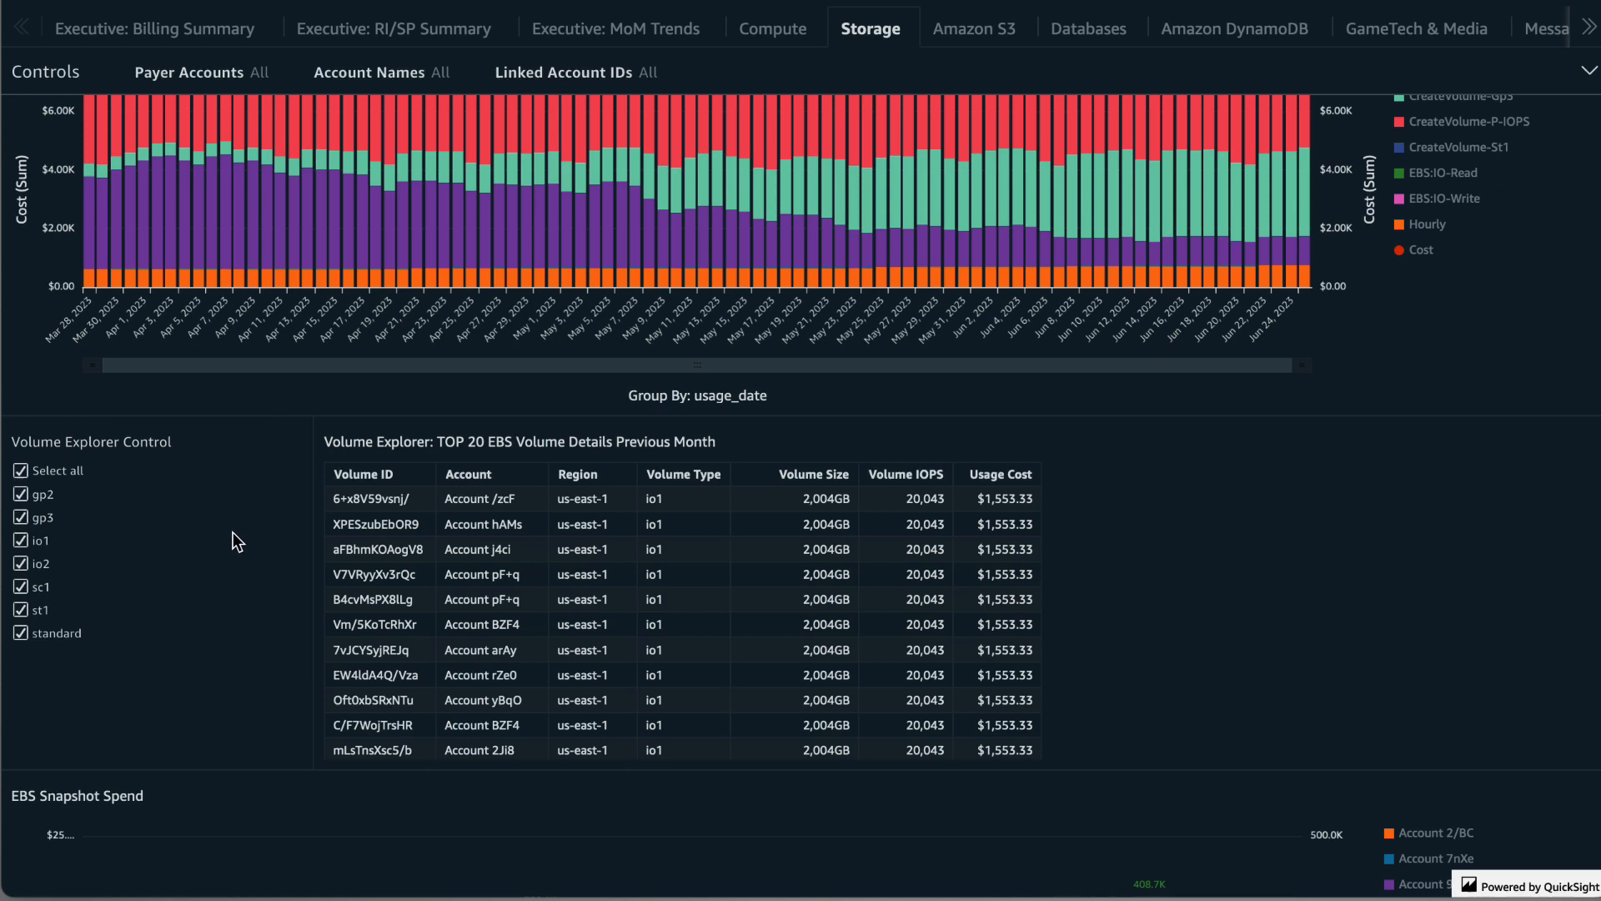
left_click(20, 471)
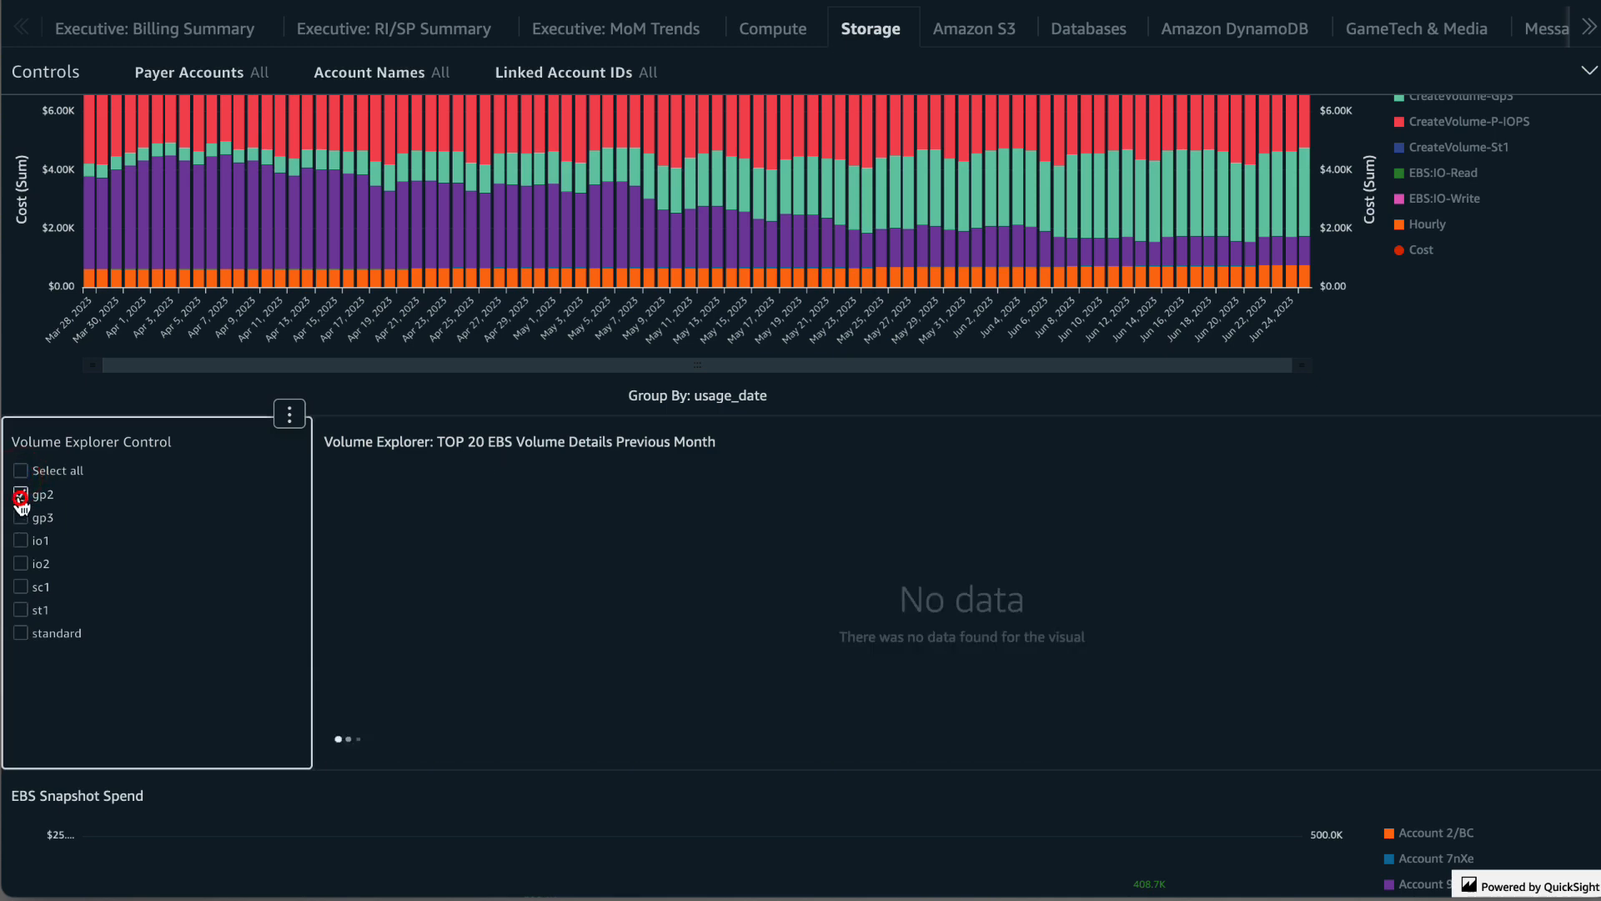
left_click(20, 494)
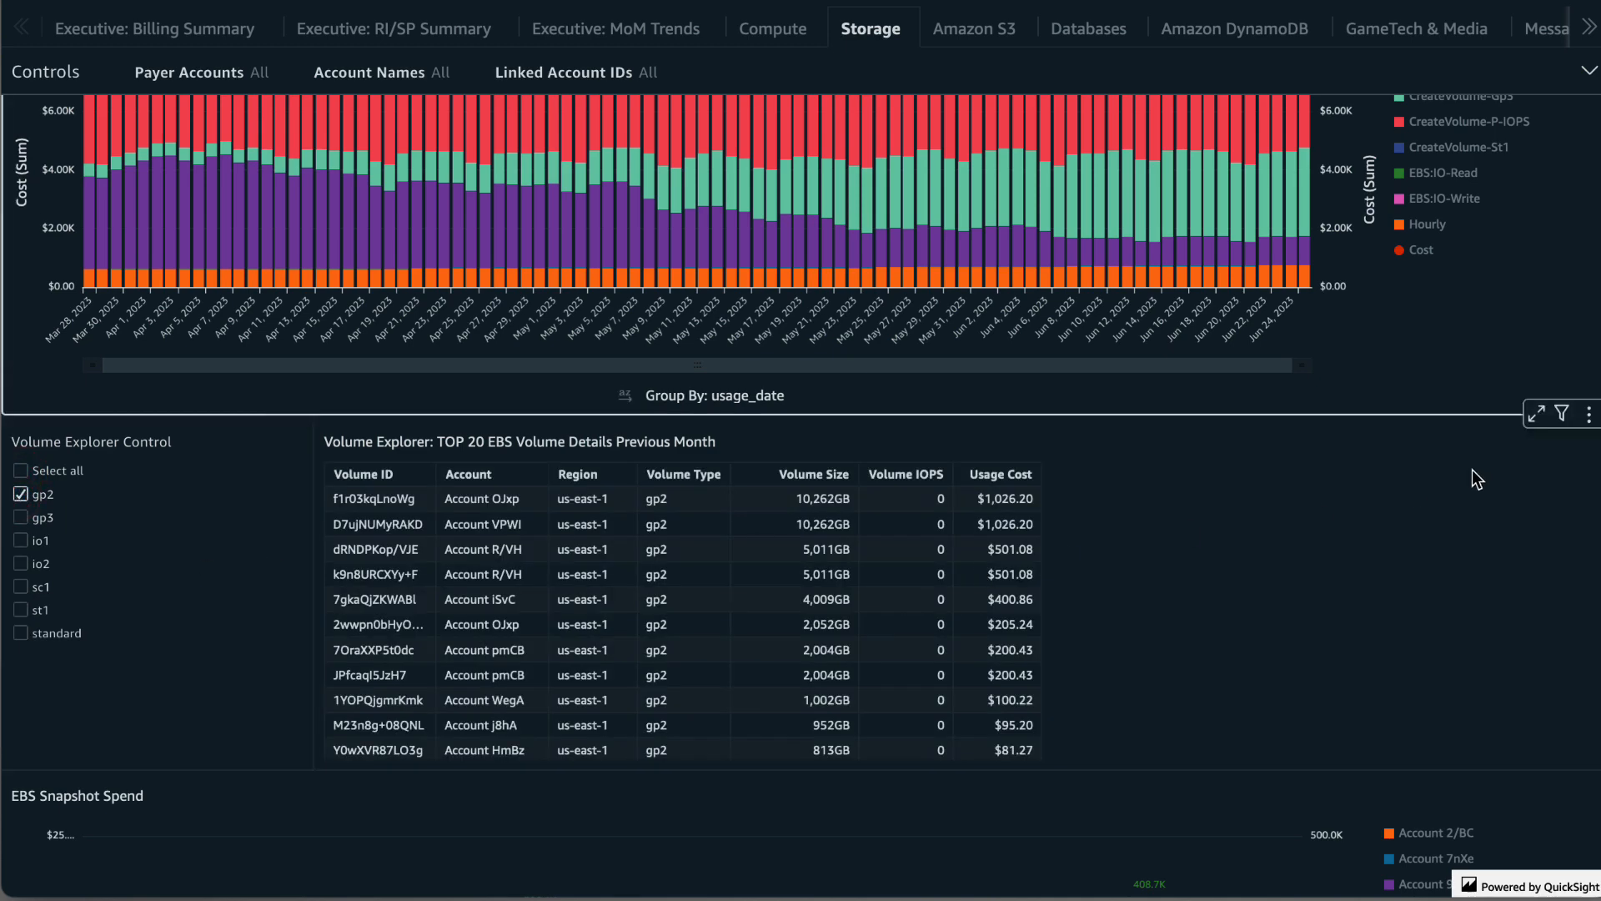
mouse_move(1589, 413)
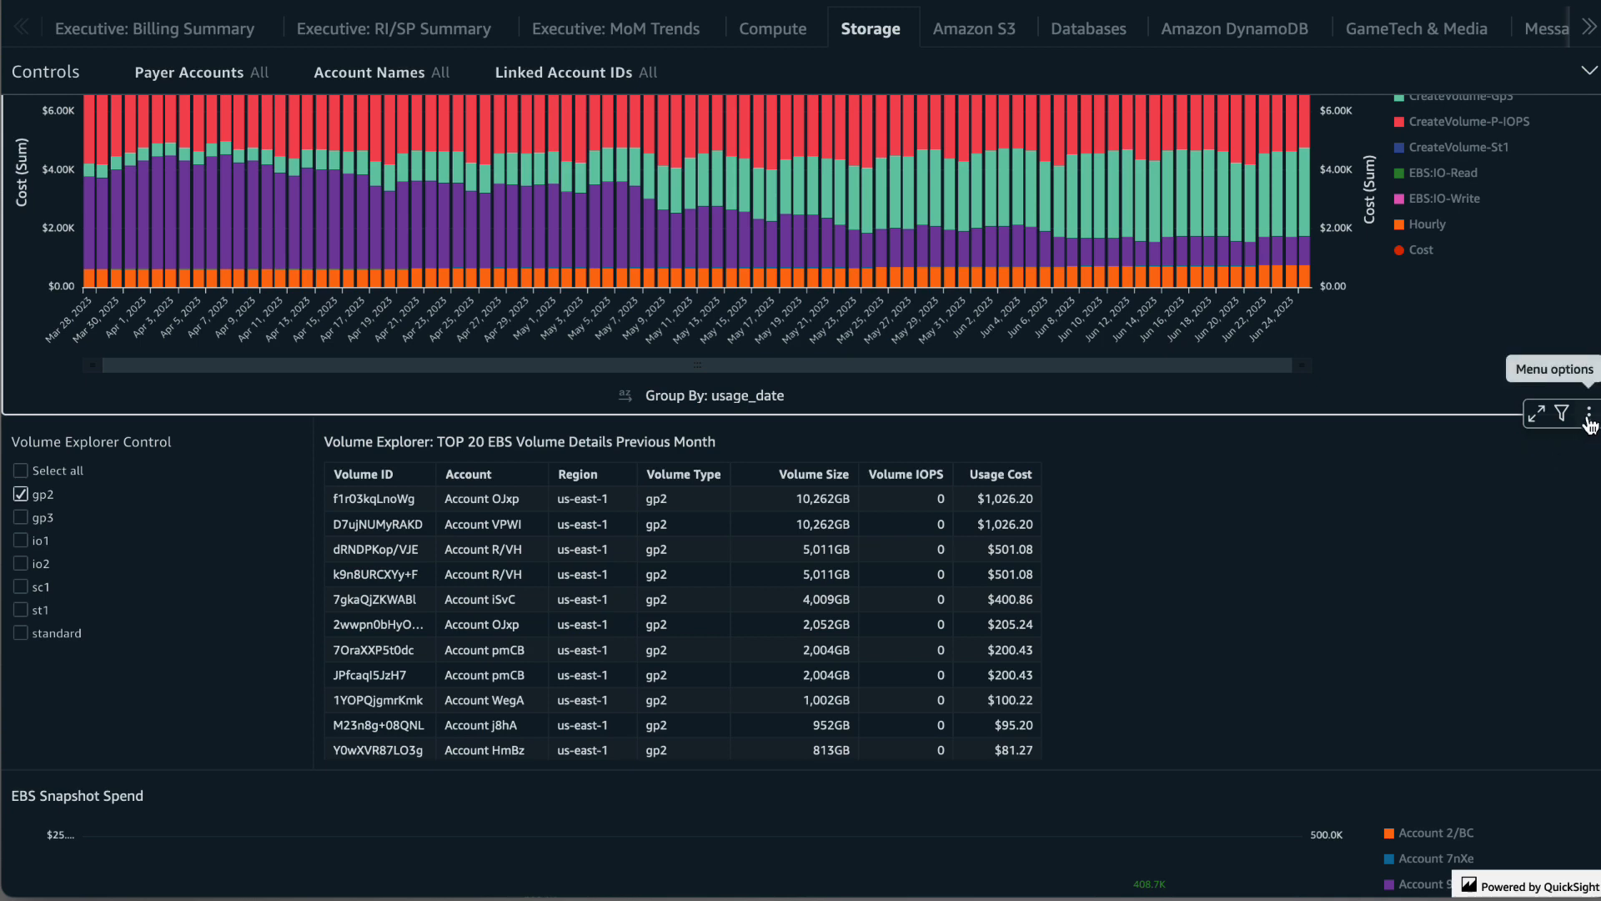
left_click(1590, 413)
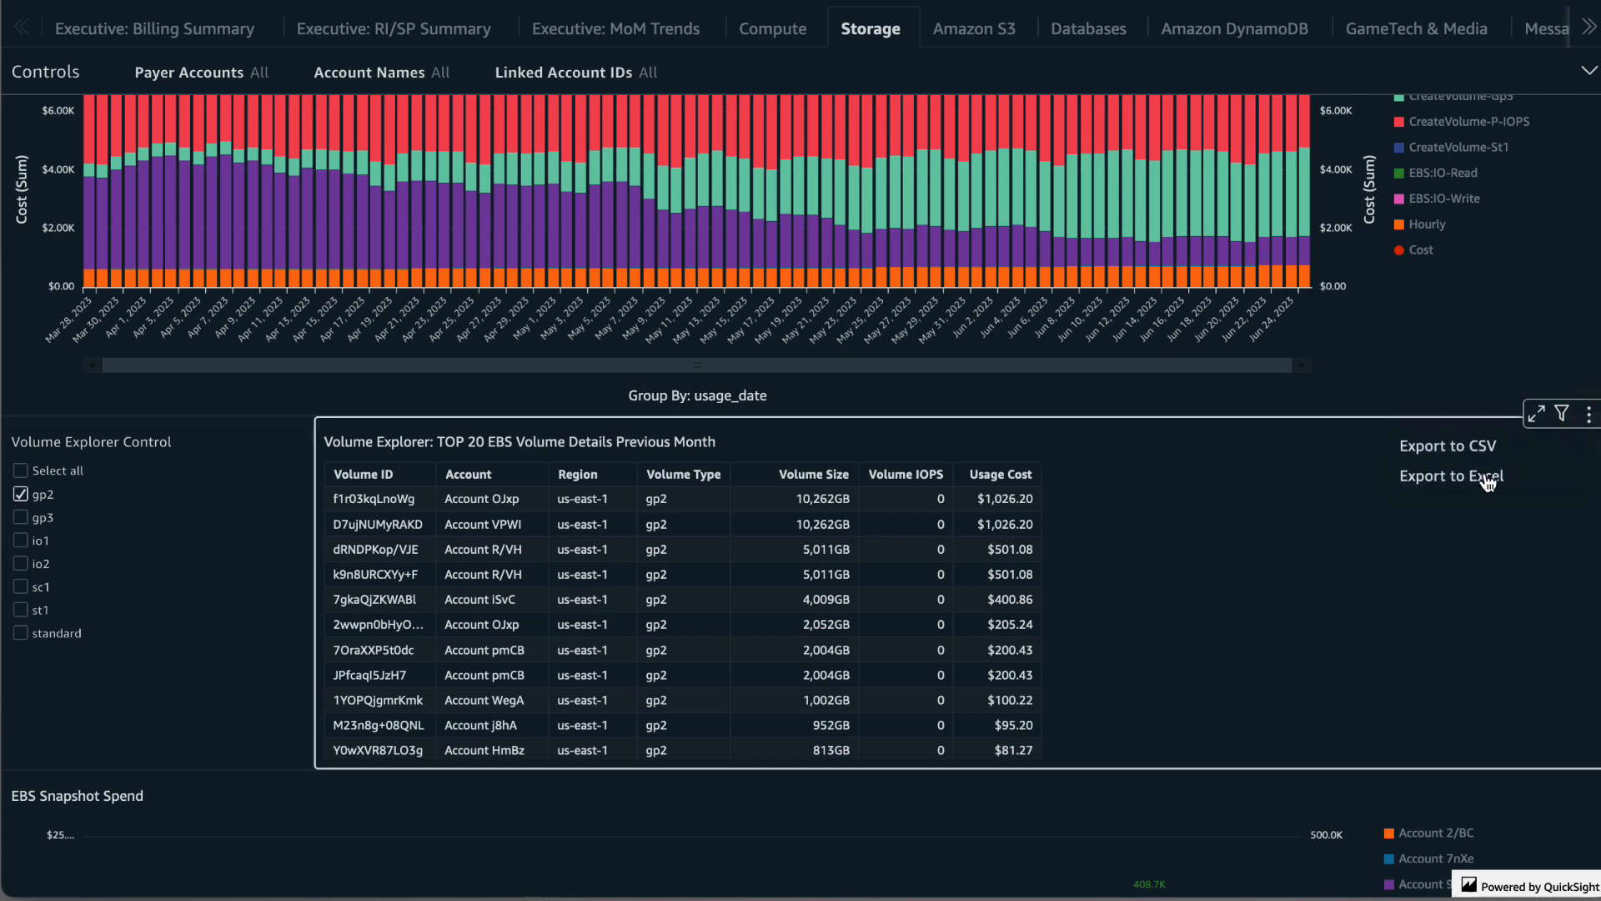
Scroll down to the monthly EBS Snapshot Spend chart peaking near $17.04K in May 2023
scroll("down", 3)
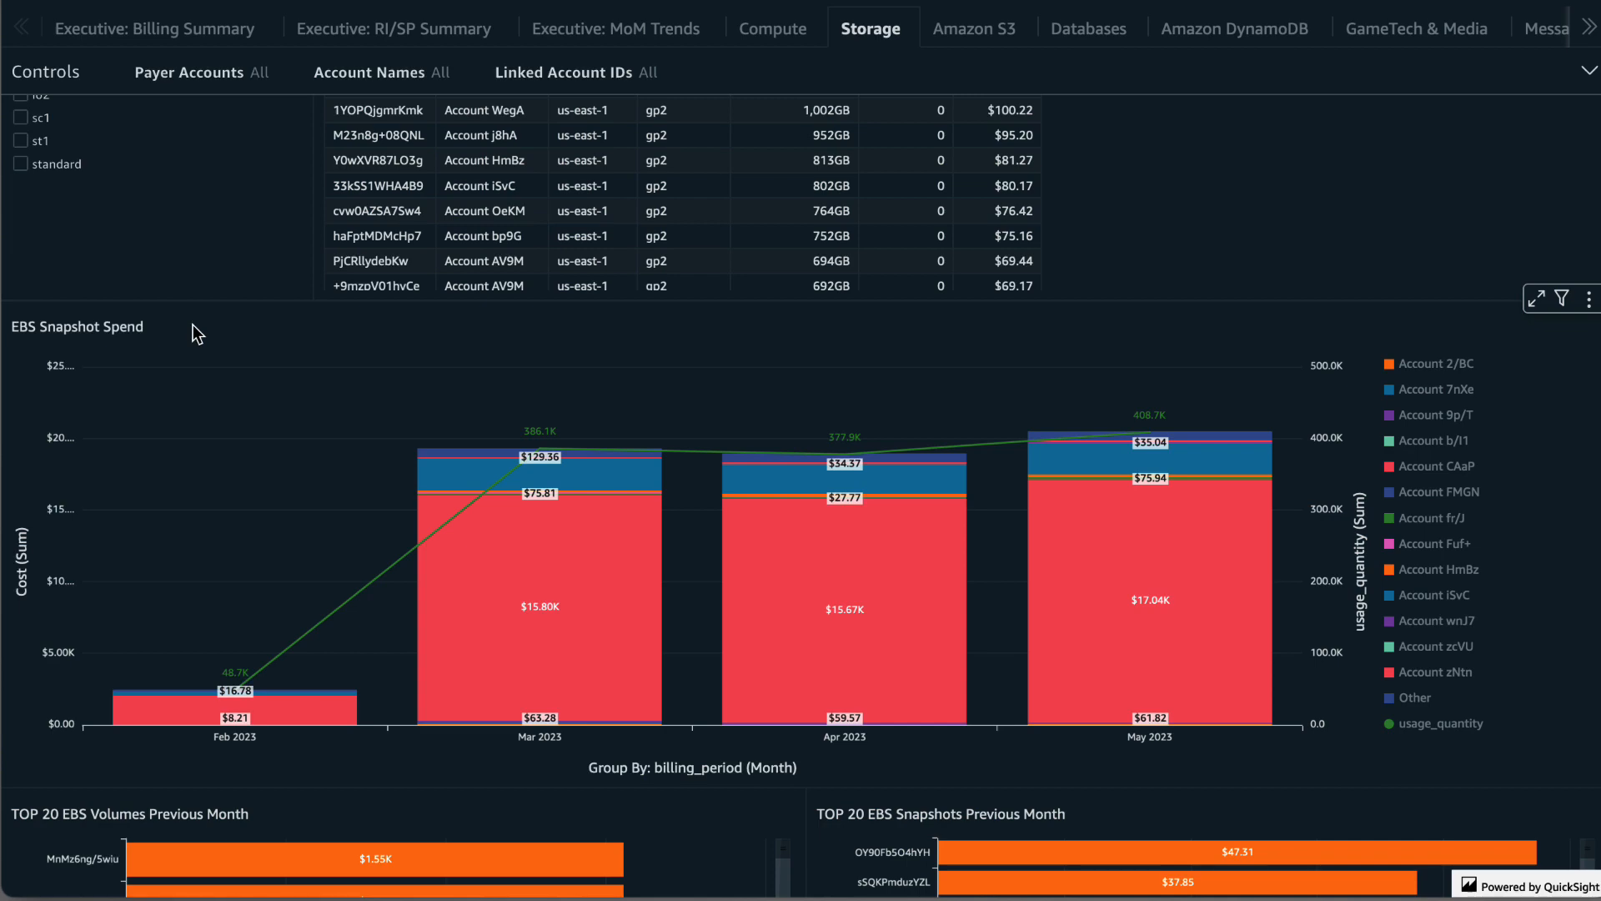
Show the View summary data and Export to CSV options for the Top 20 EBS Volumes Previous Month chart
scroll("down", 3)
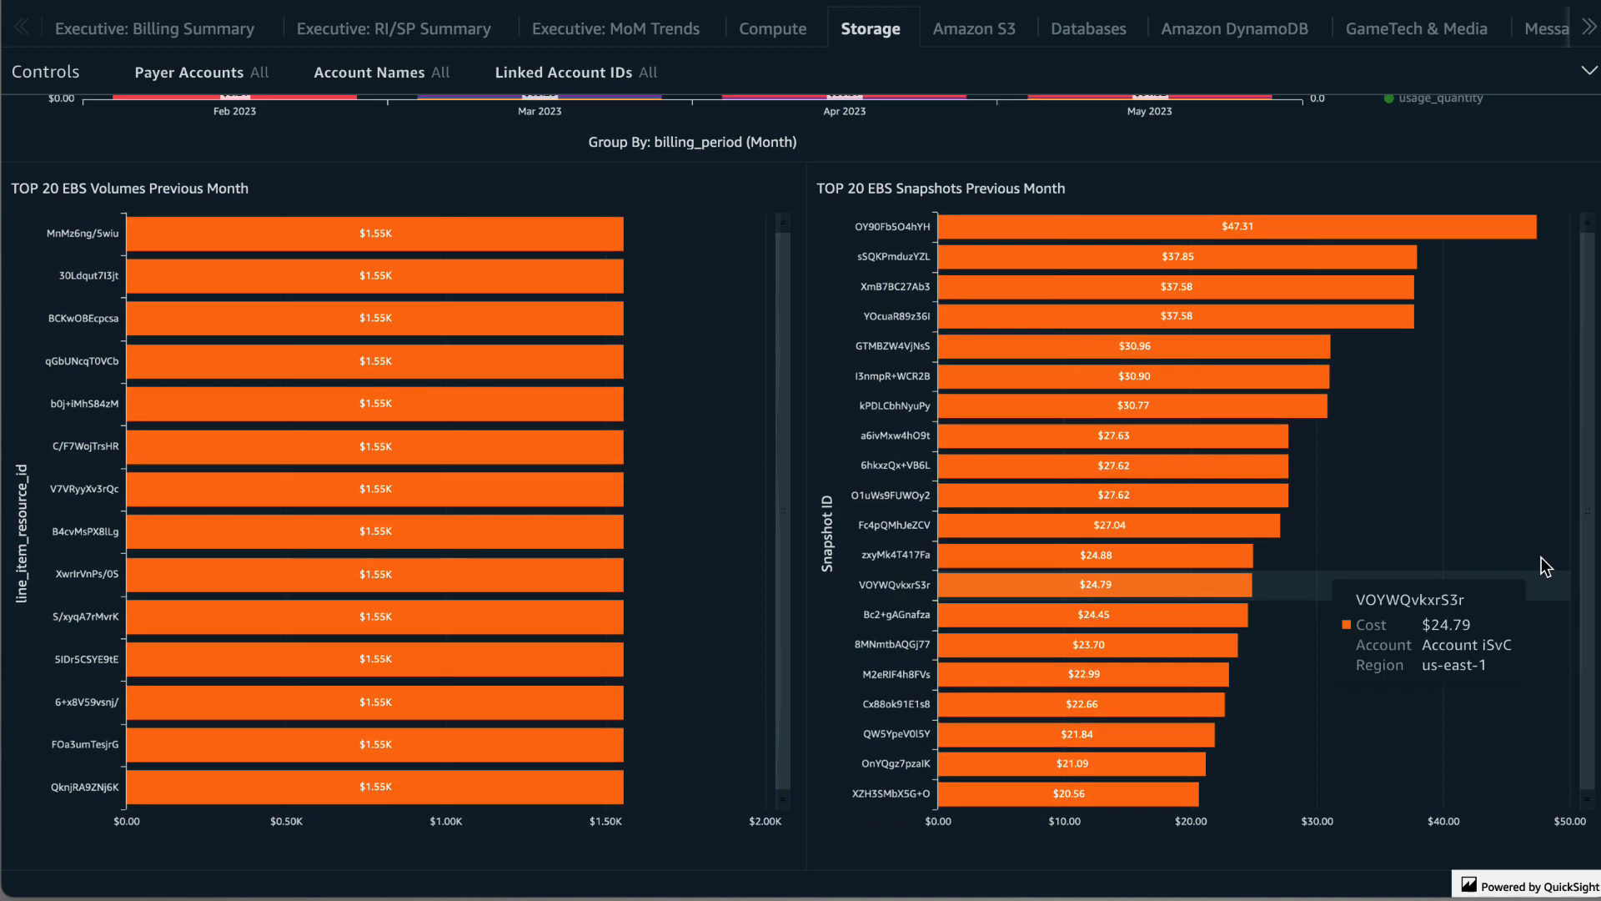
mouse_move(596, 212)
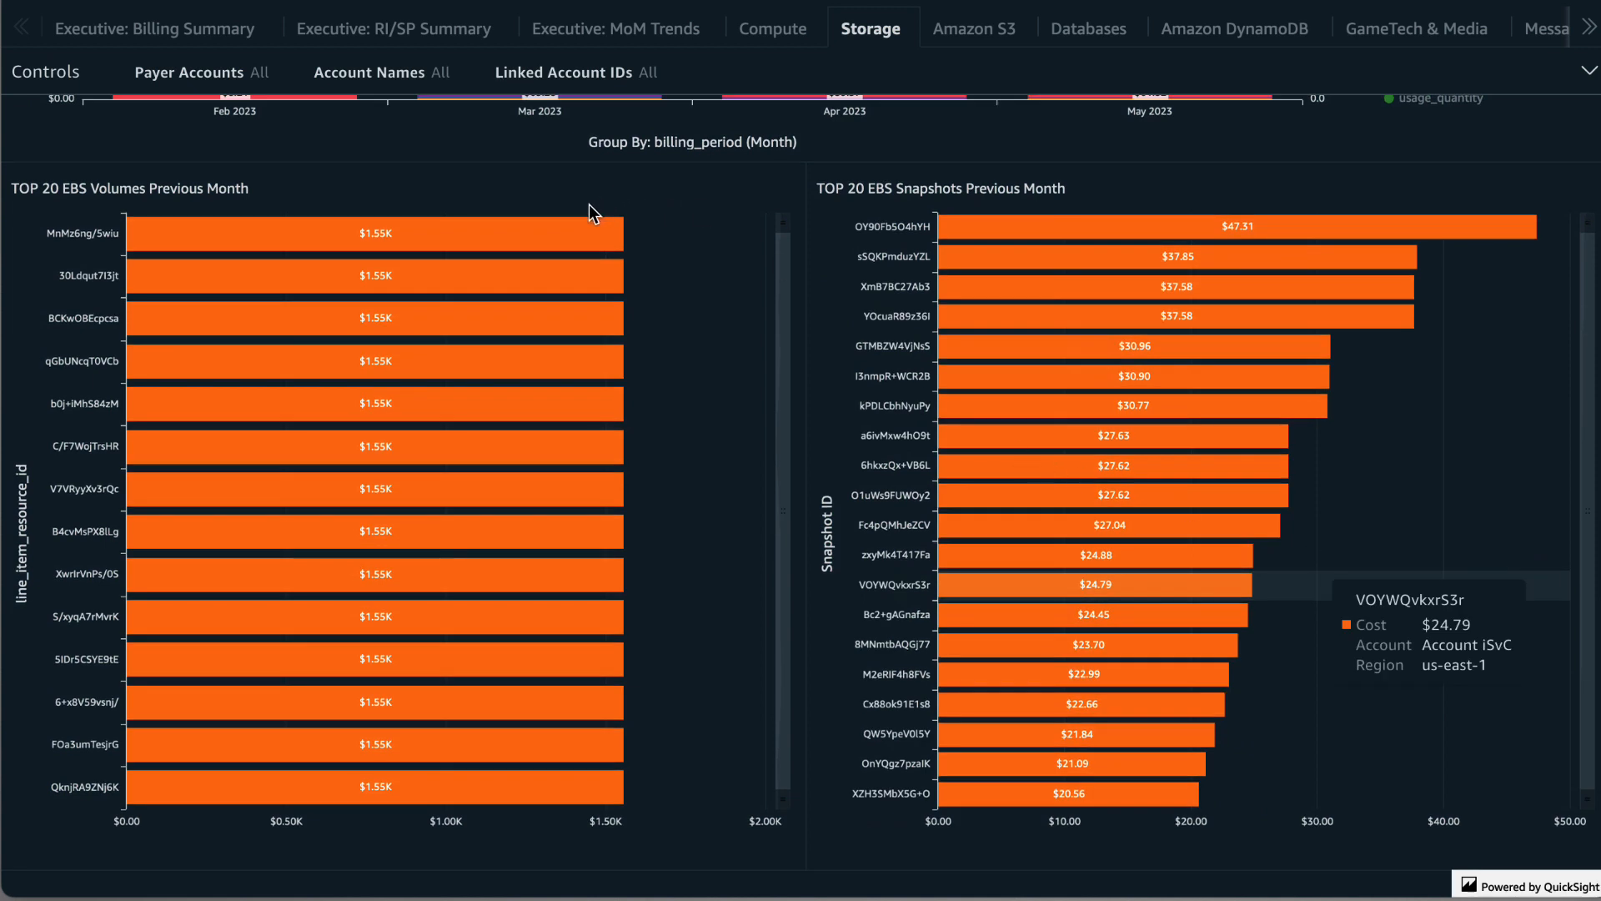
mouse_move(953, 185)
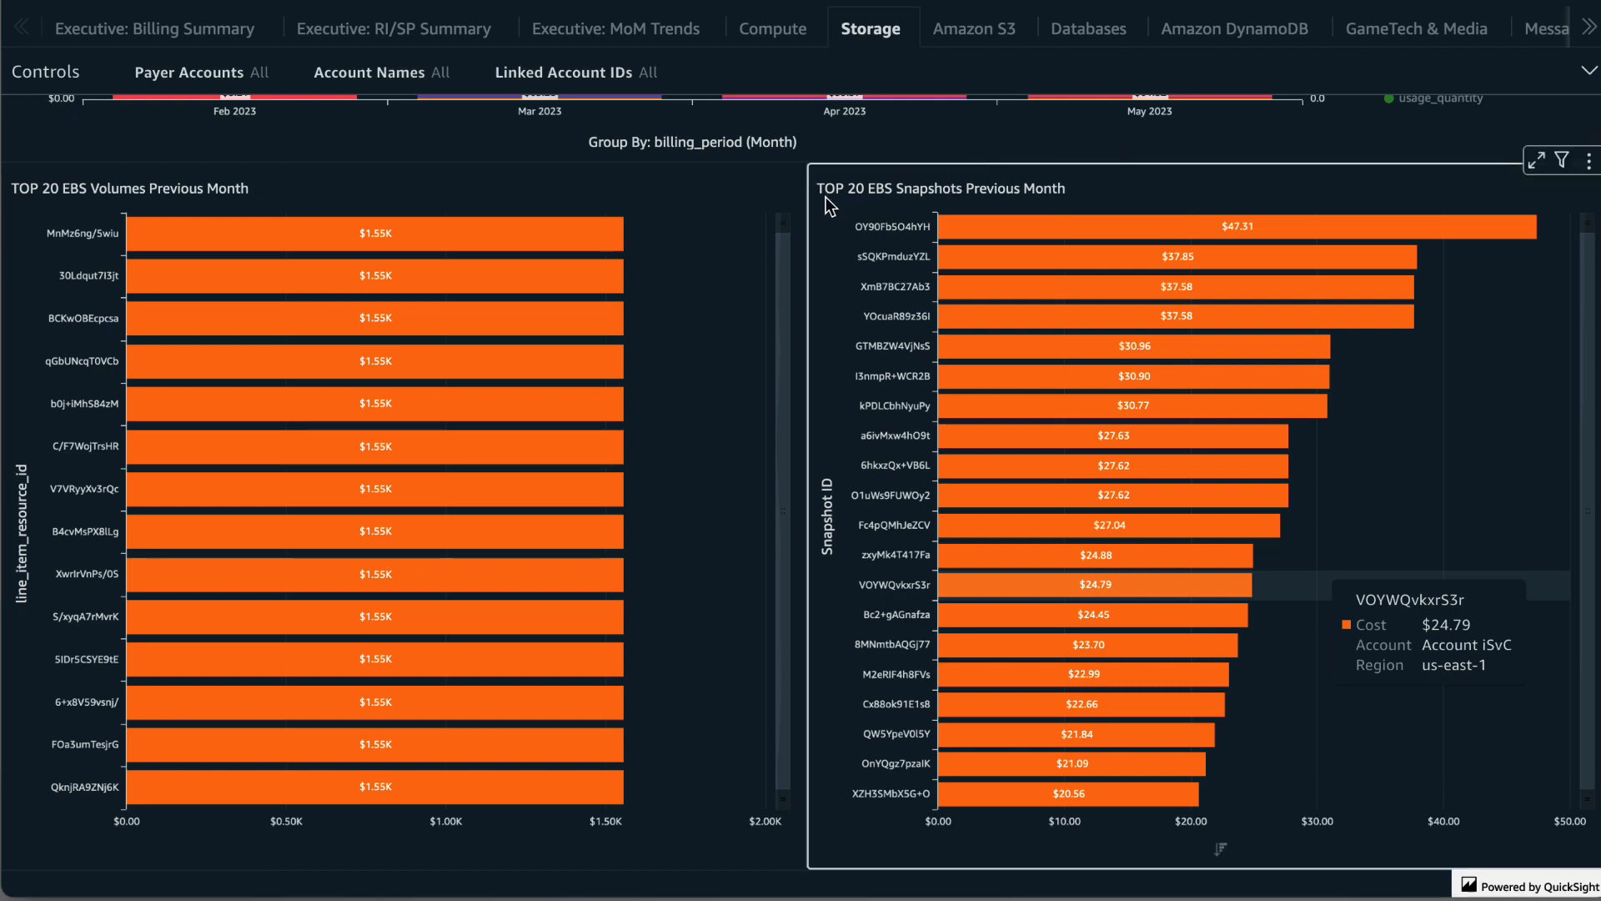
left_click(782, 160)
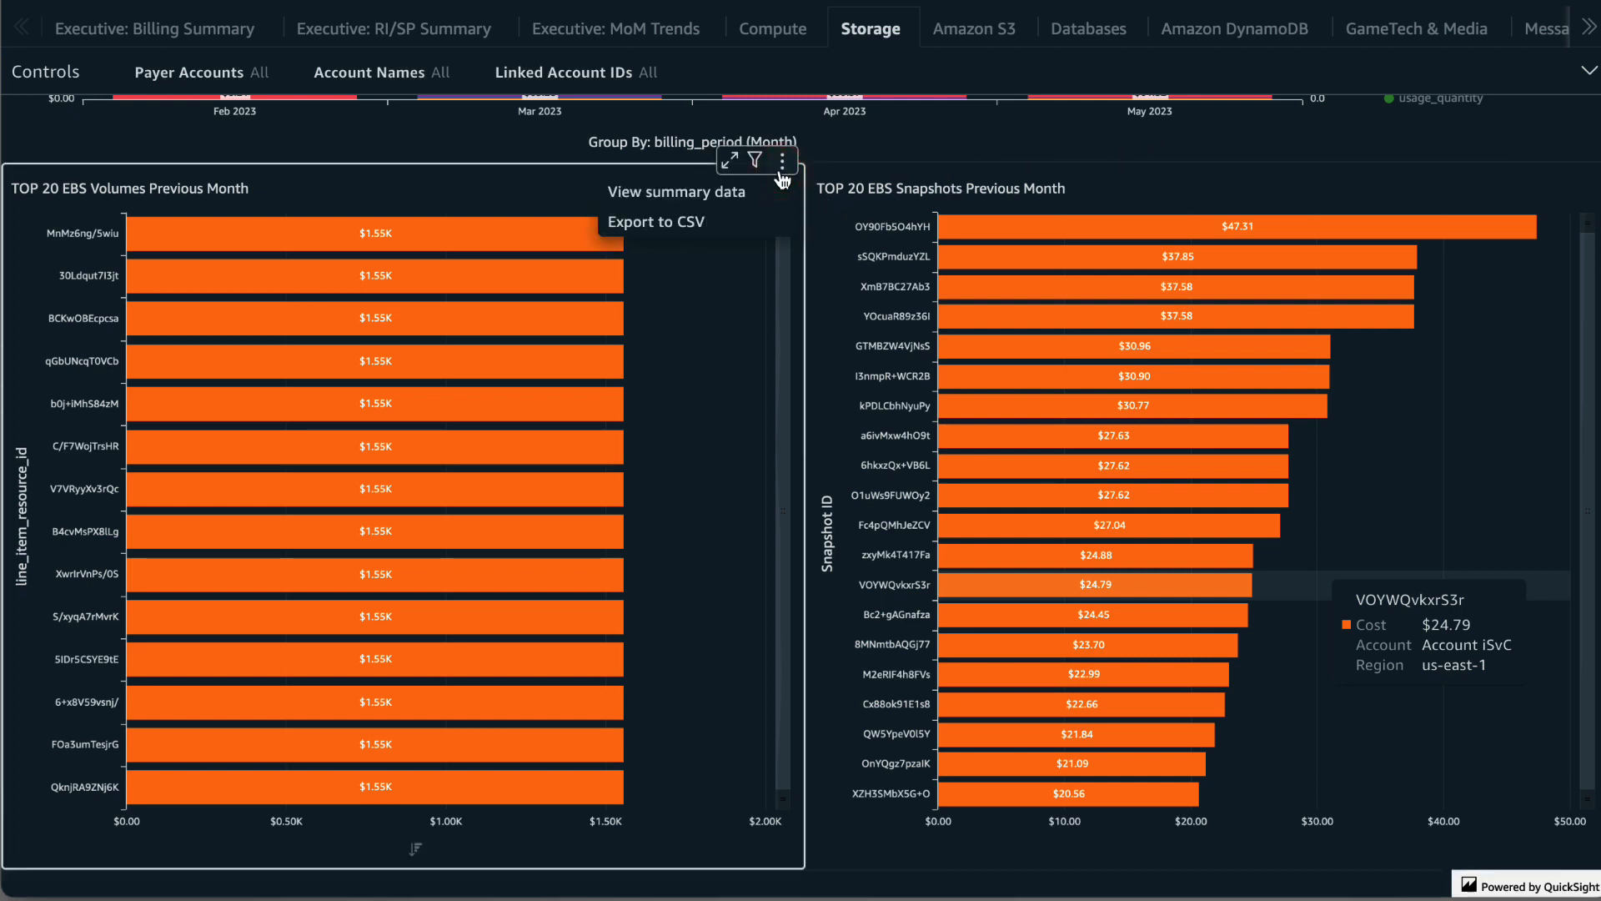
mouse_move(1222, 149)
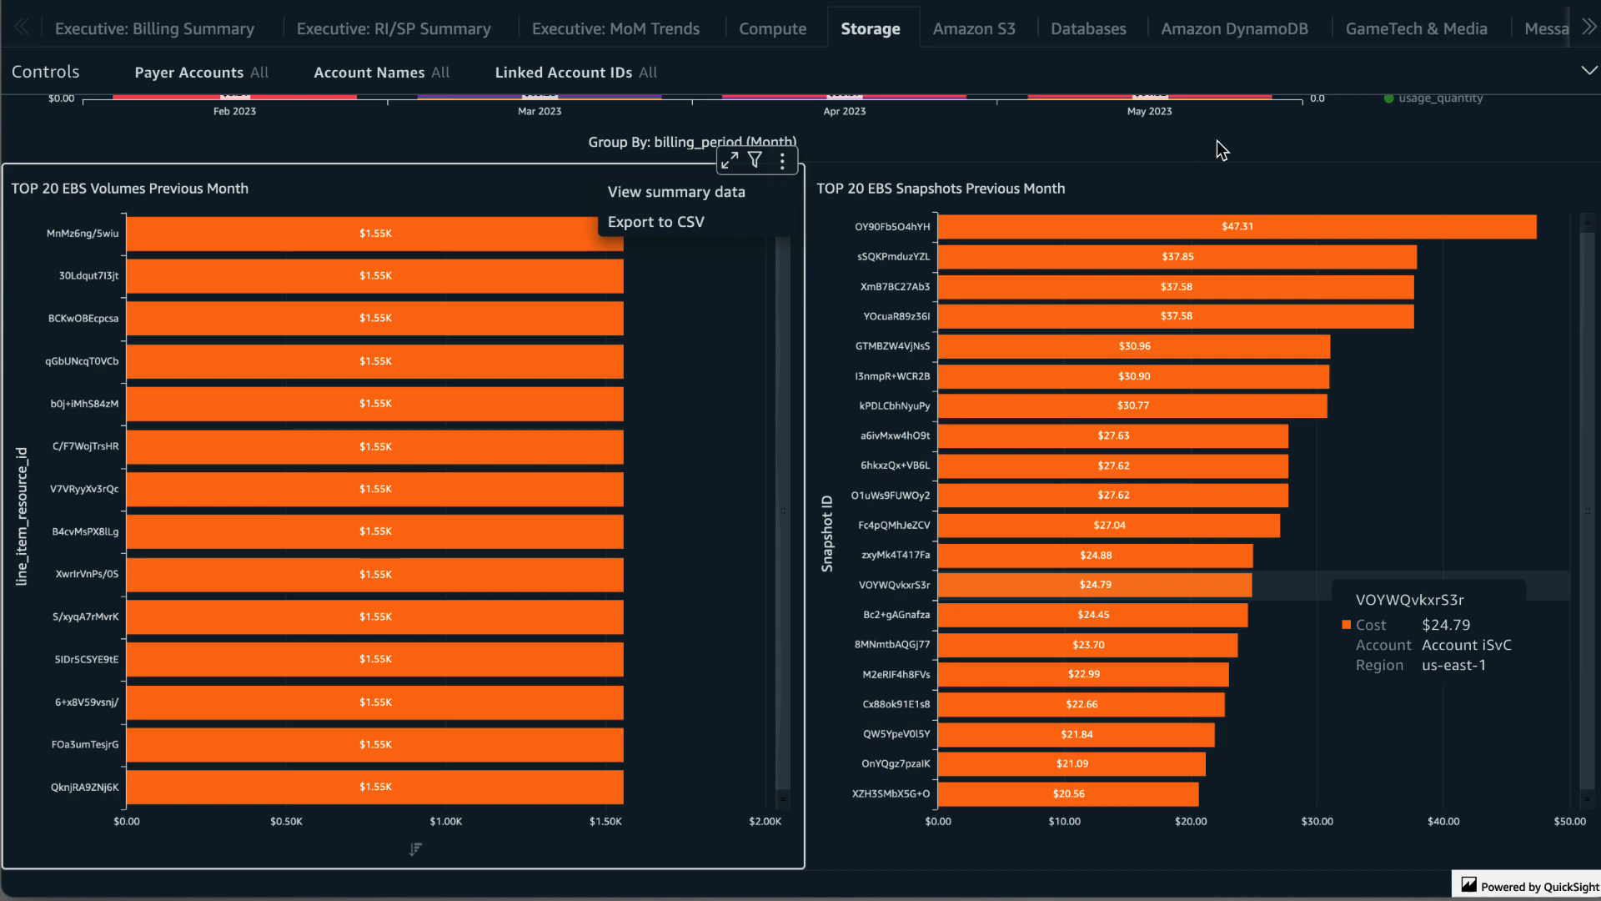
Scroll down to the Storage FS: EFS / FSx account and region cost charts covering all regions
scroll("down", 3)
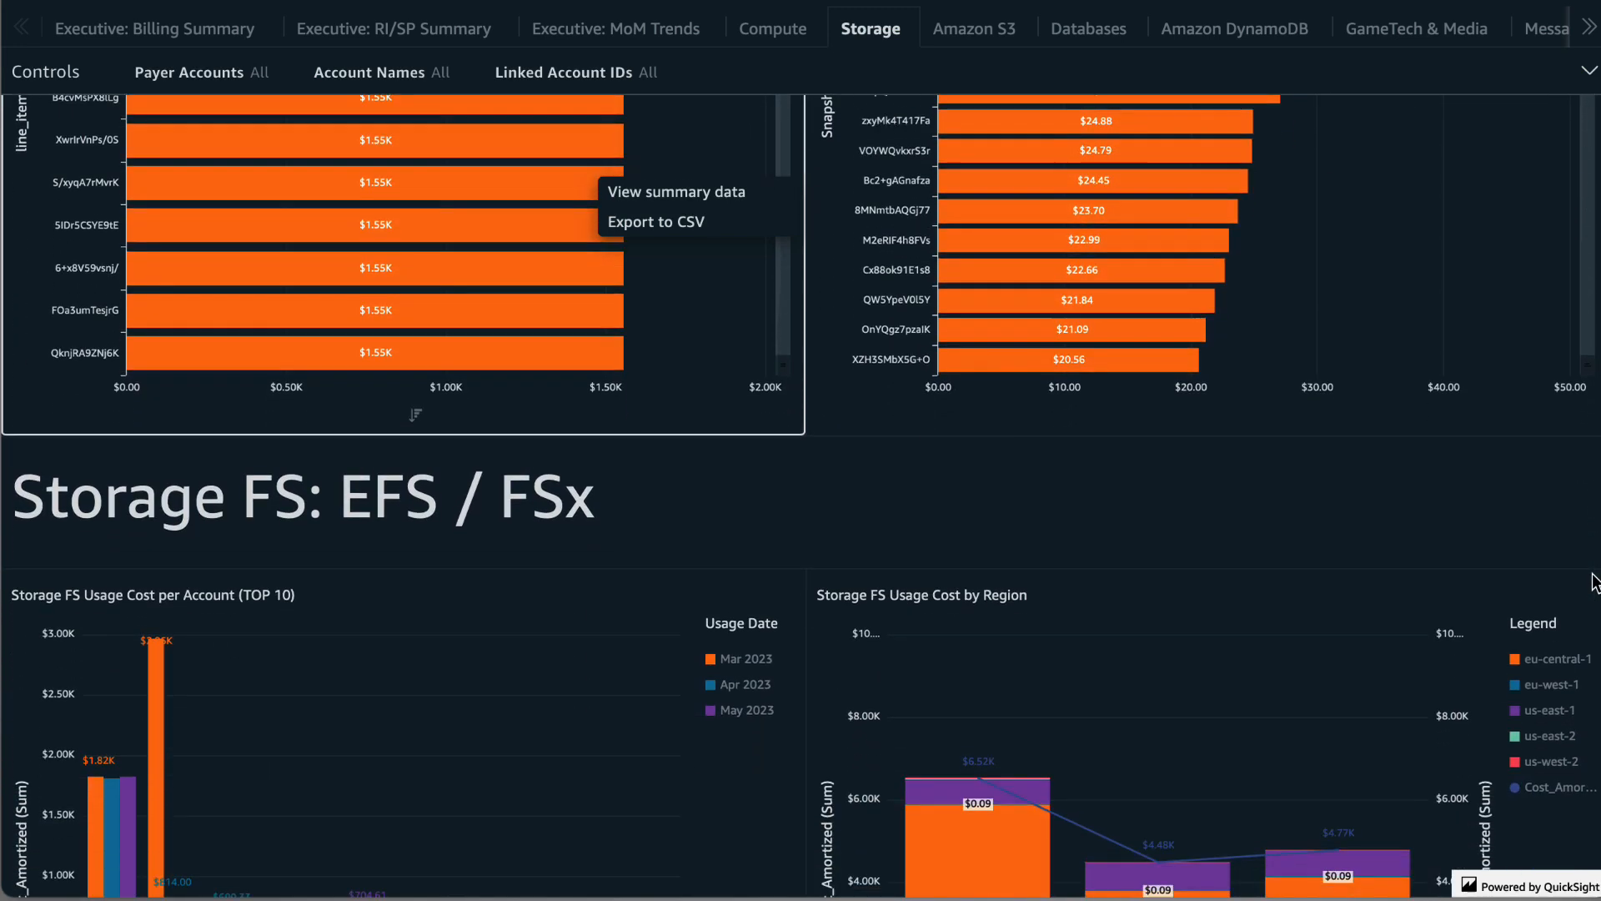
scroll("down", 3)
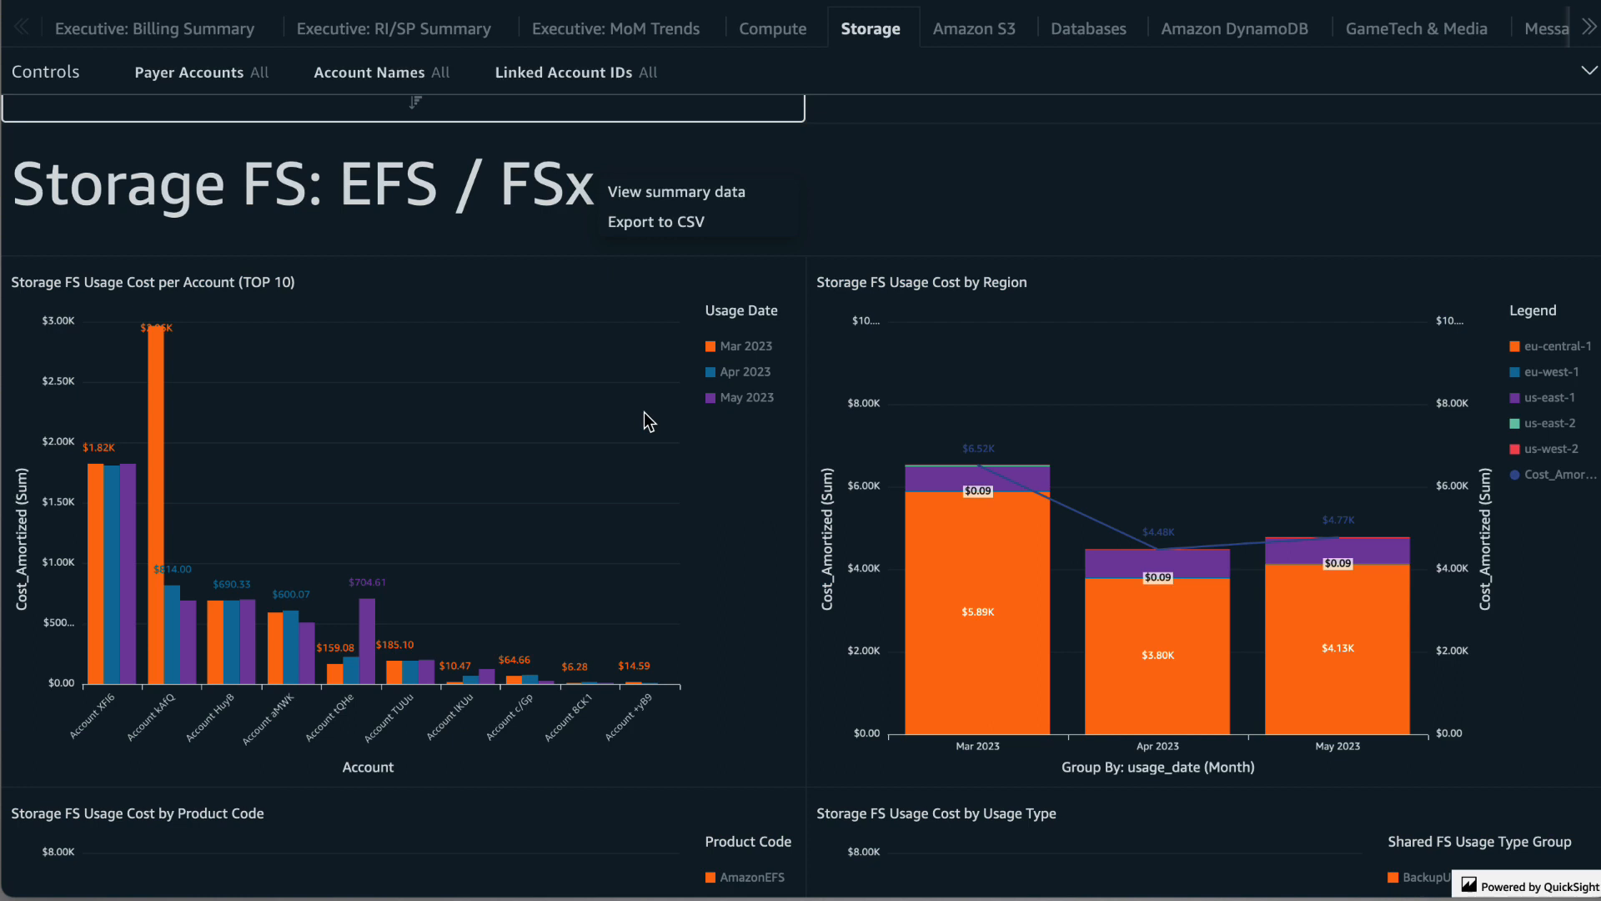
mouse_move(174, 402)
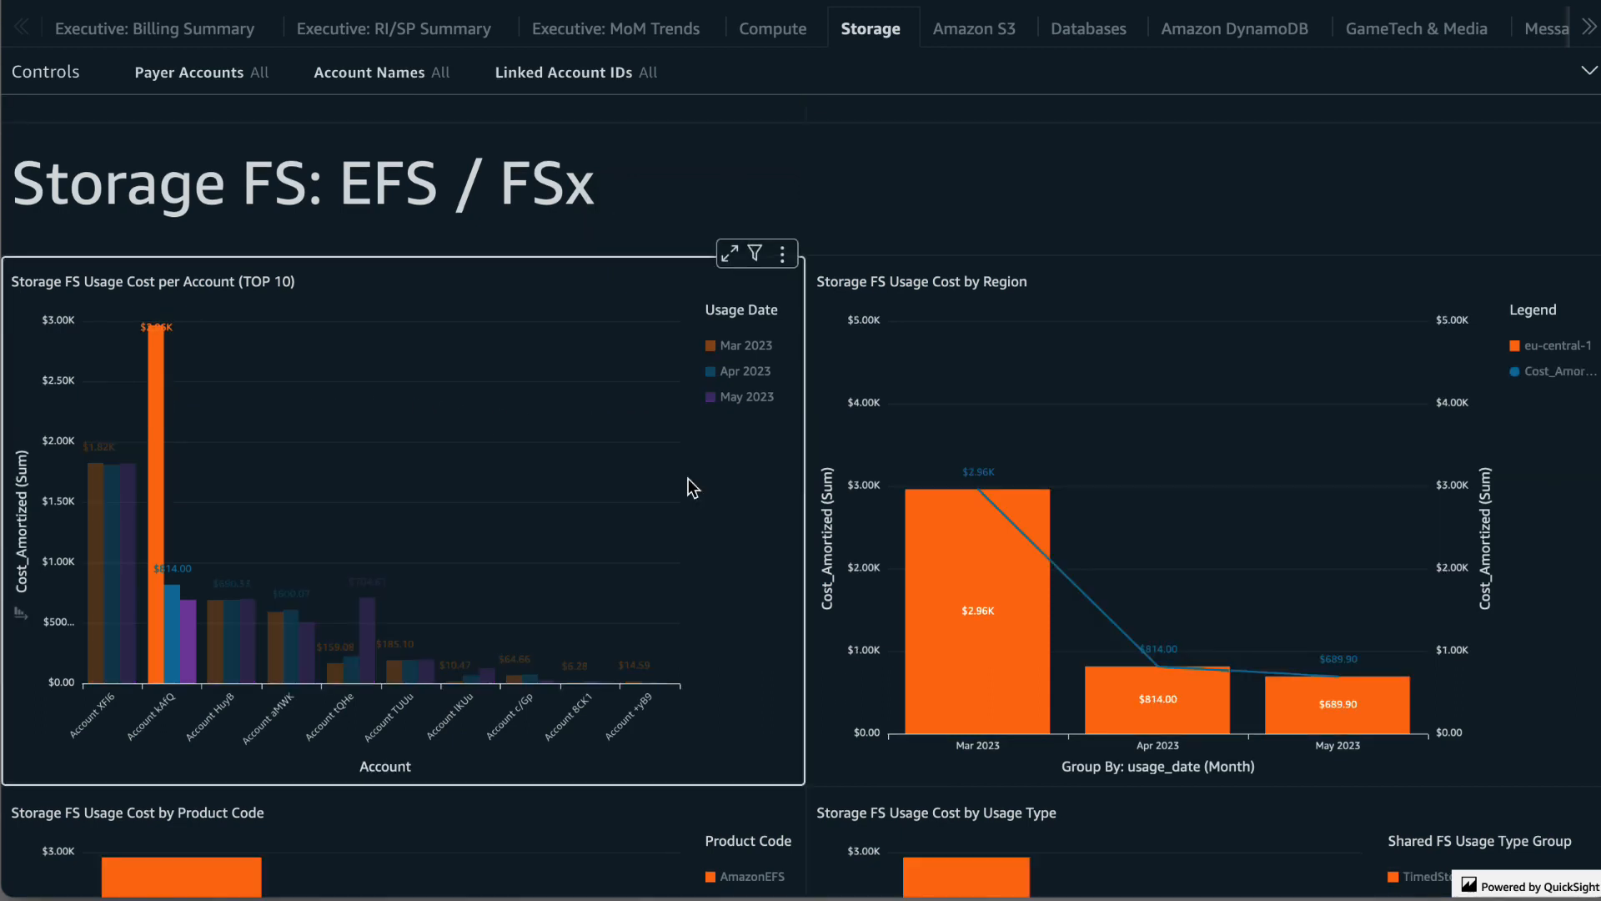
scroll("down", 3)
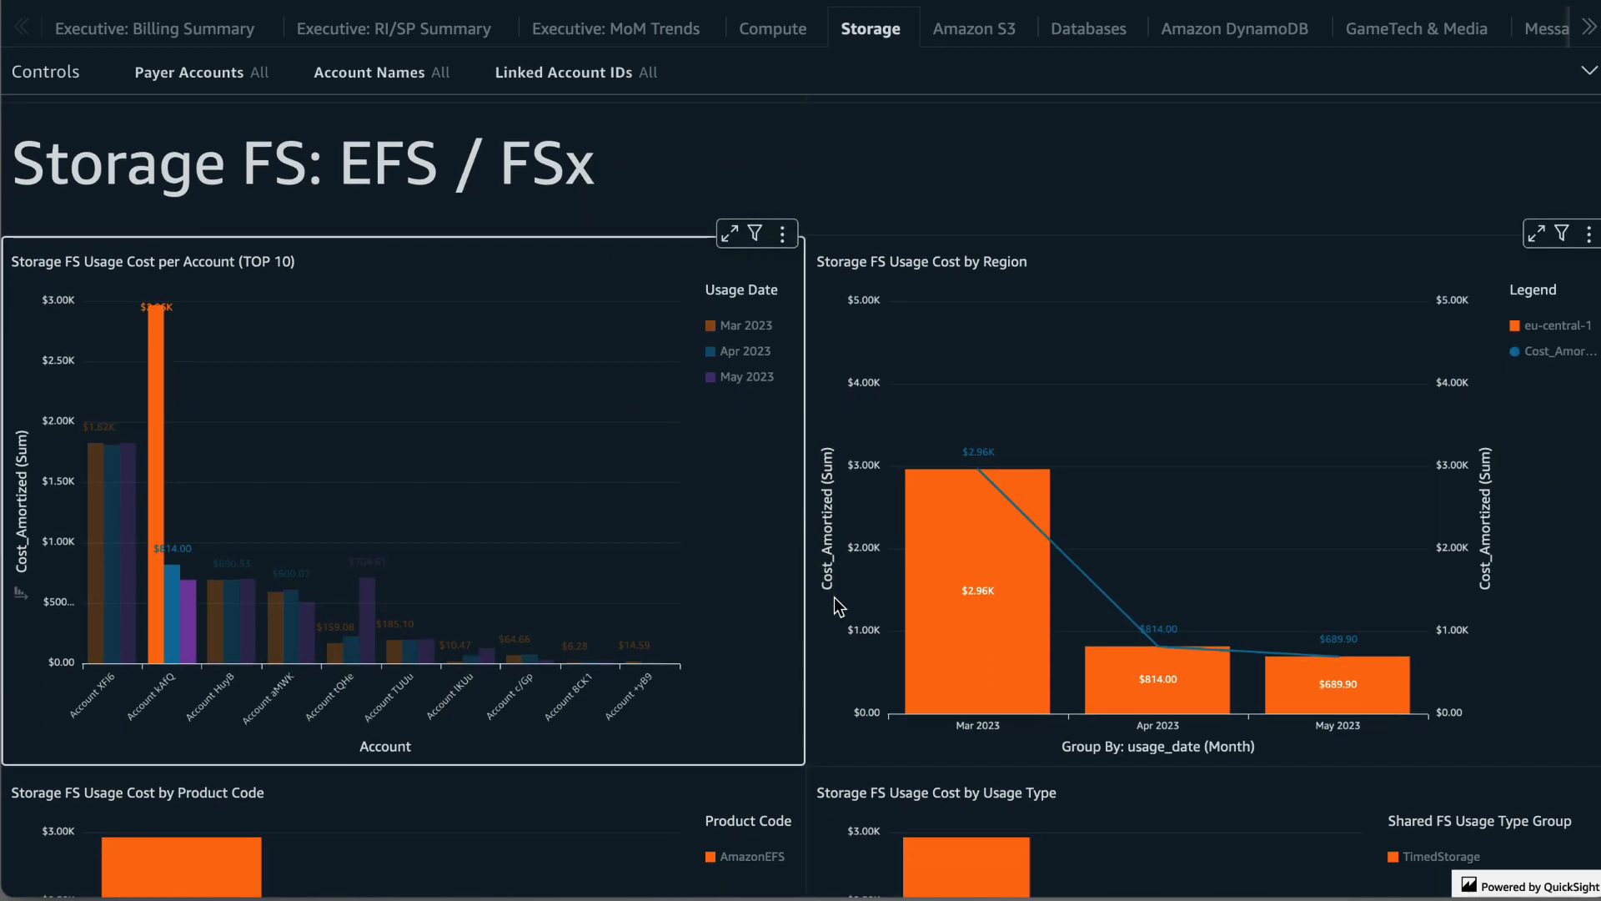
scroll("down", 3)
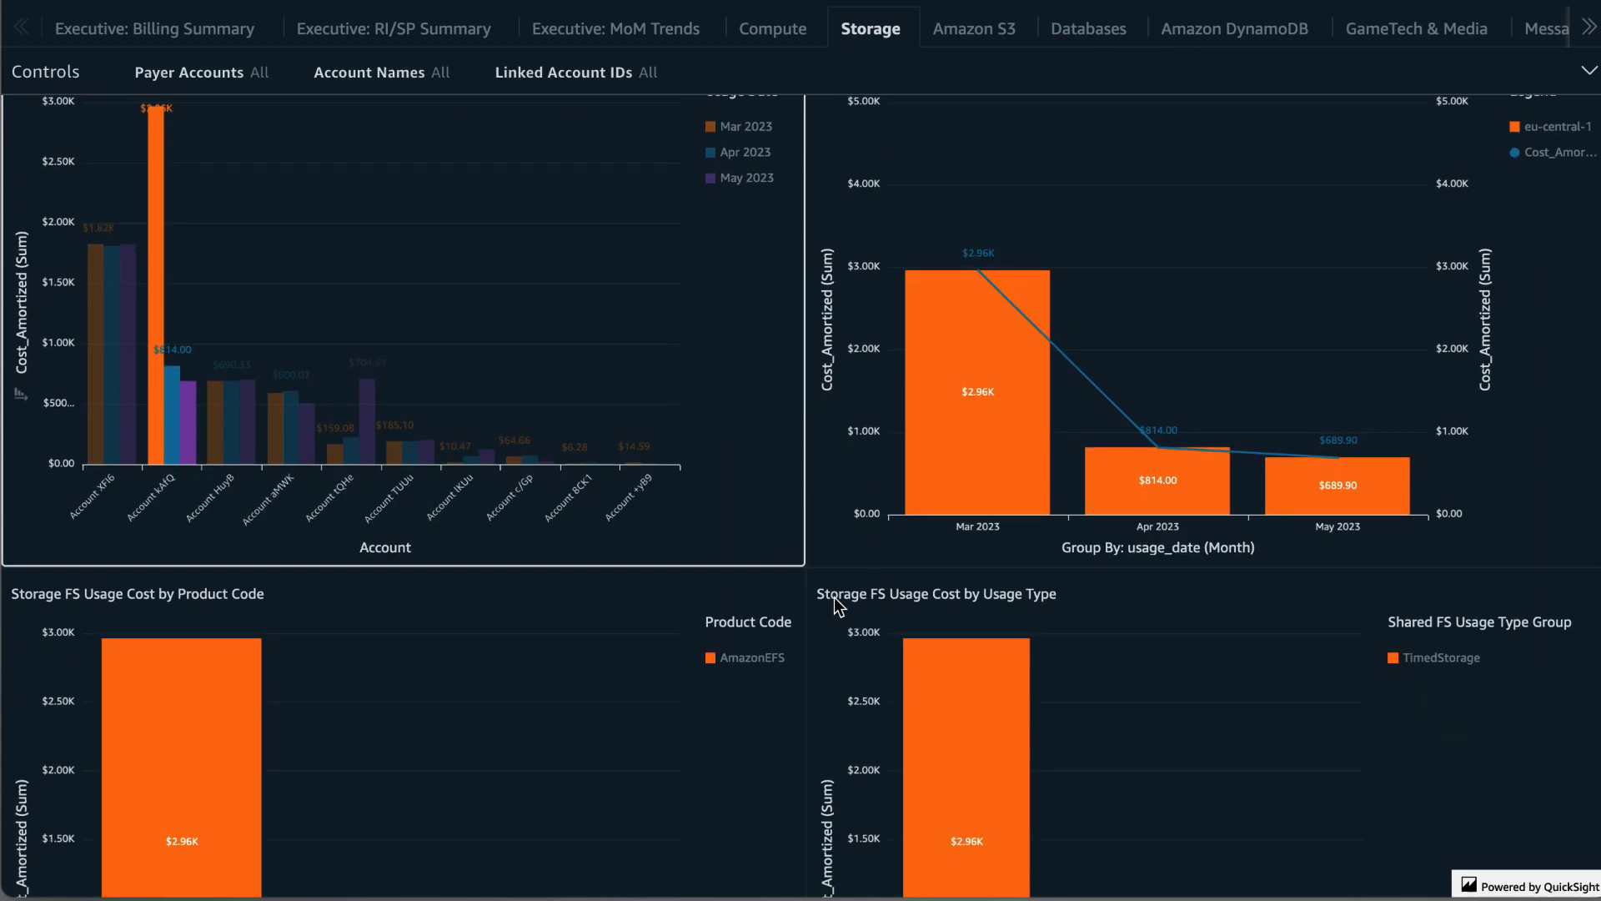
scroll("down", 3)
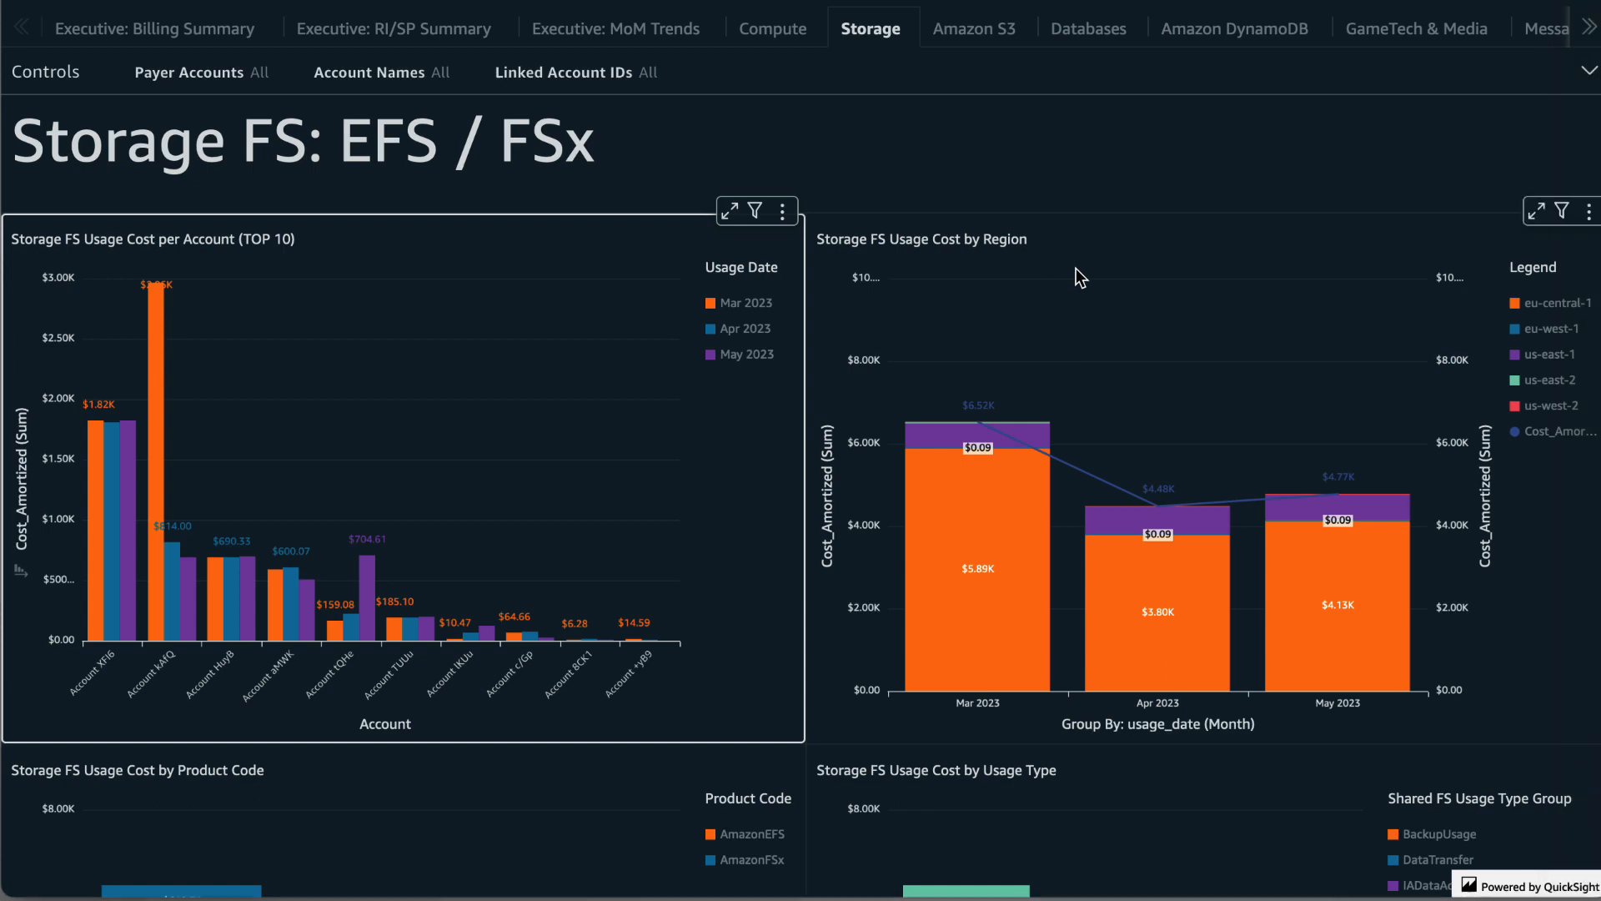
mouse_move(1098, 264)
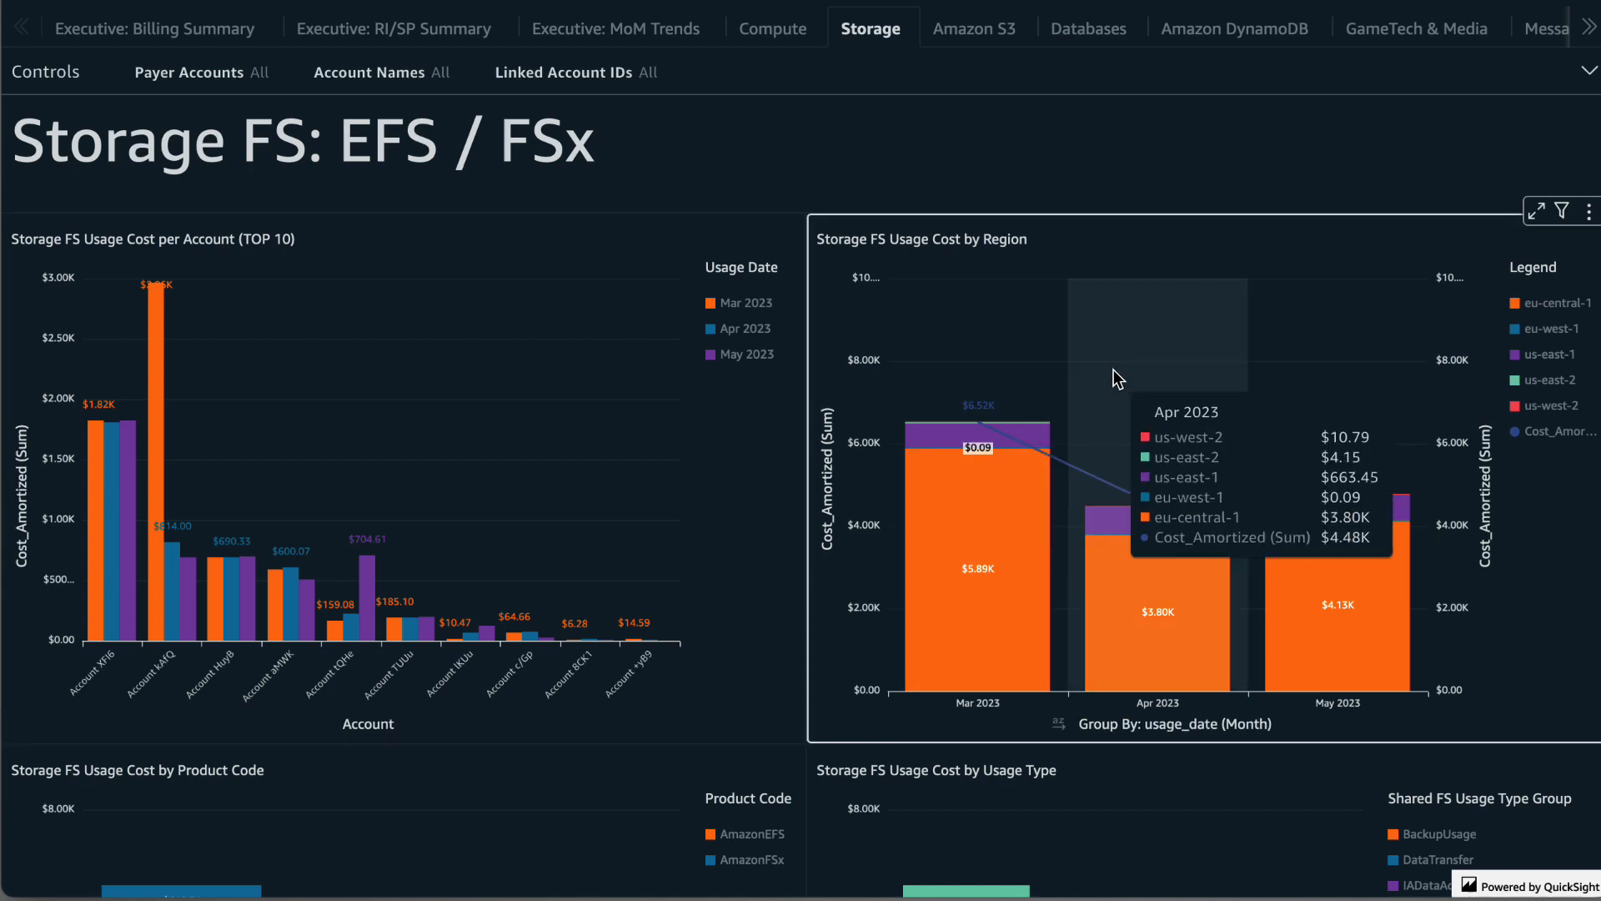
Scroll to the Storage FS cost by Product Code and by Usage Type charts, led by AmazonEFS at $5.90K
scroll("down", 3)
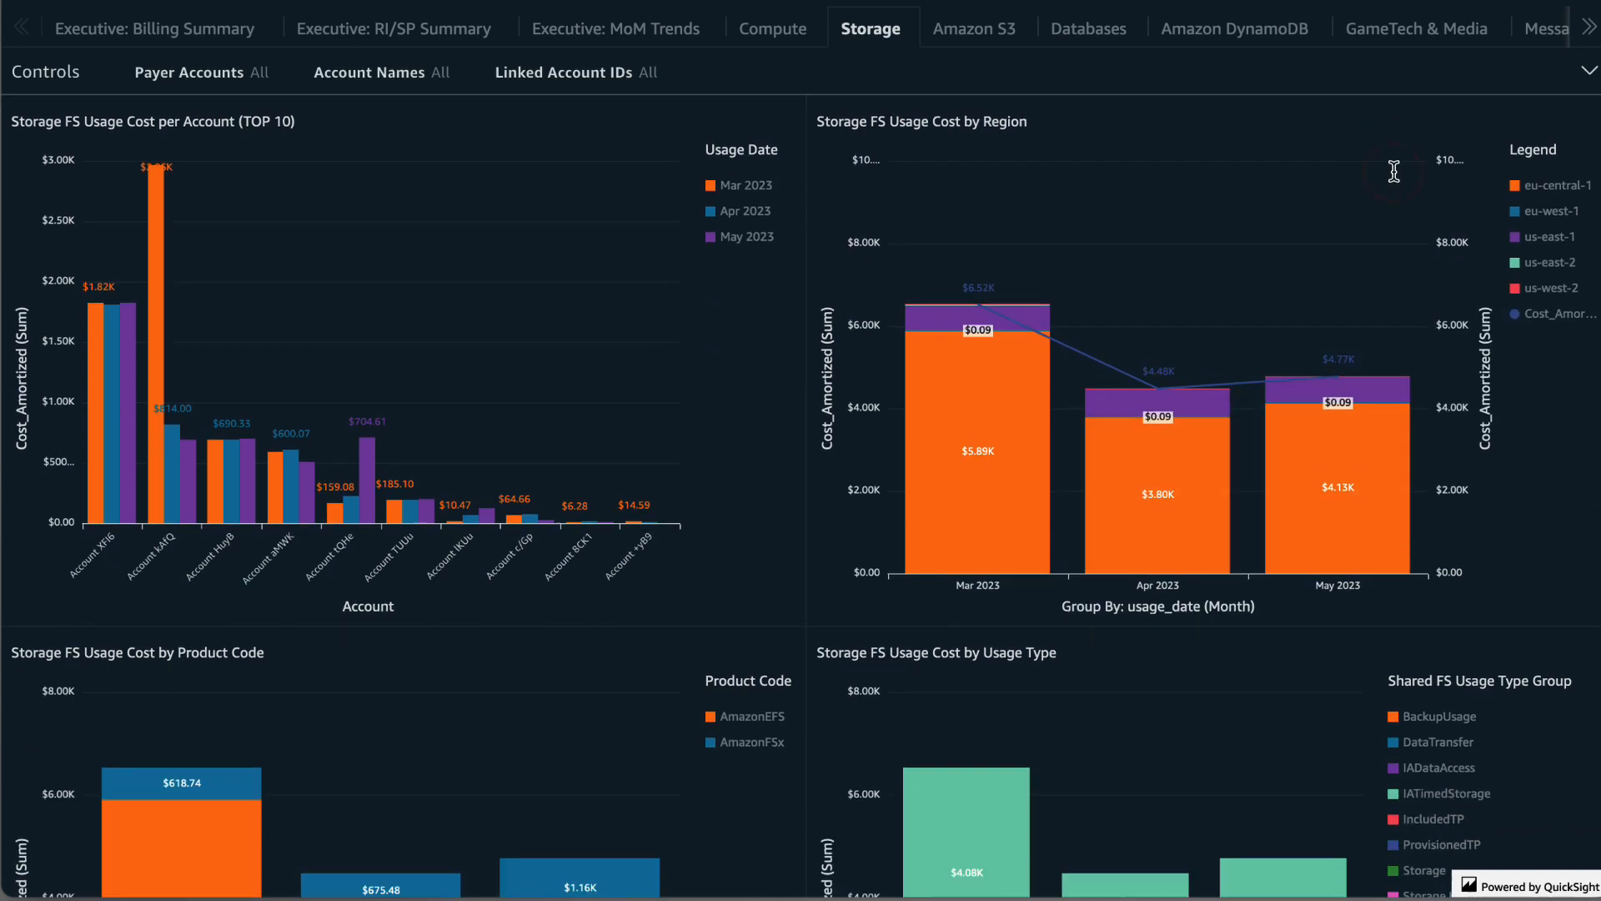
scroll("down", 3)
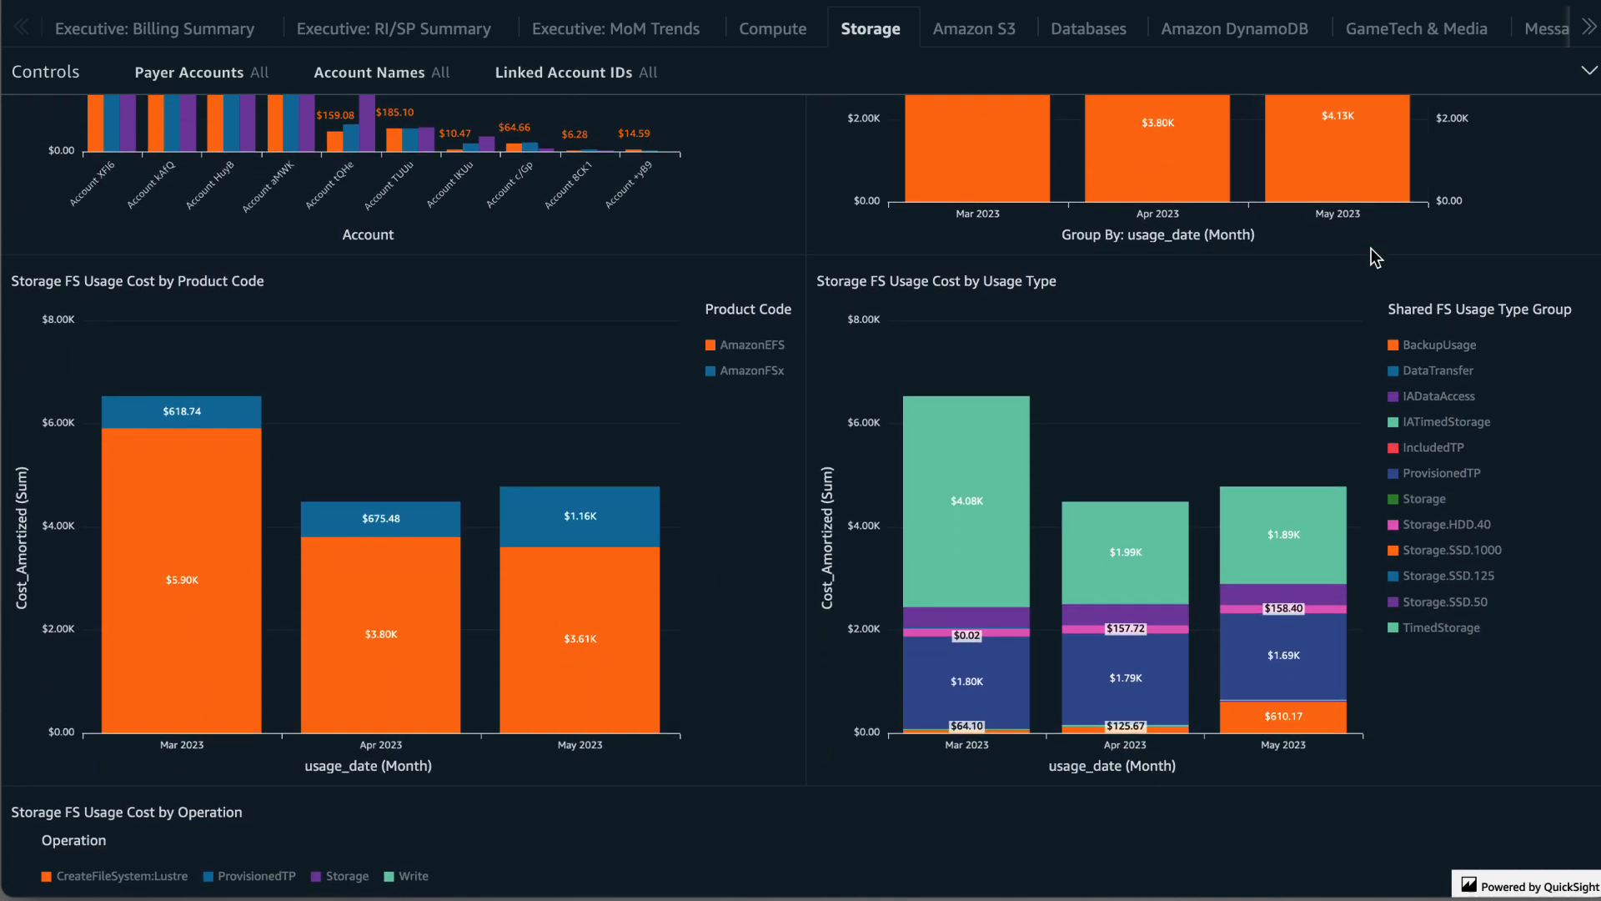
mouse_move(764, 360)
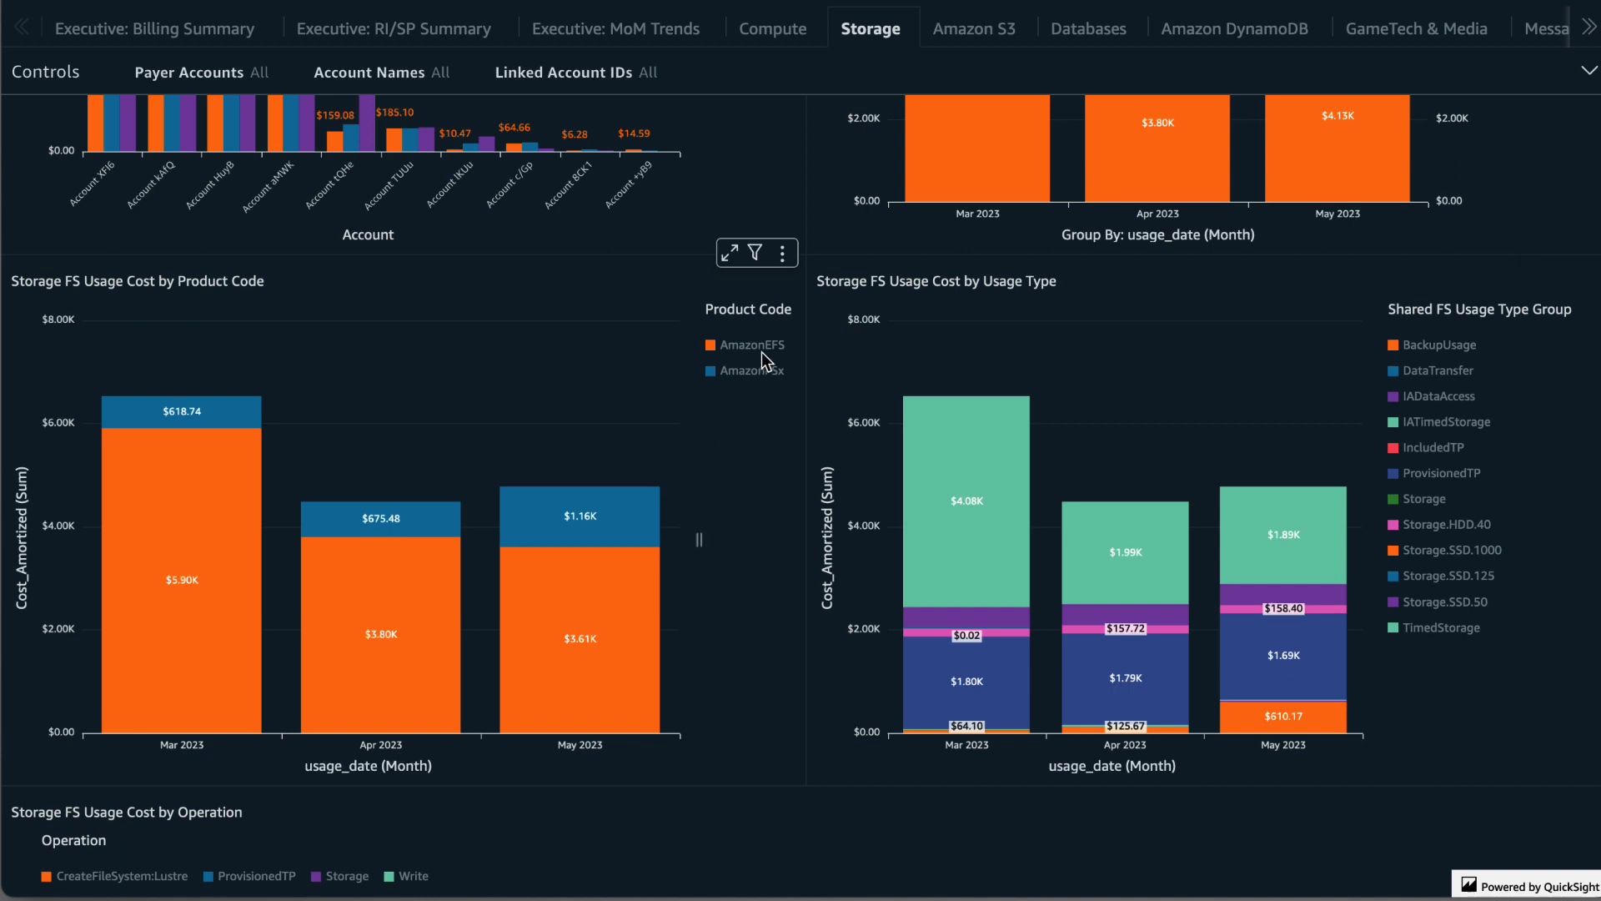
mouse_move(913, 349)
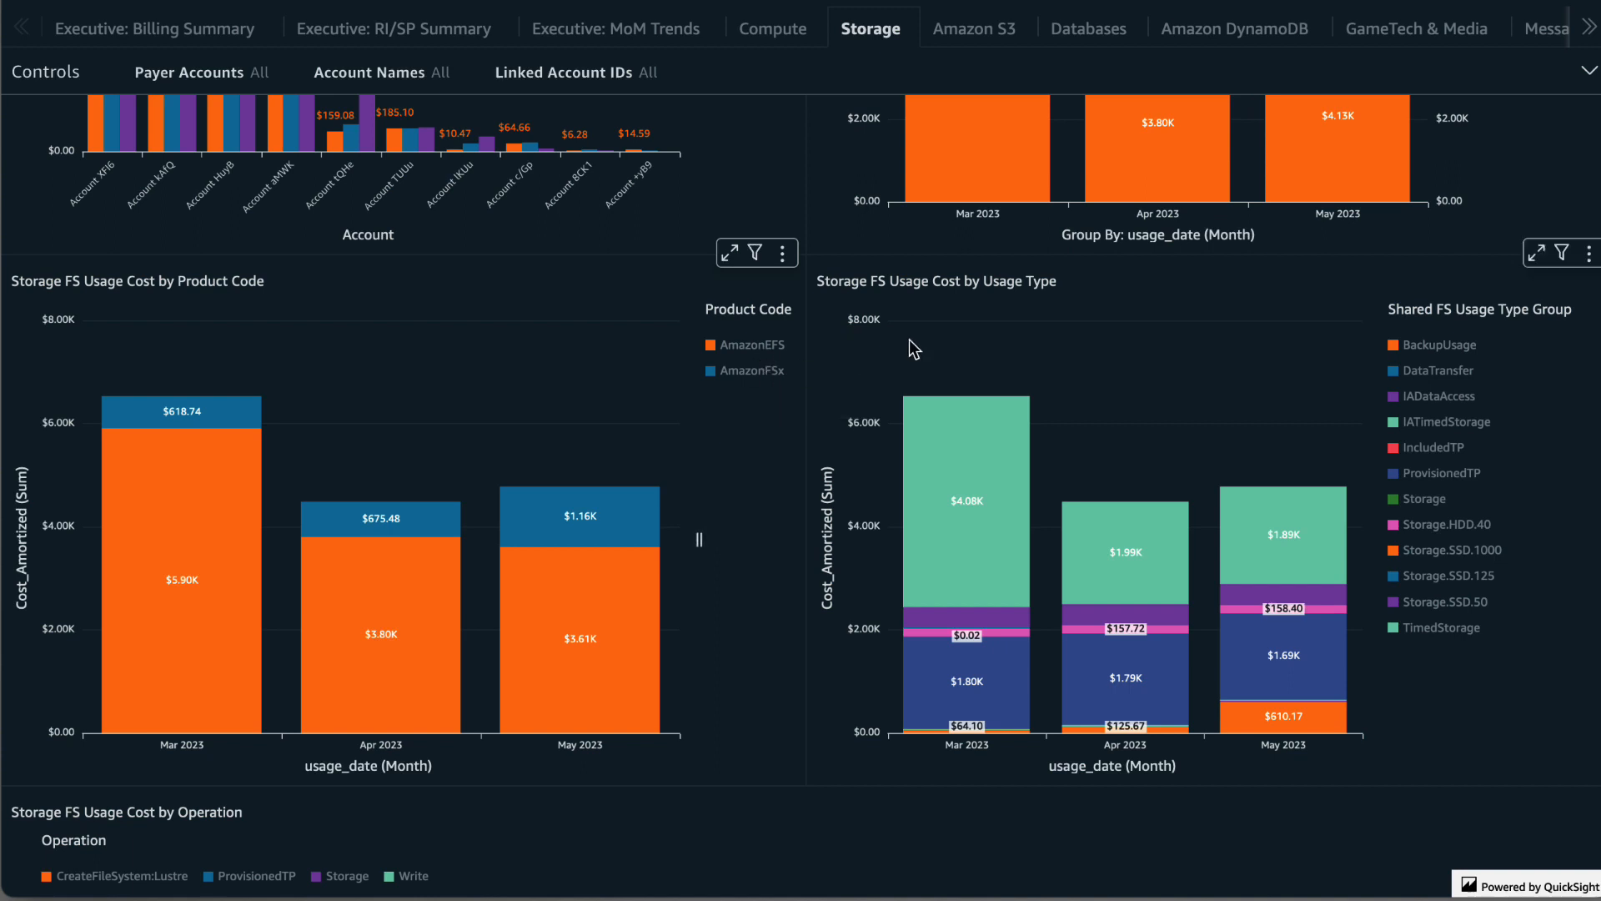
mouse_move(752, 237)
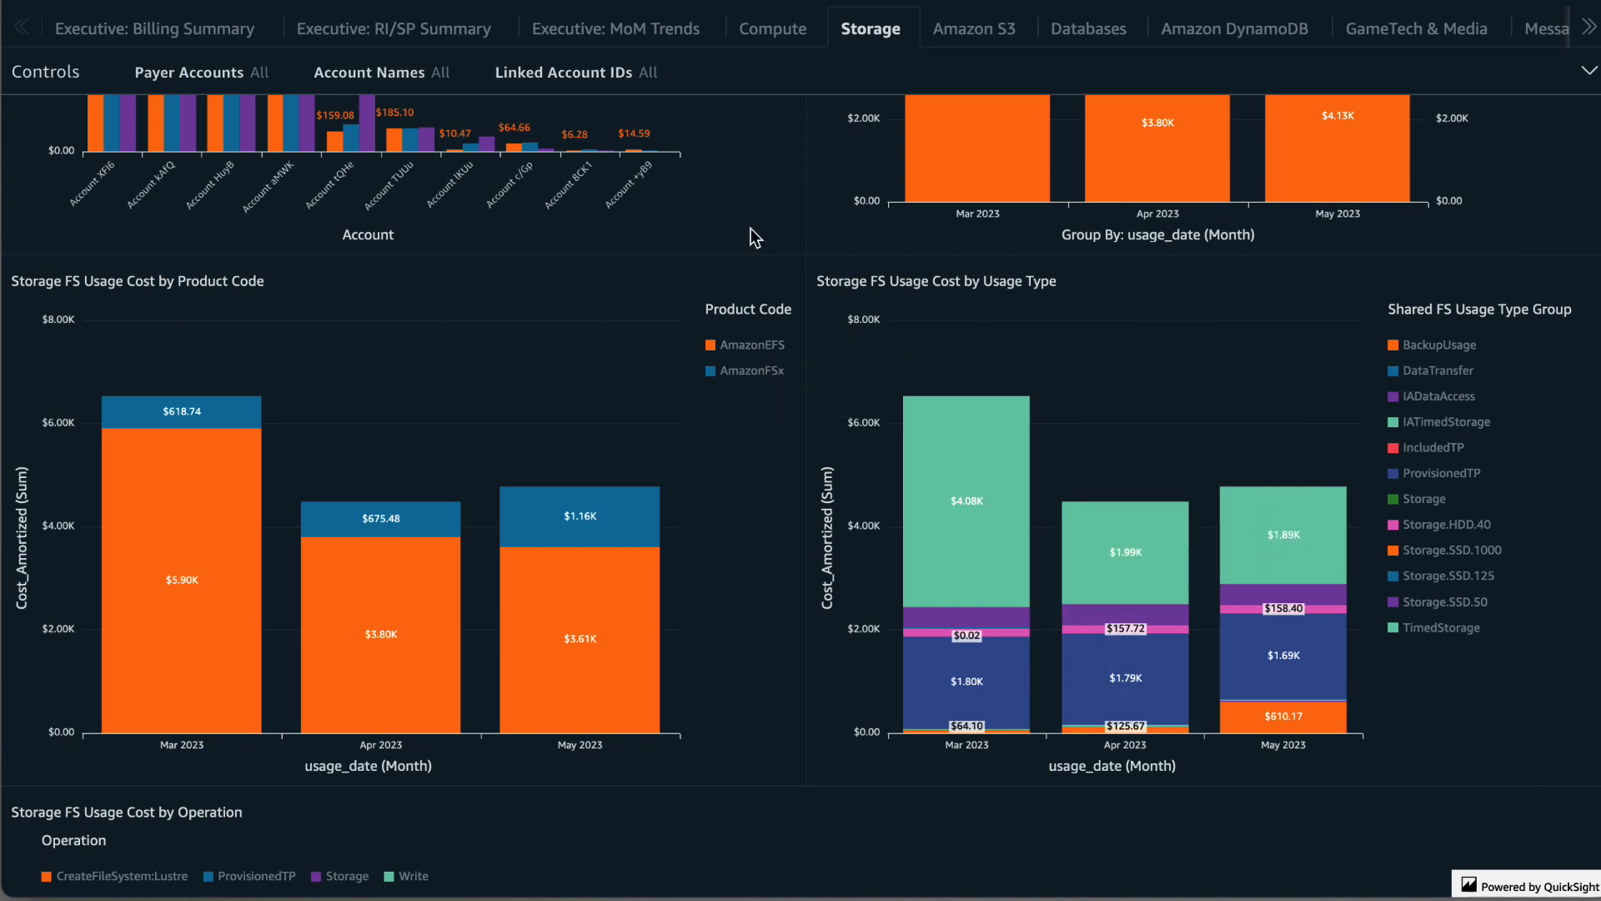
mouse_move(1071, 294)
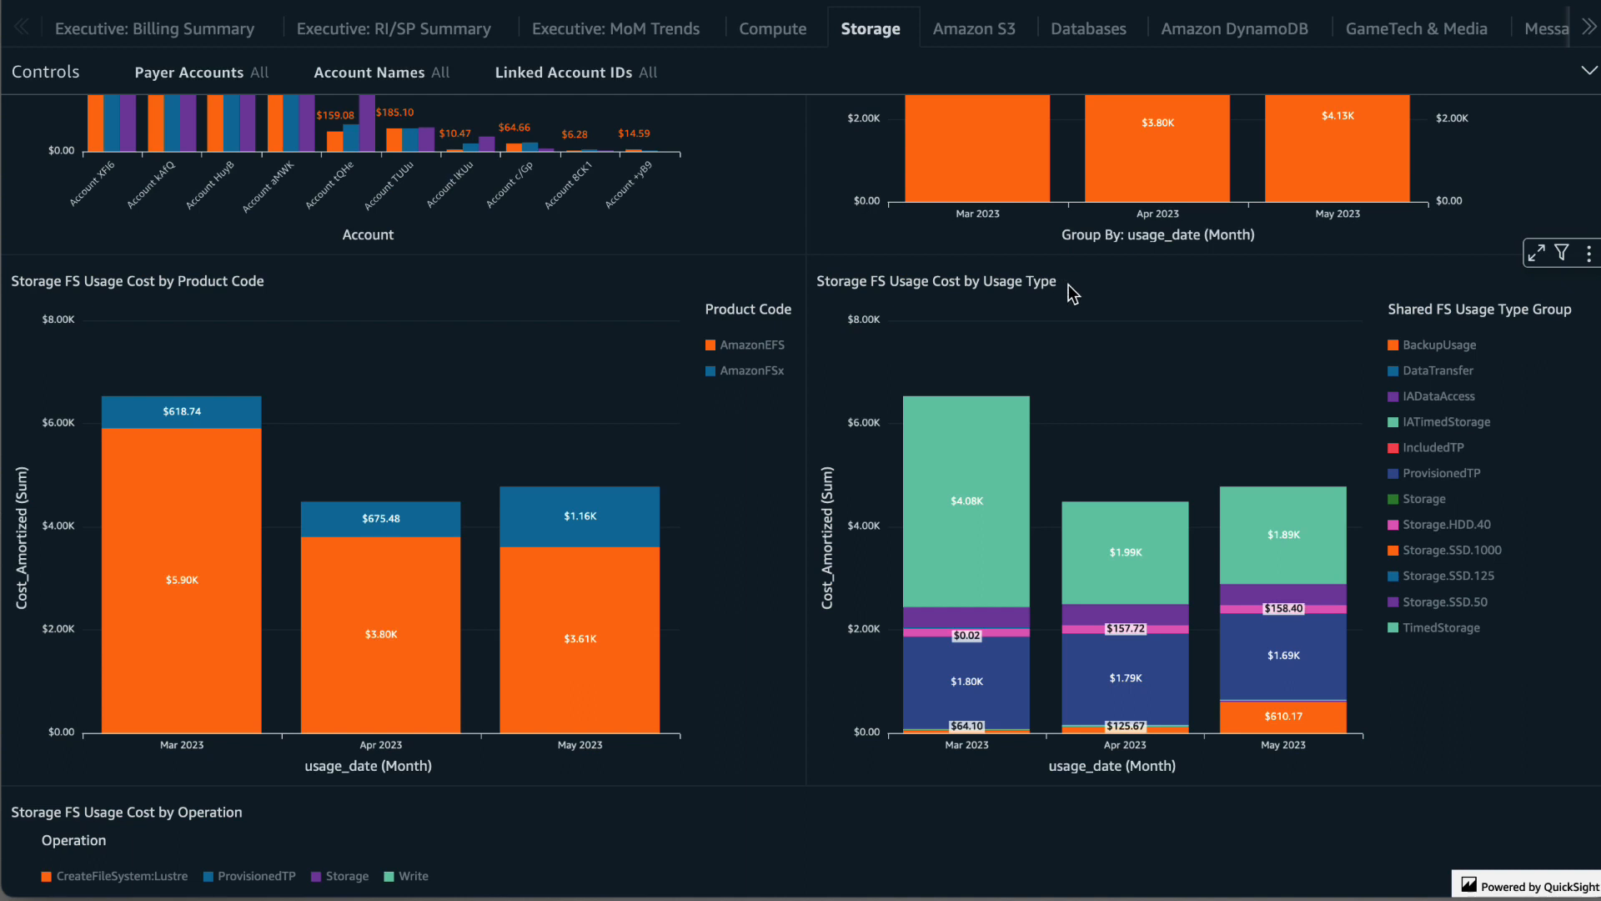
mouse_move(186, 71)
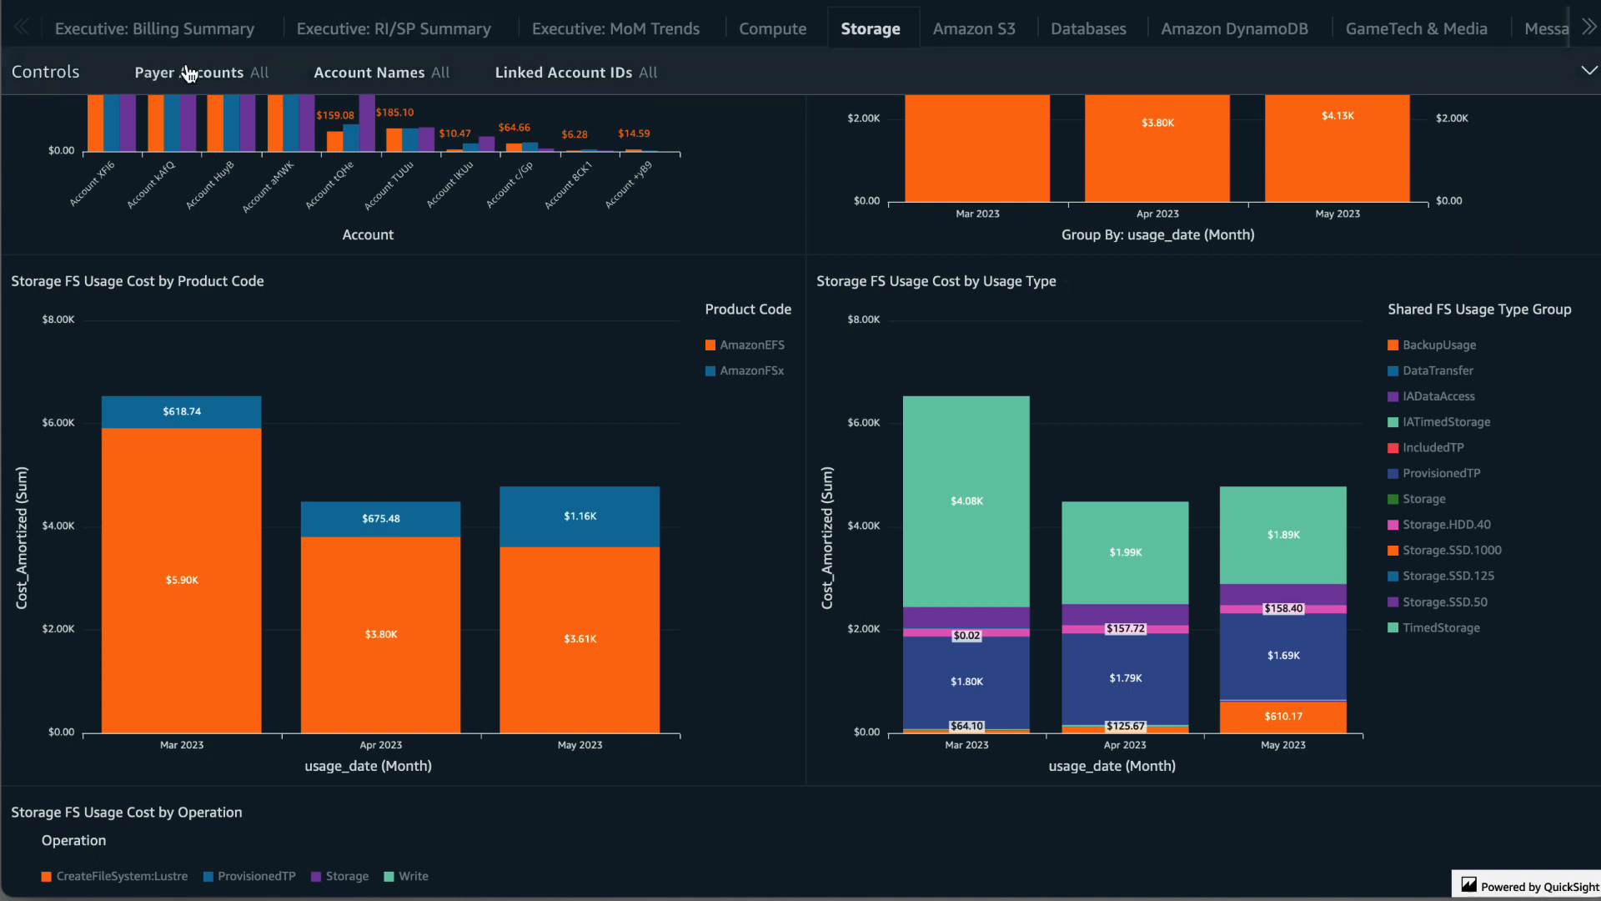
mouse_move(202, 80)
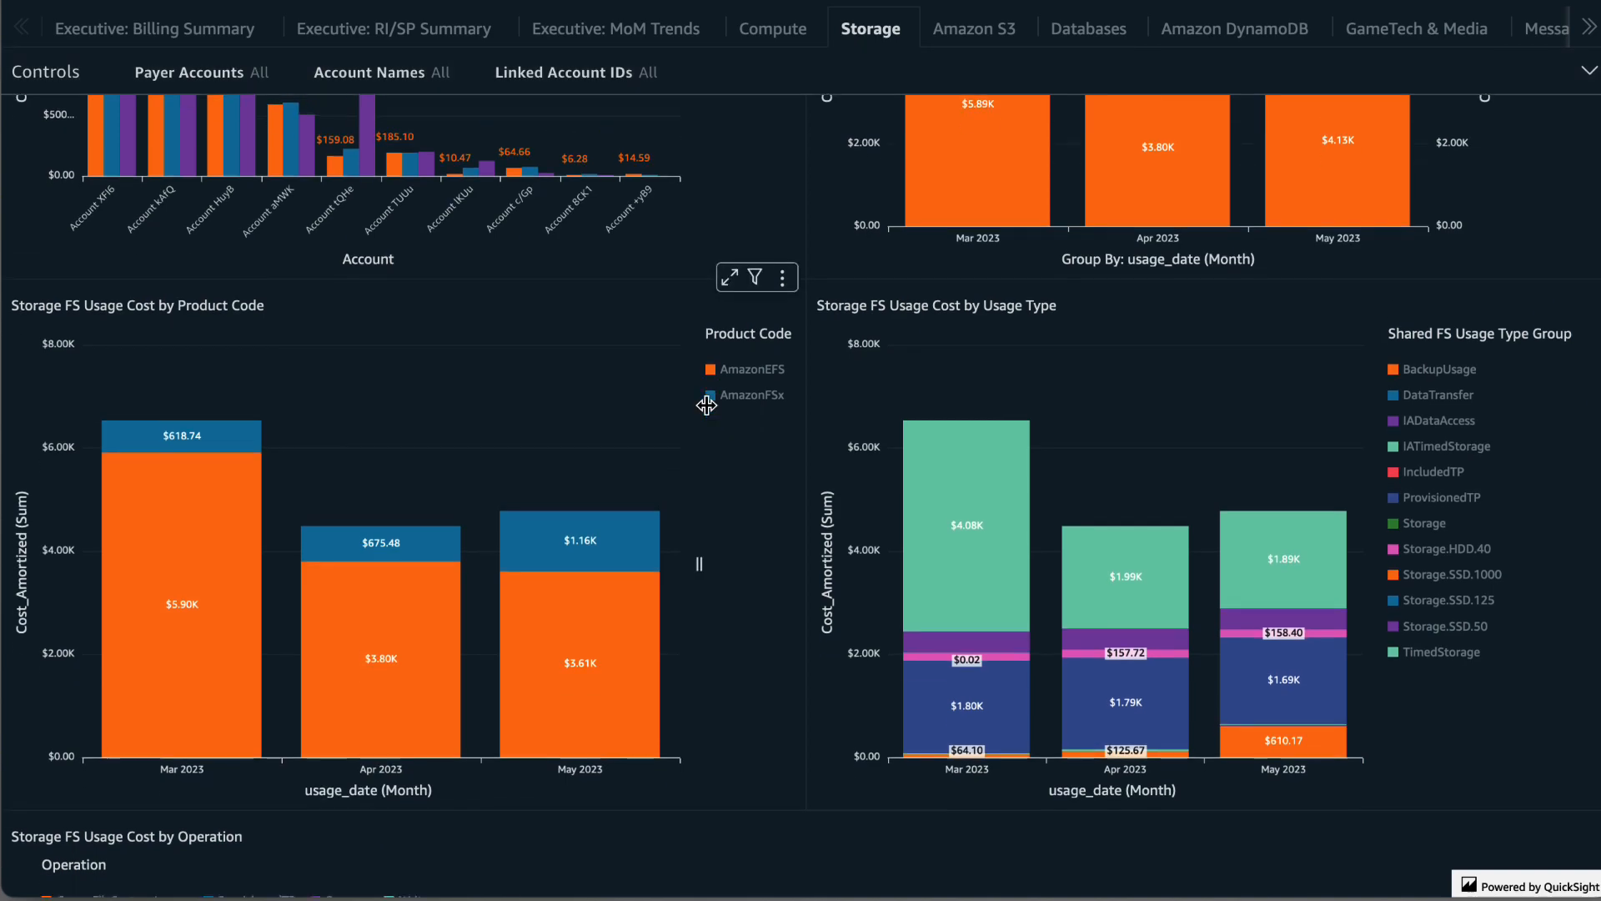
Scroll past the daily FS cost by operation chart and show export options for the Top 20 Resources table
scroll("down", 3)
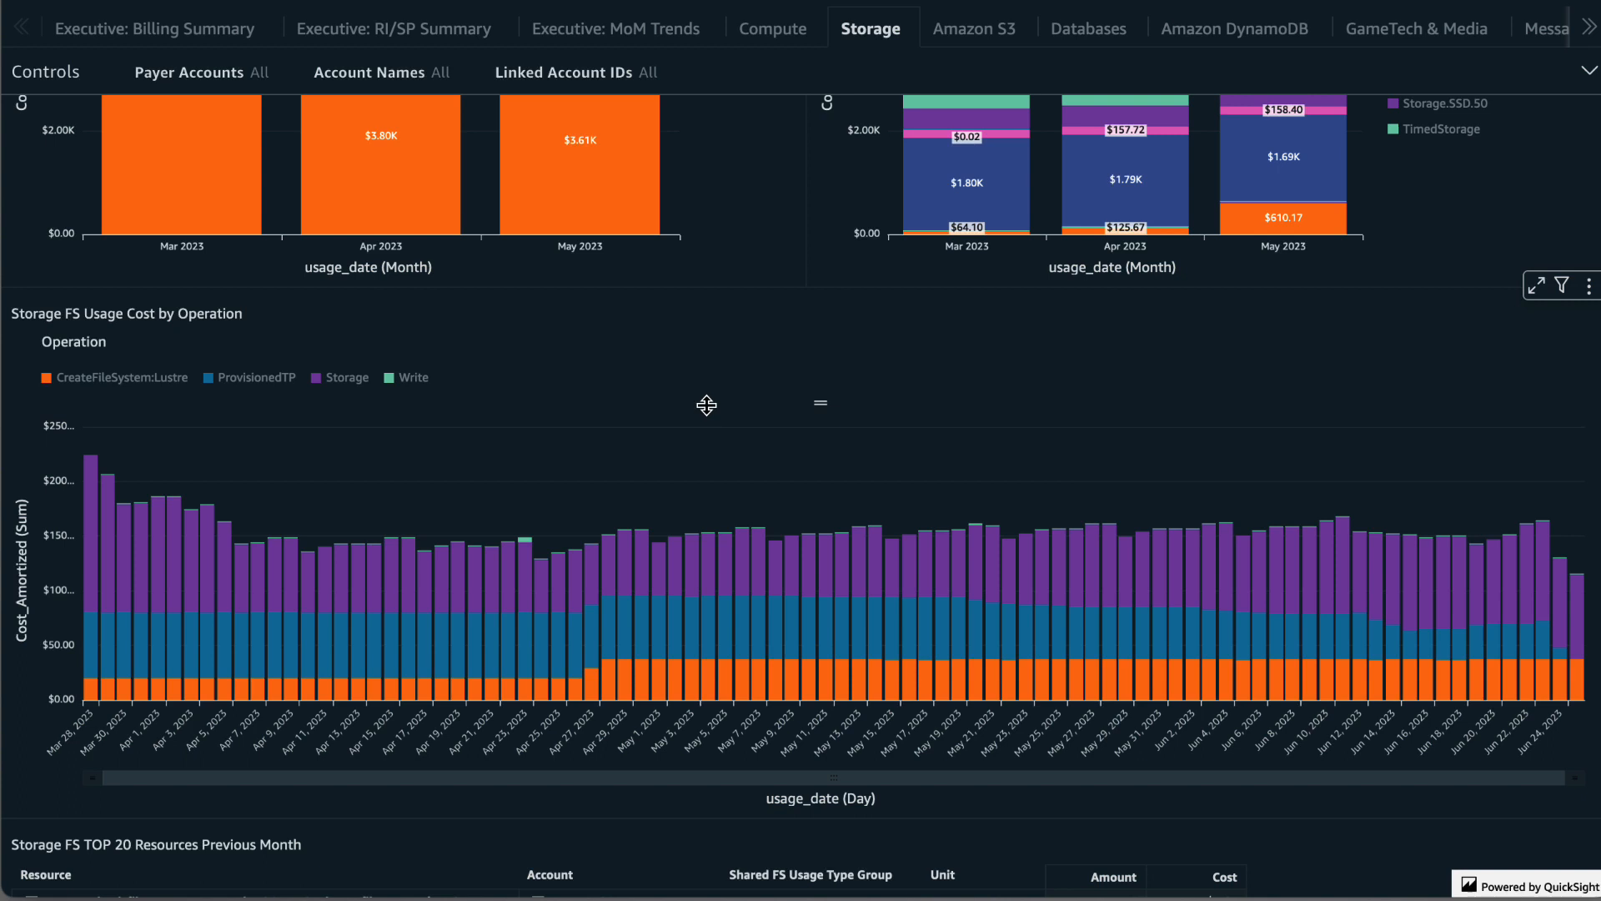
mouse_move(741, 439)
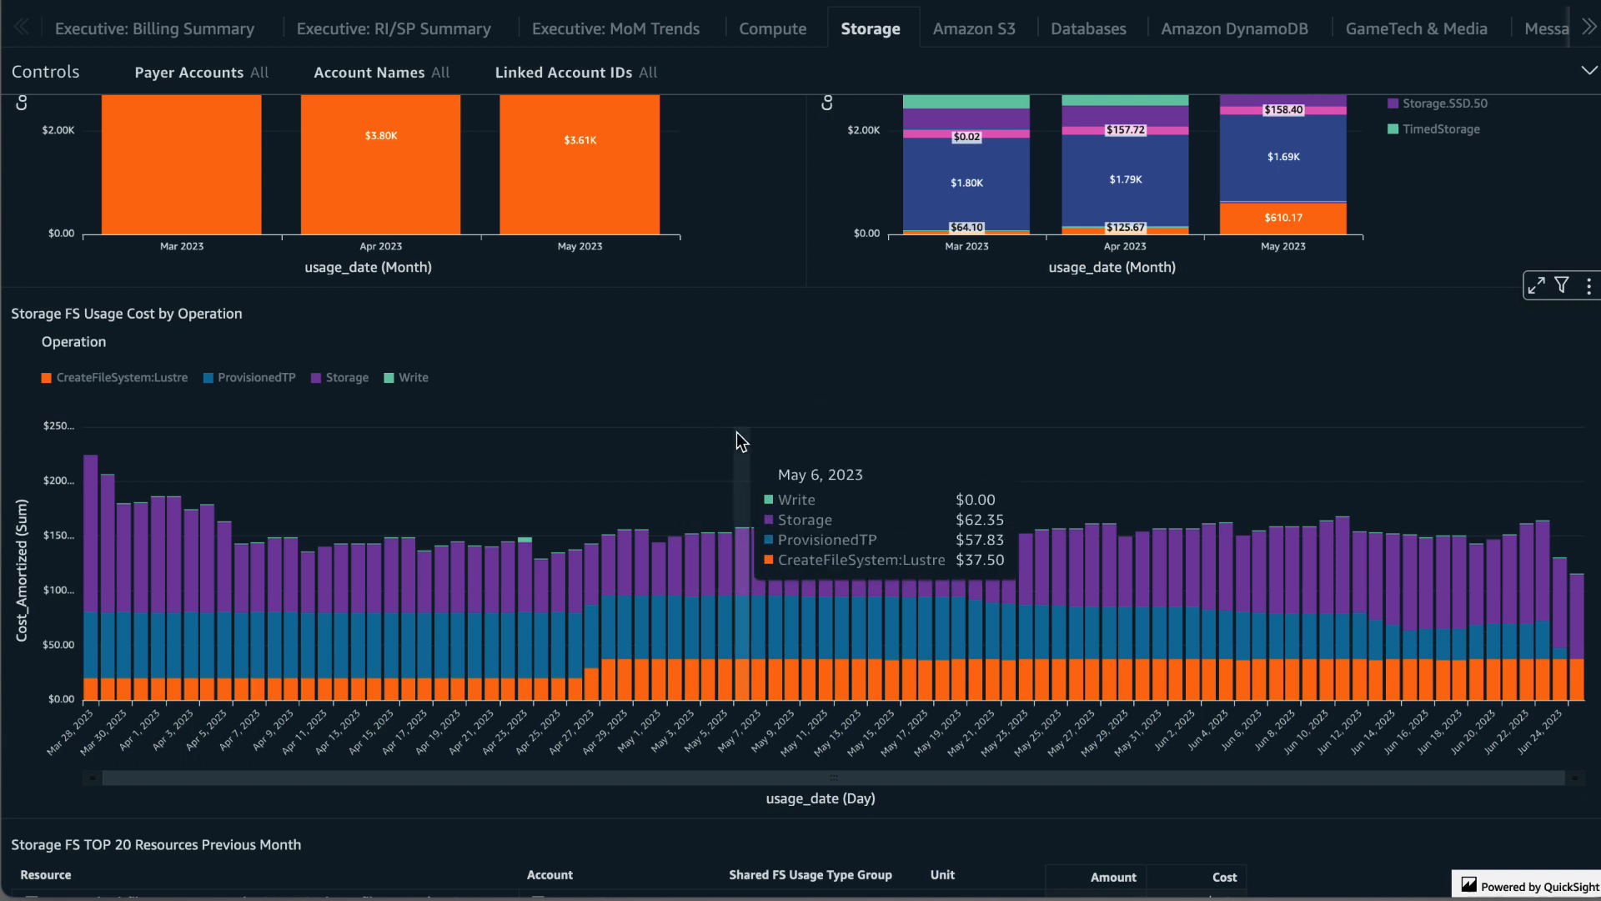
mouse_move(779, 441)
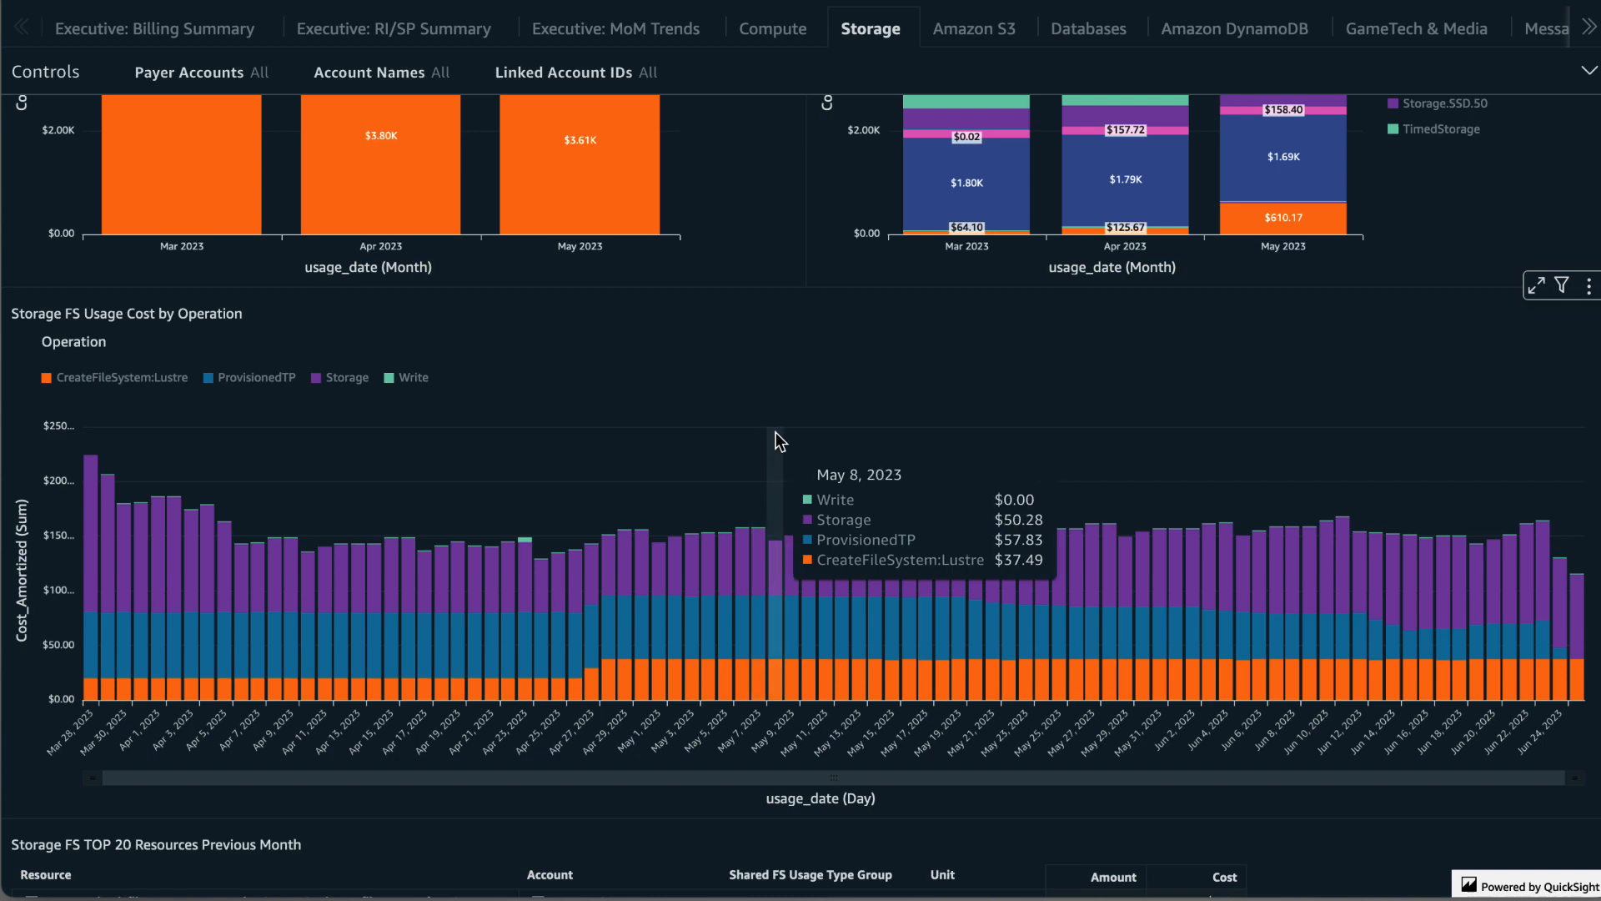
mouse_move(826, 437)
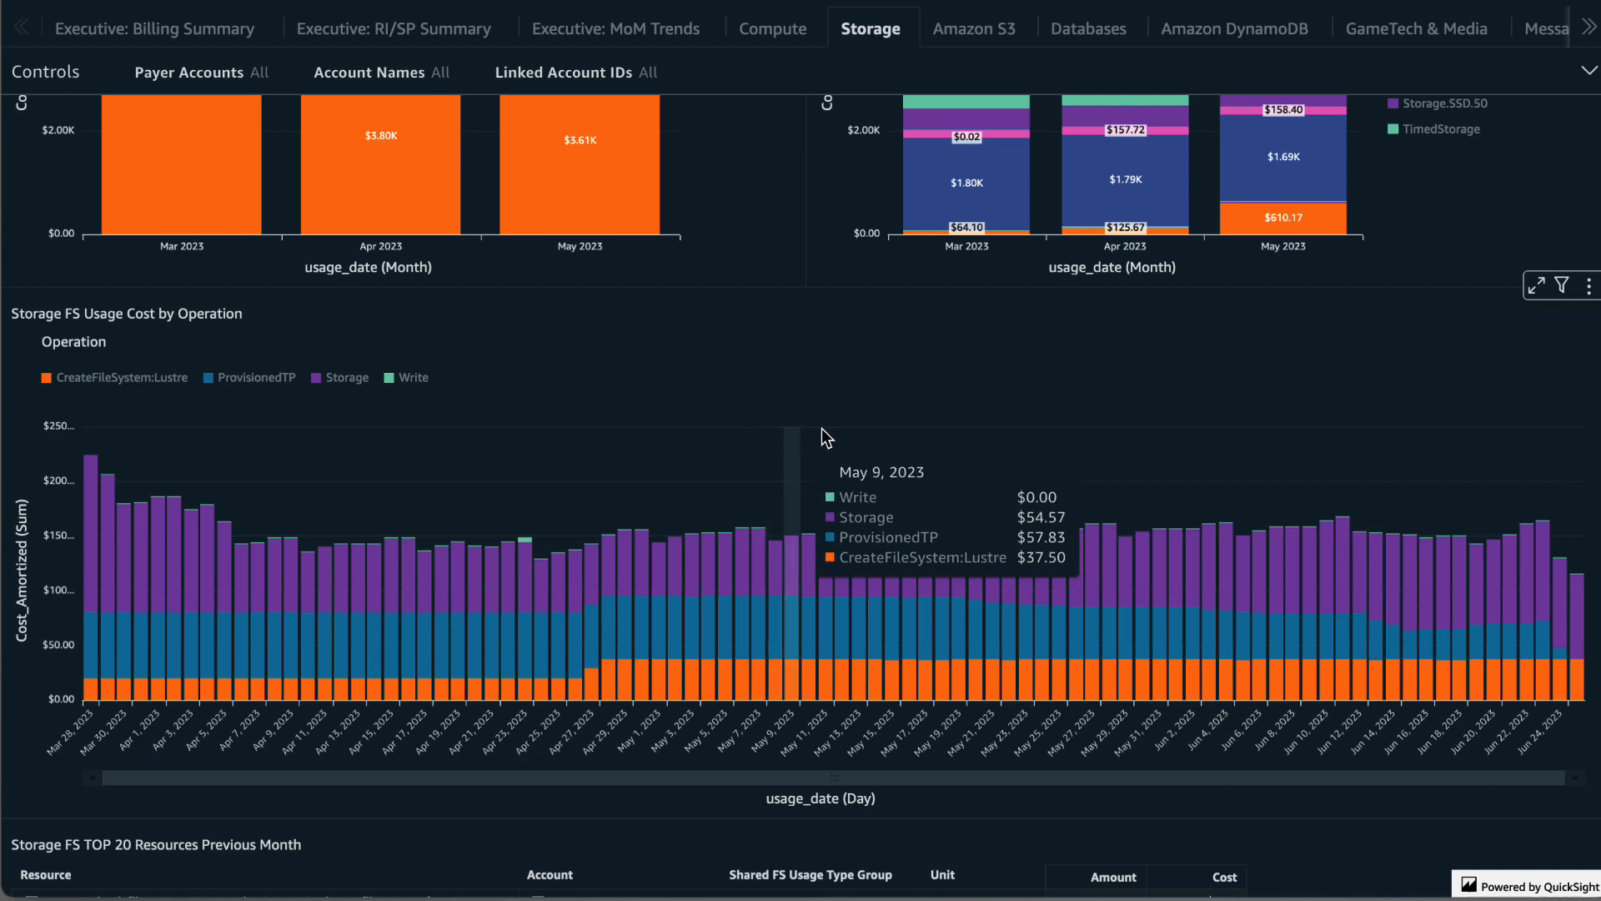
scroll("down", 3)
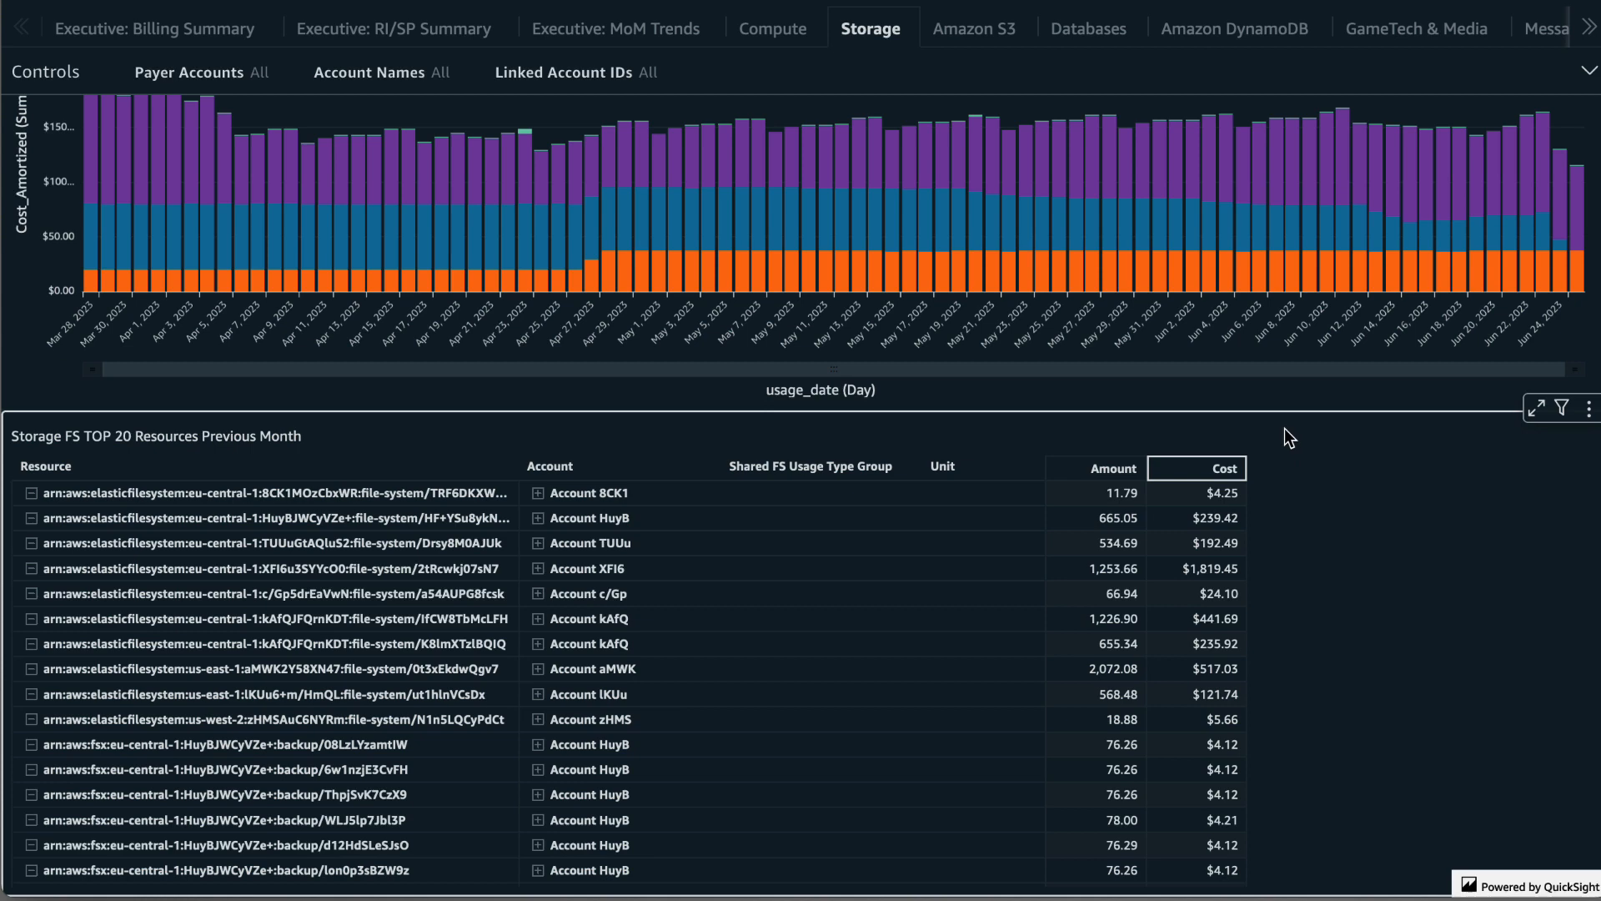
left_click(1590, 407)
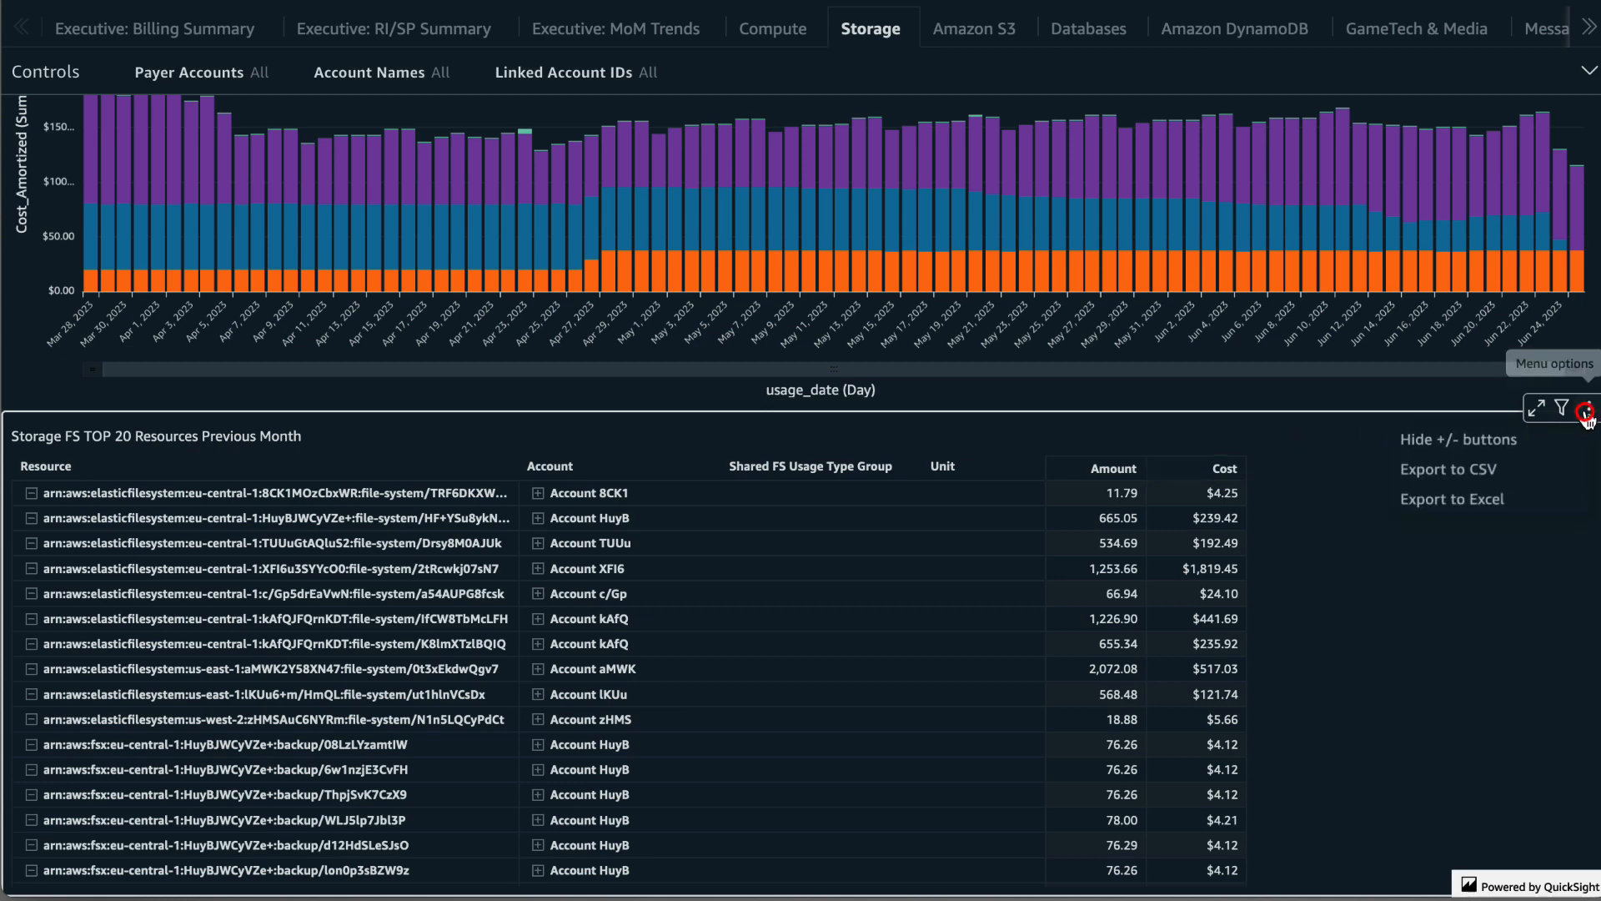